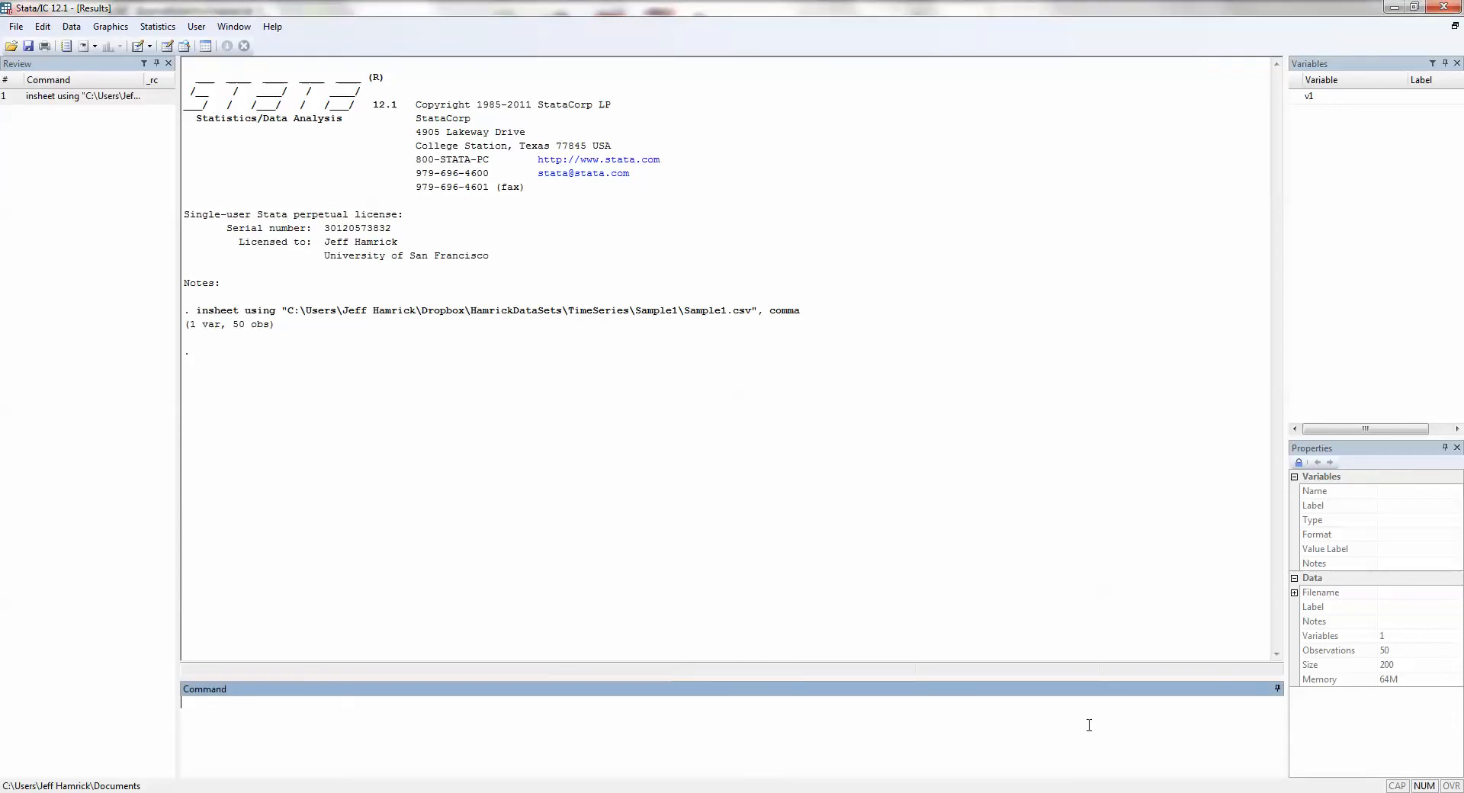
- Browse the imported v1 values, then close the data viewer
type("brows")
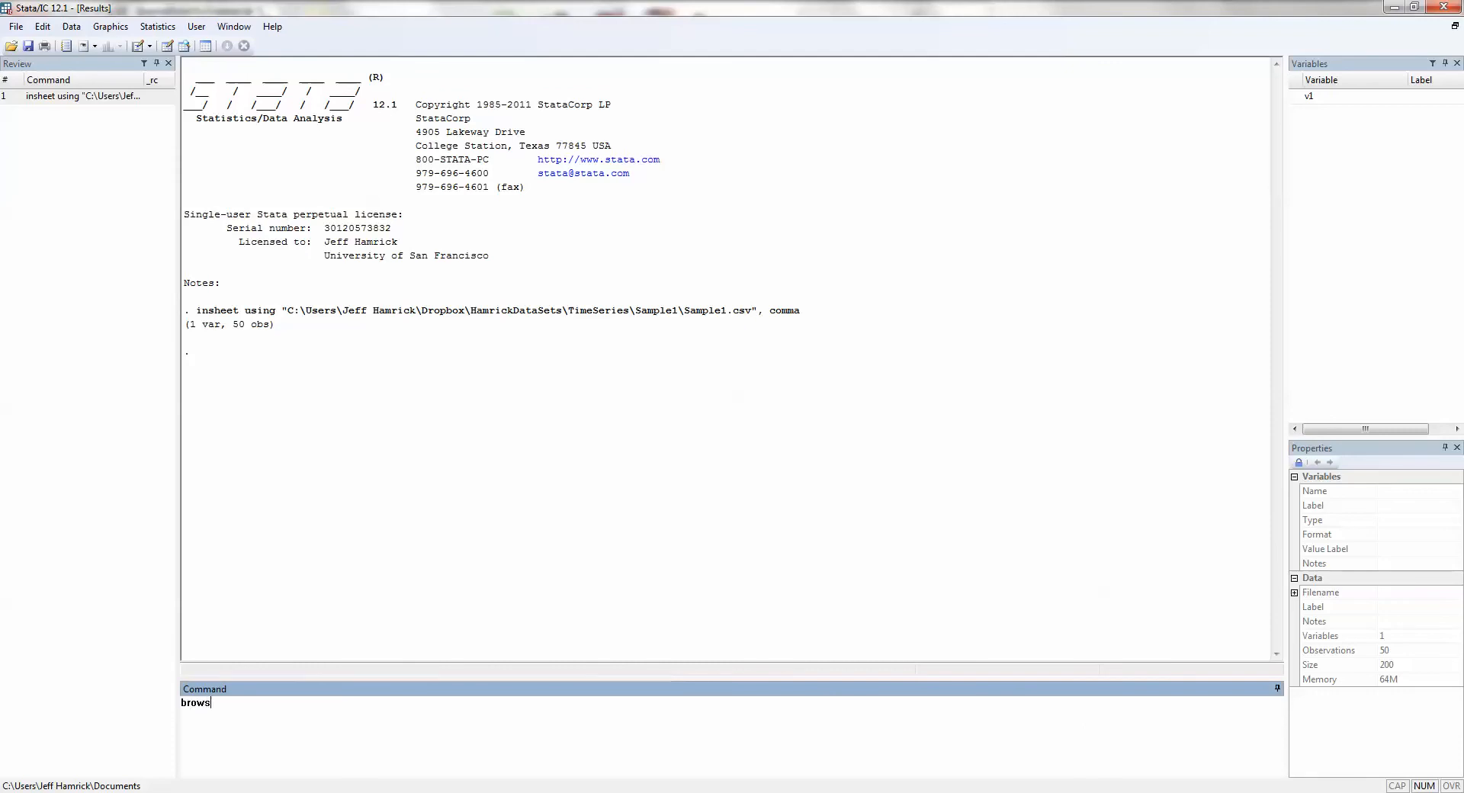
key("Return")
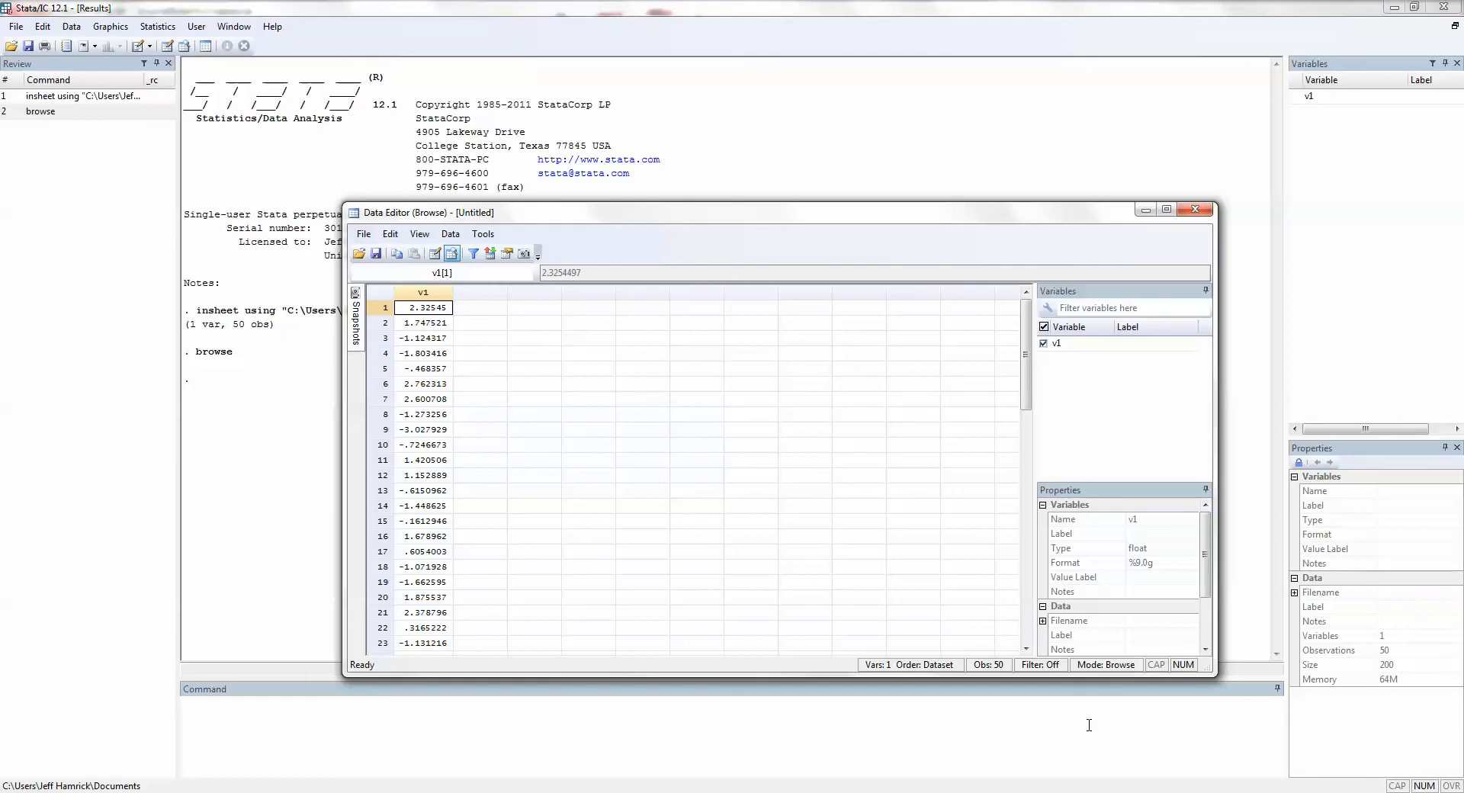
mouse_move(1235, 243)
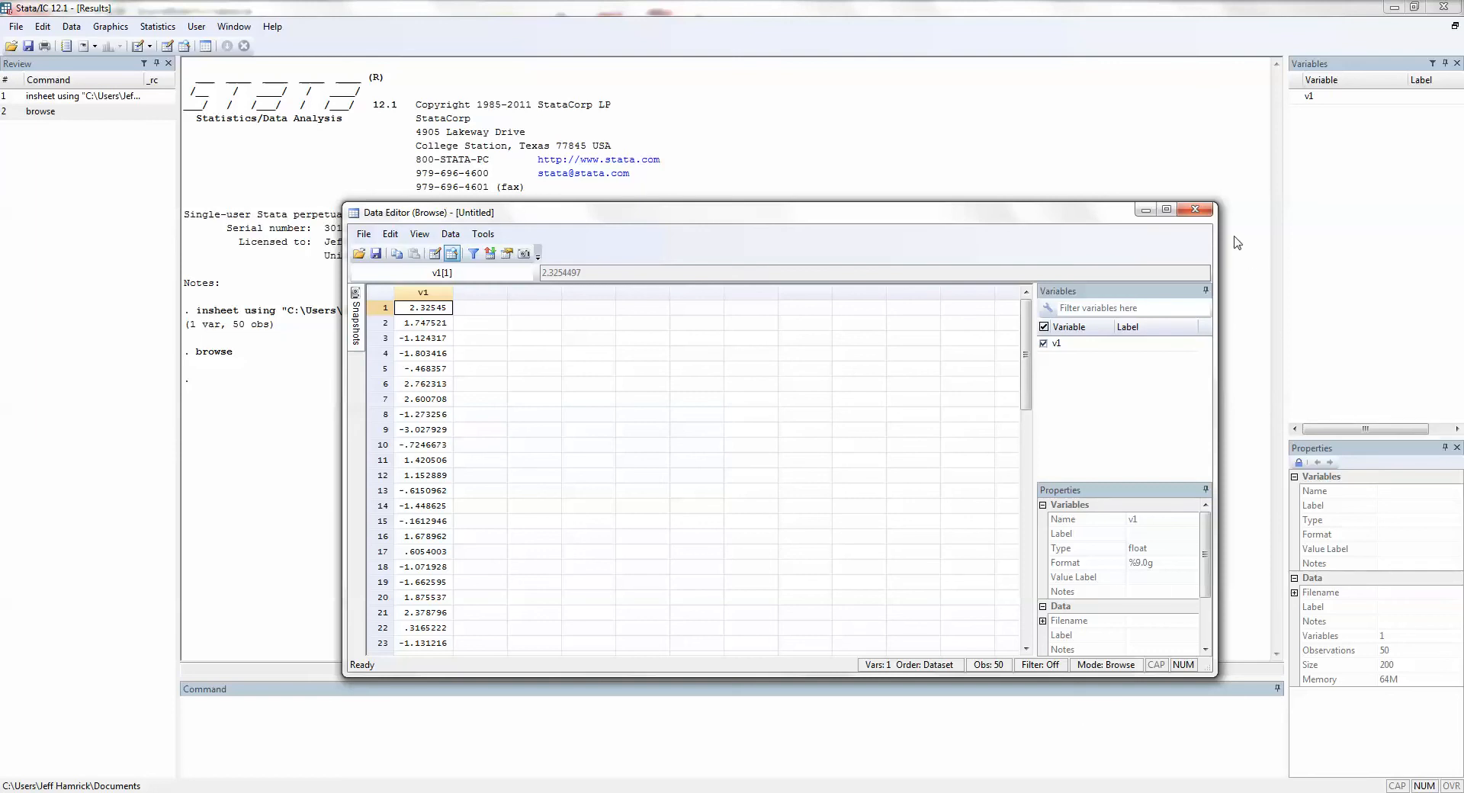
left_click(1194, 208)
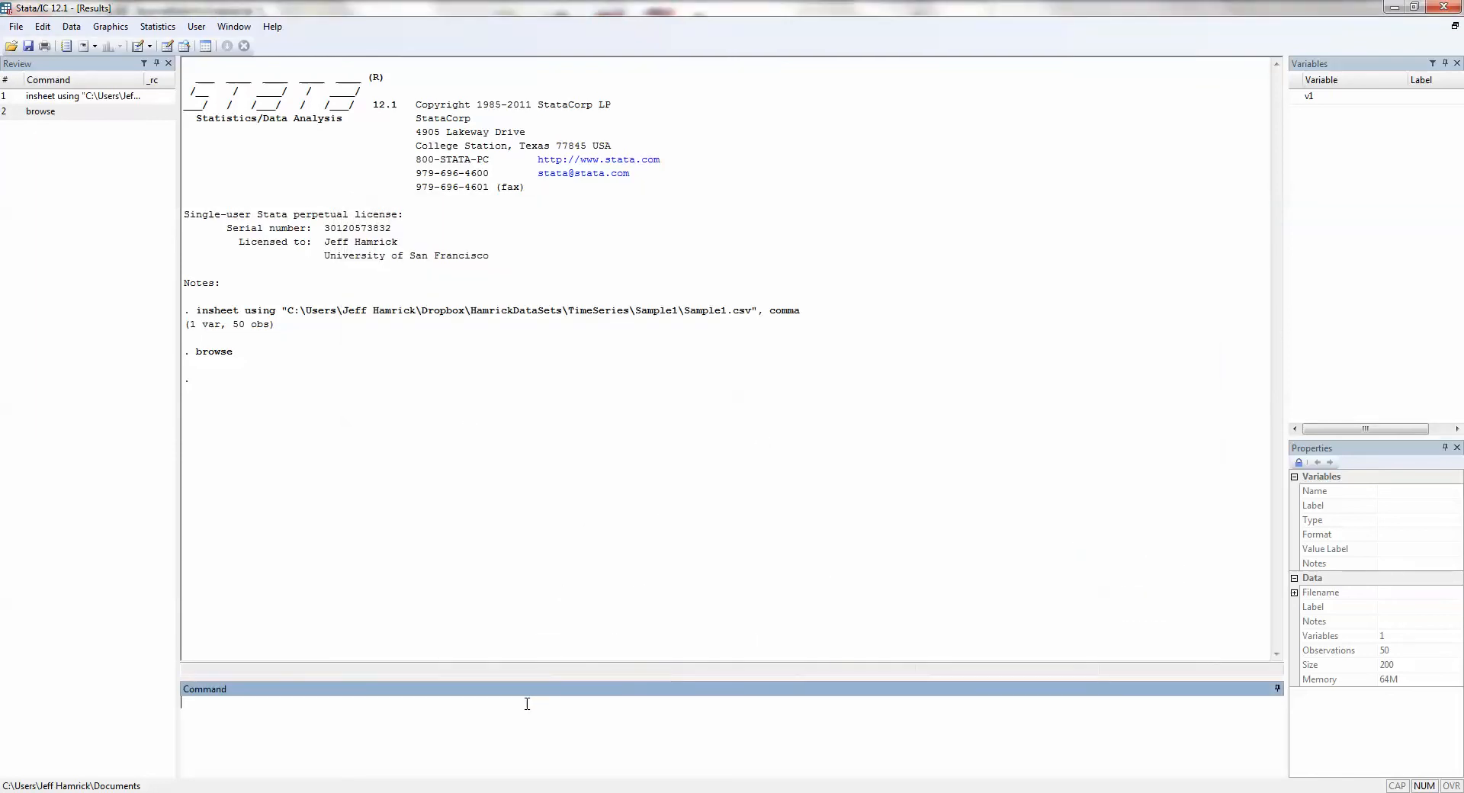
- Create time1 = _n and browse the data to check the new column
type("genera")
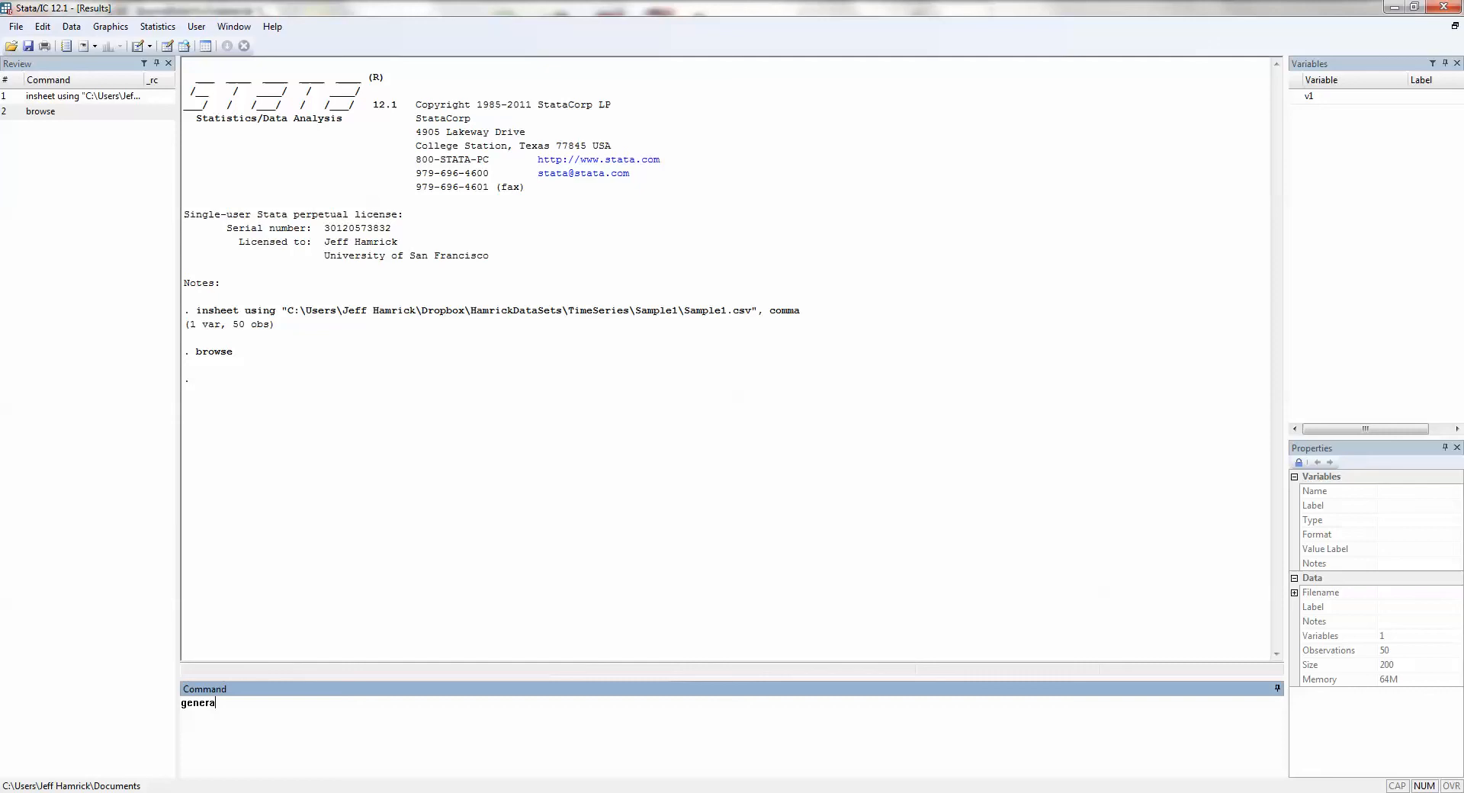
type("te time =")
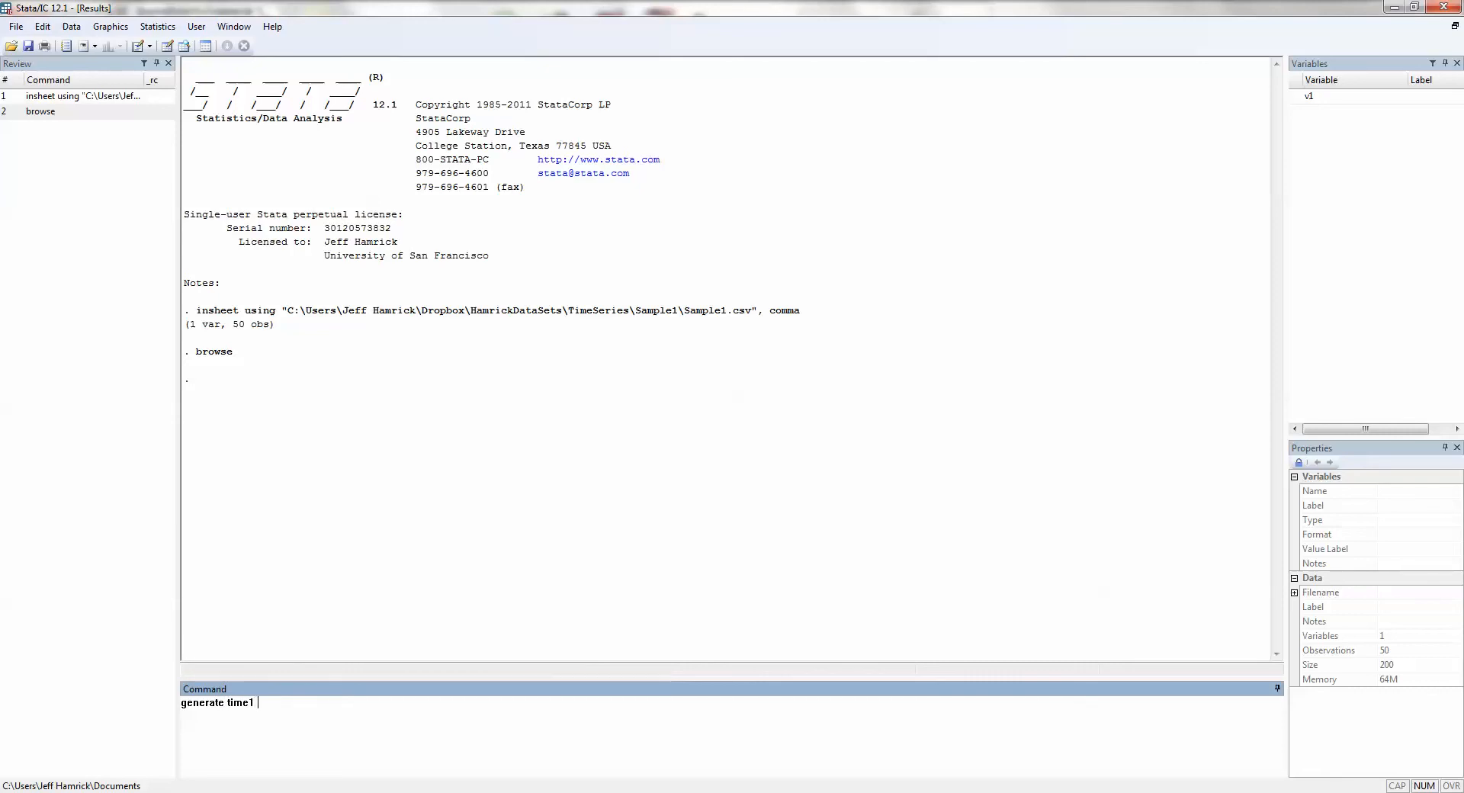
type("=")
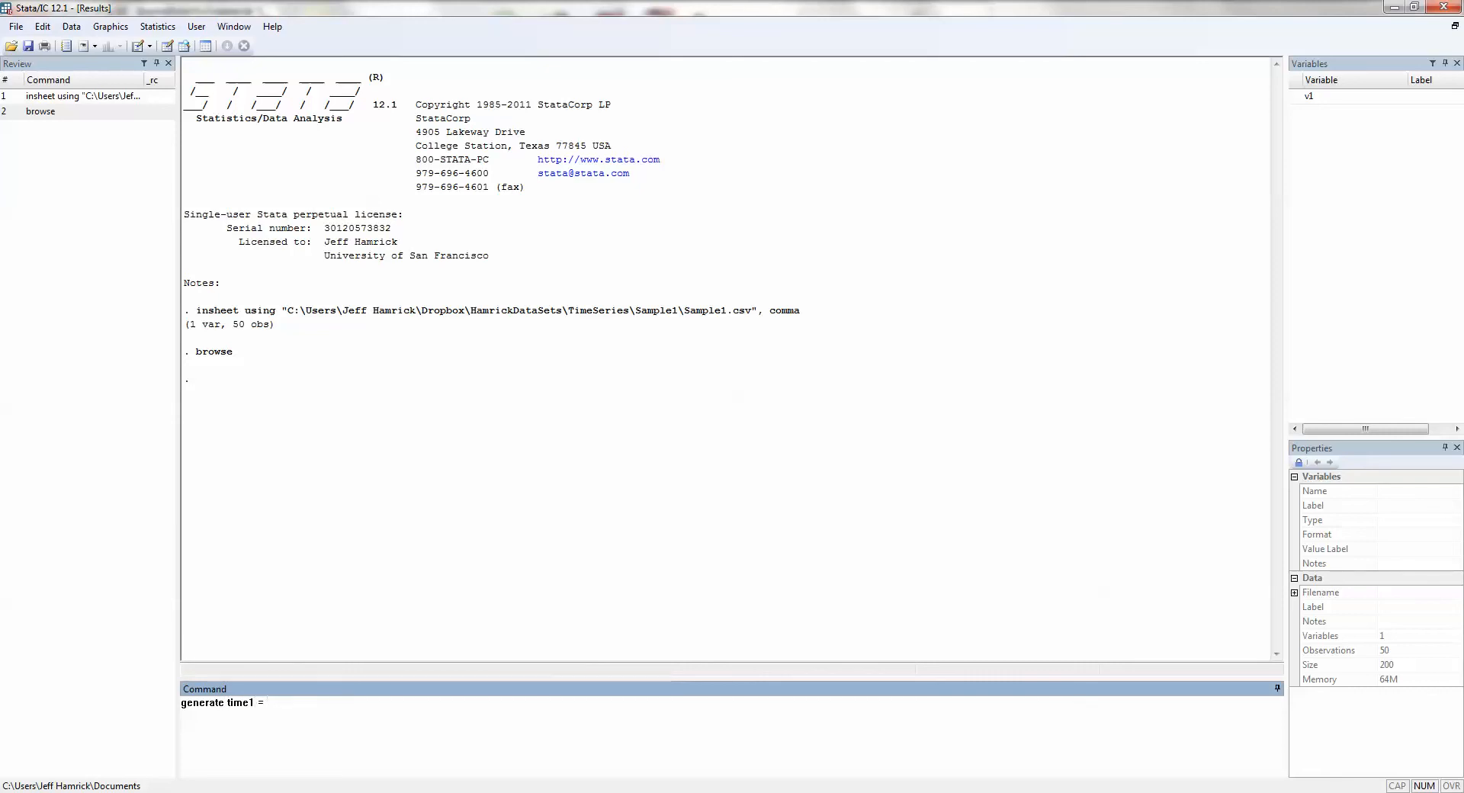
key("Return")
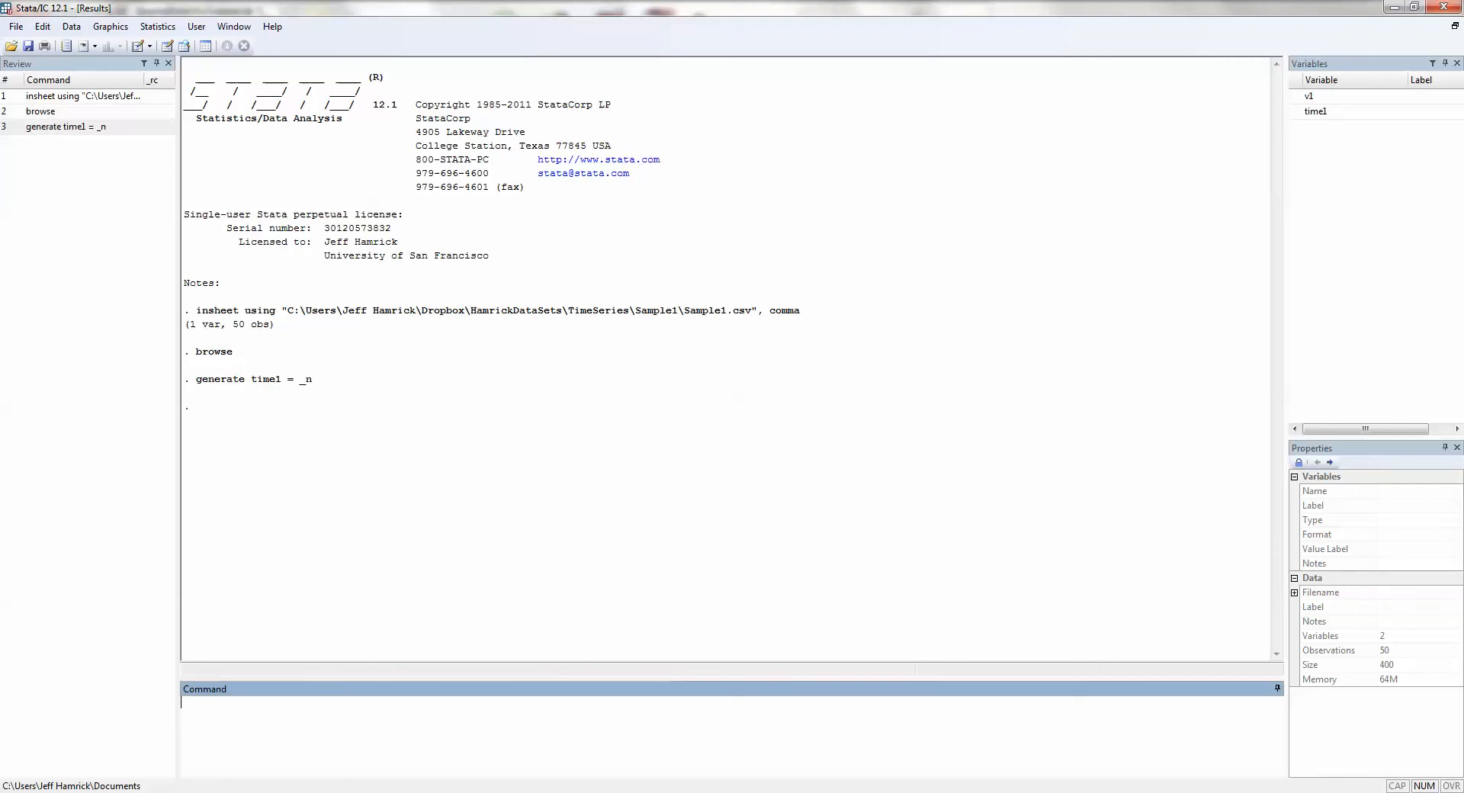
type("brow")
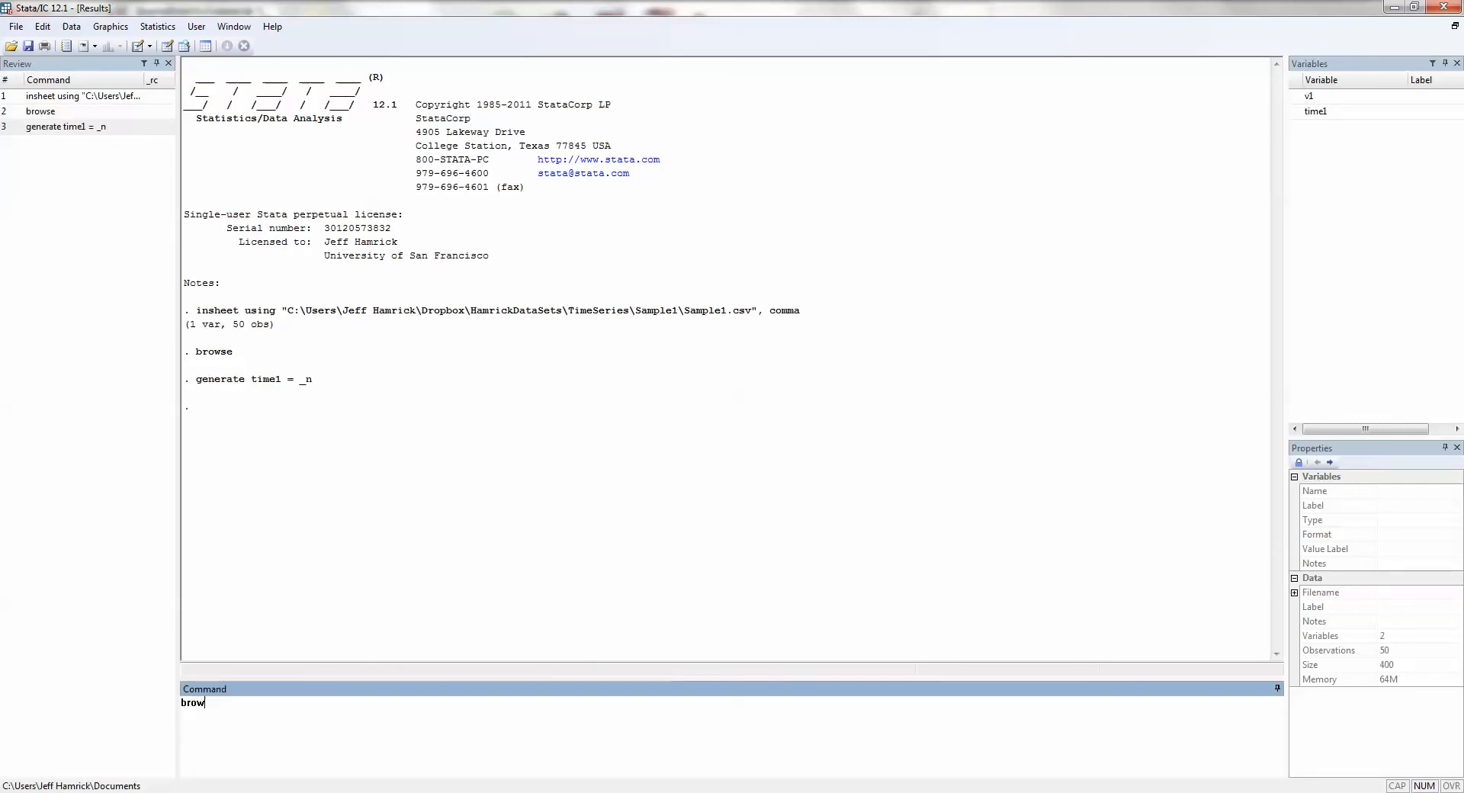
key("Return")
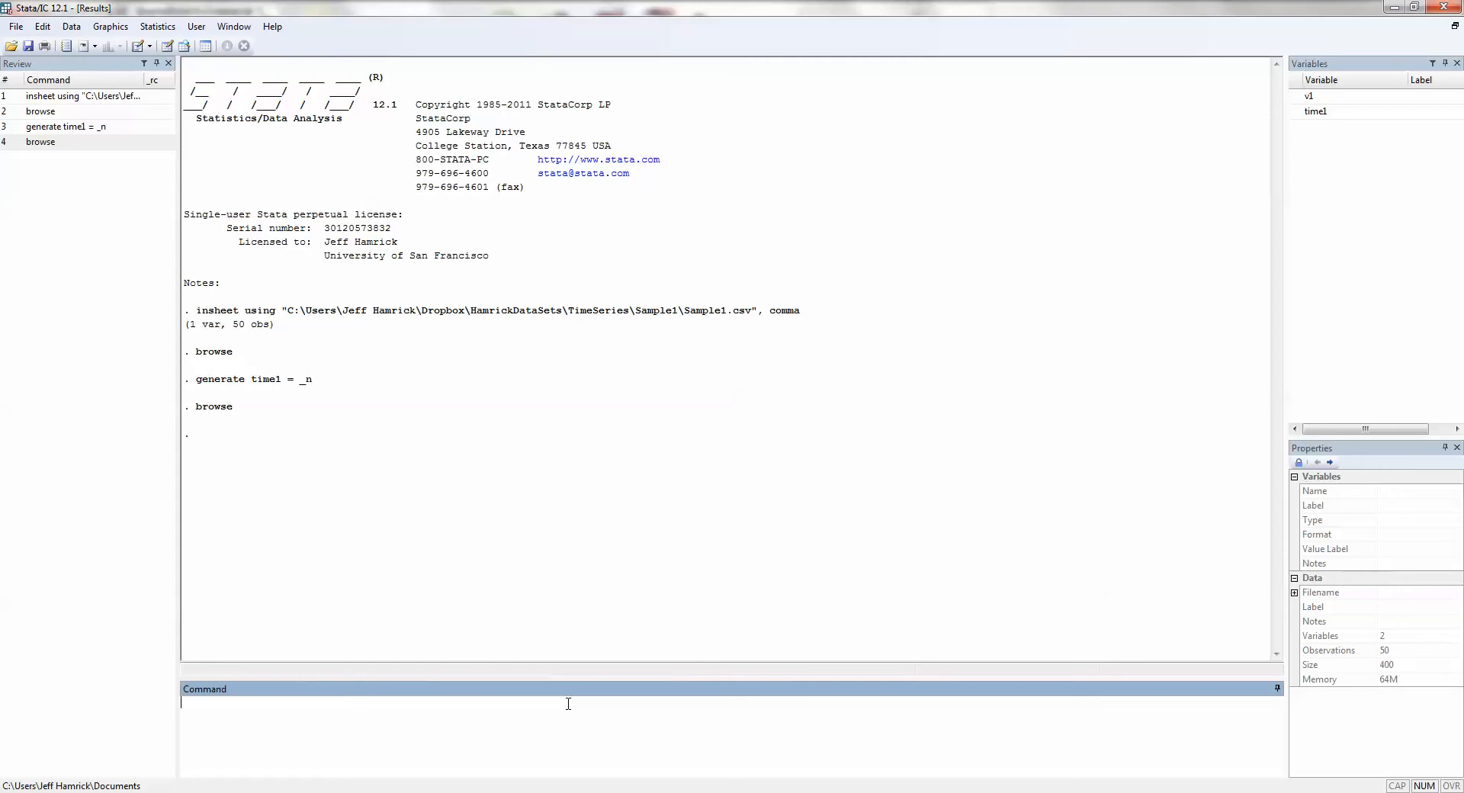
- Generate time2 = 1947+_n-1 and close the viewer after checking the yearly values
type("generate time2")
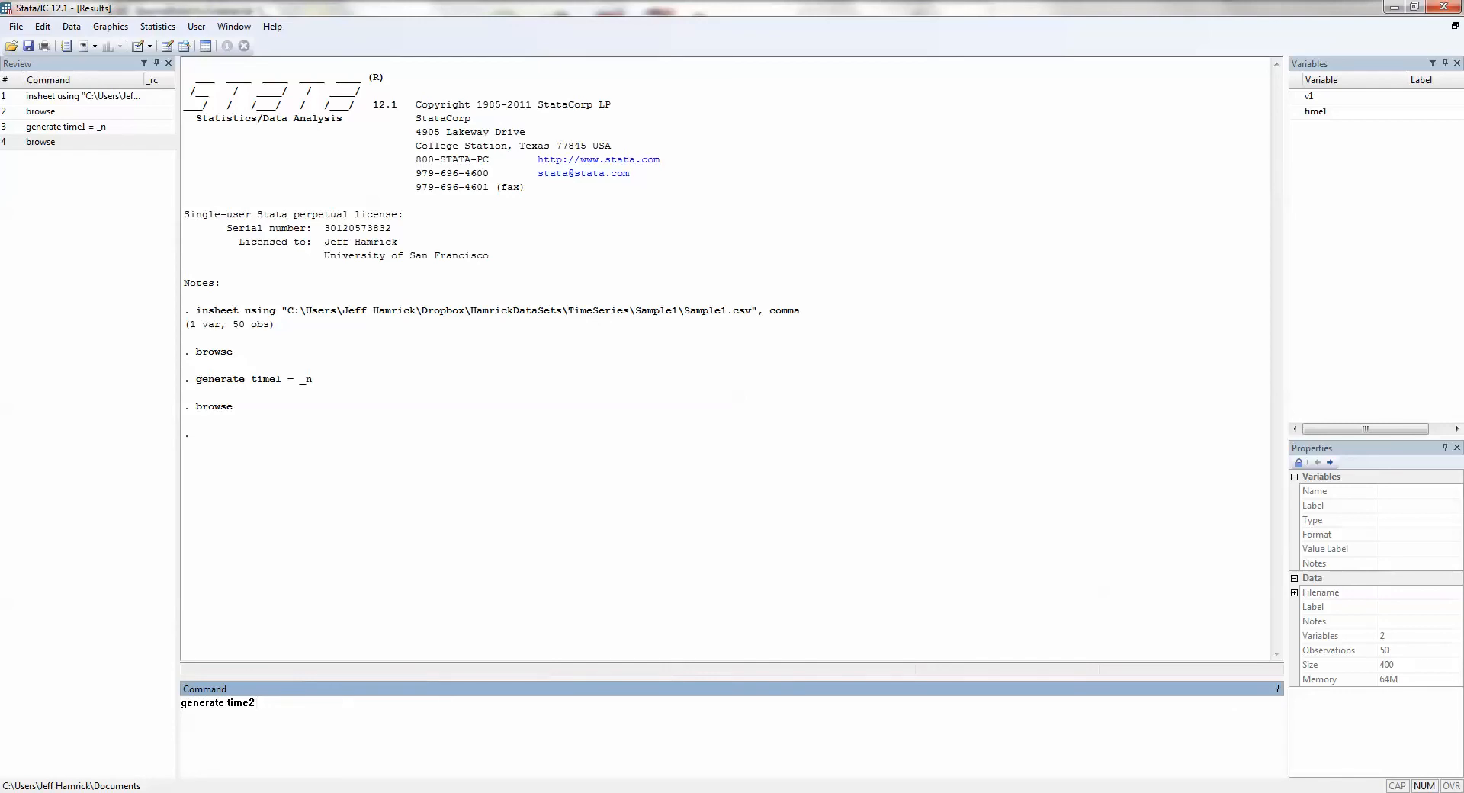
type("=")
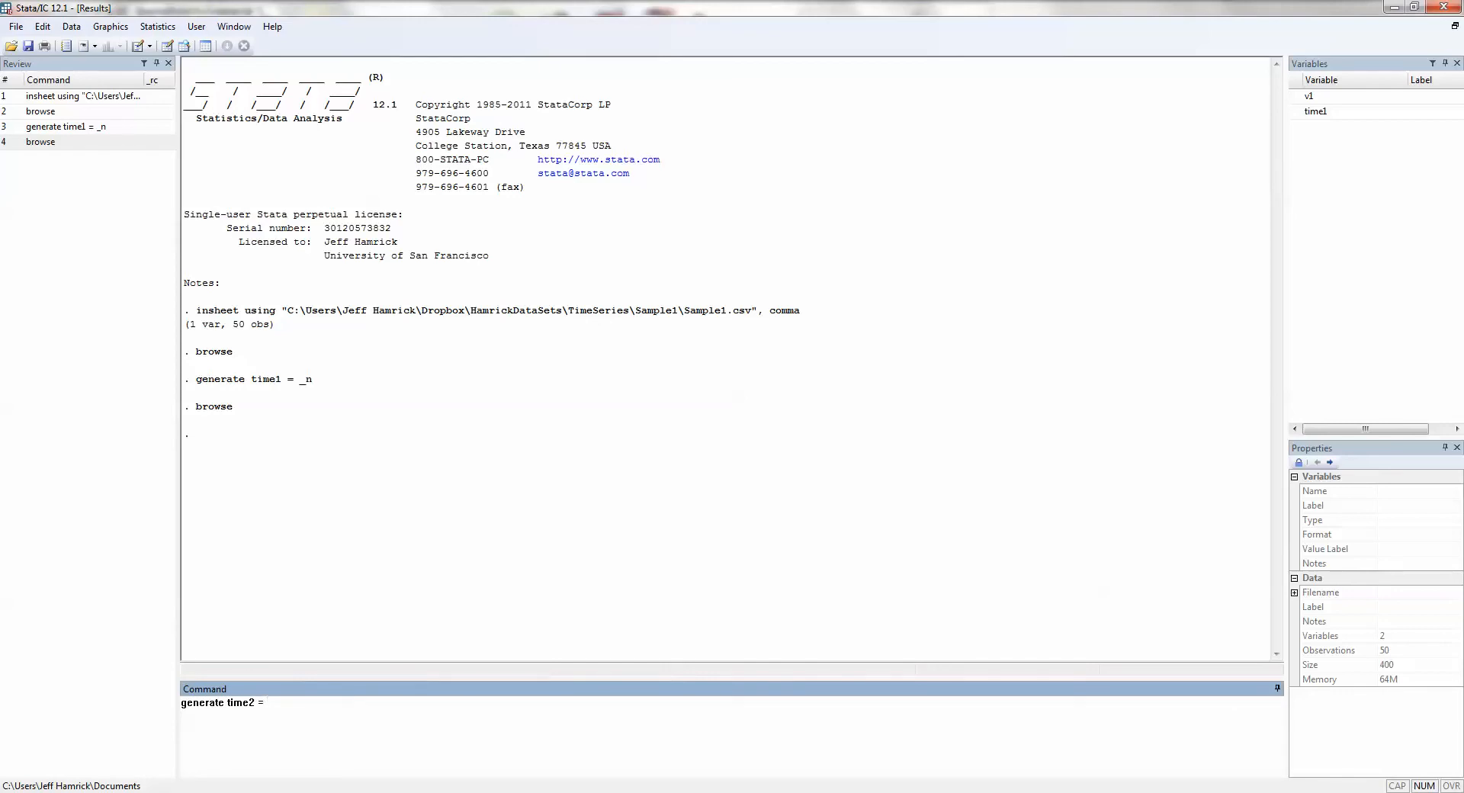
type("1947")
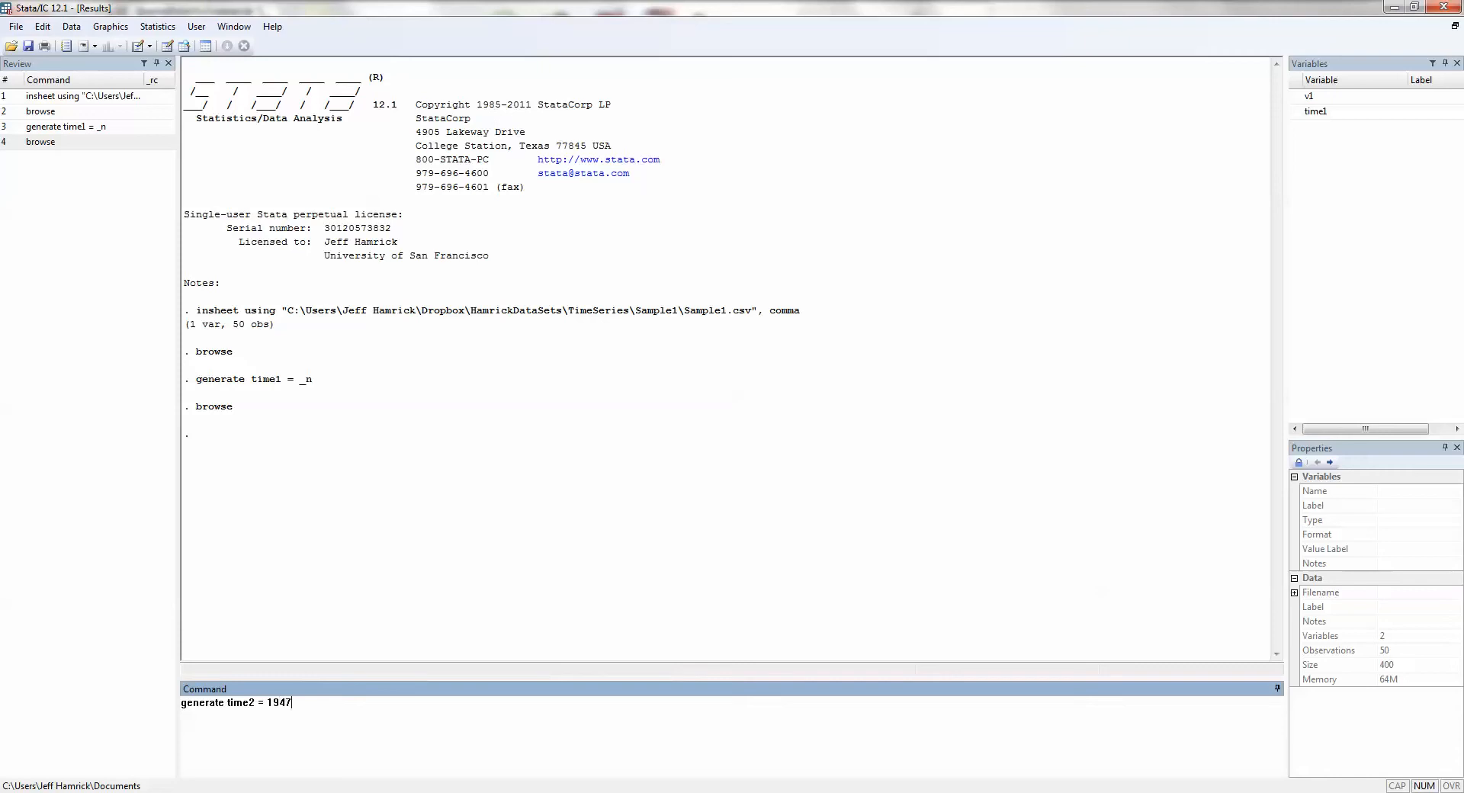
type("+")
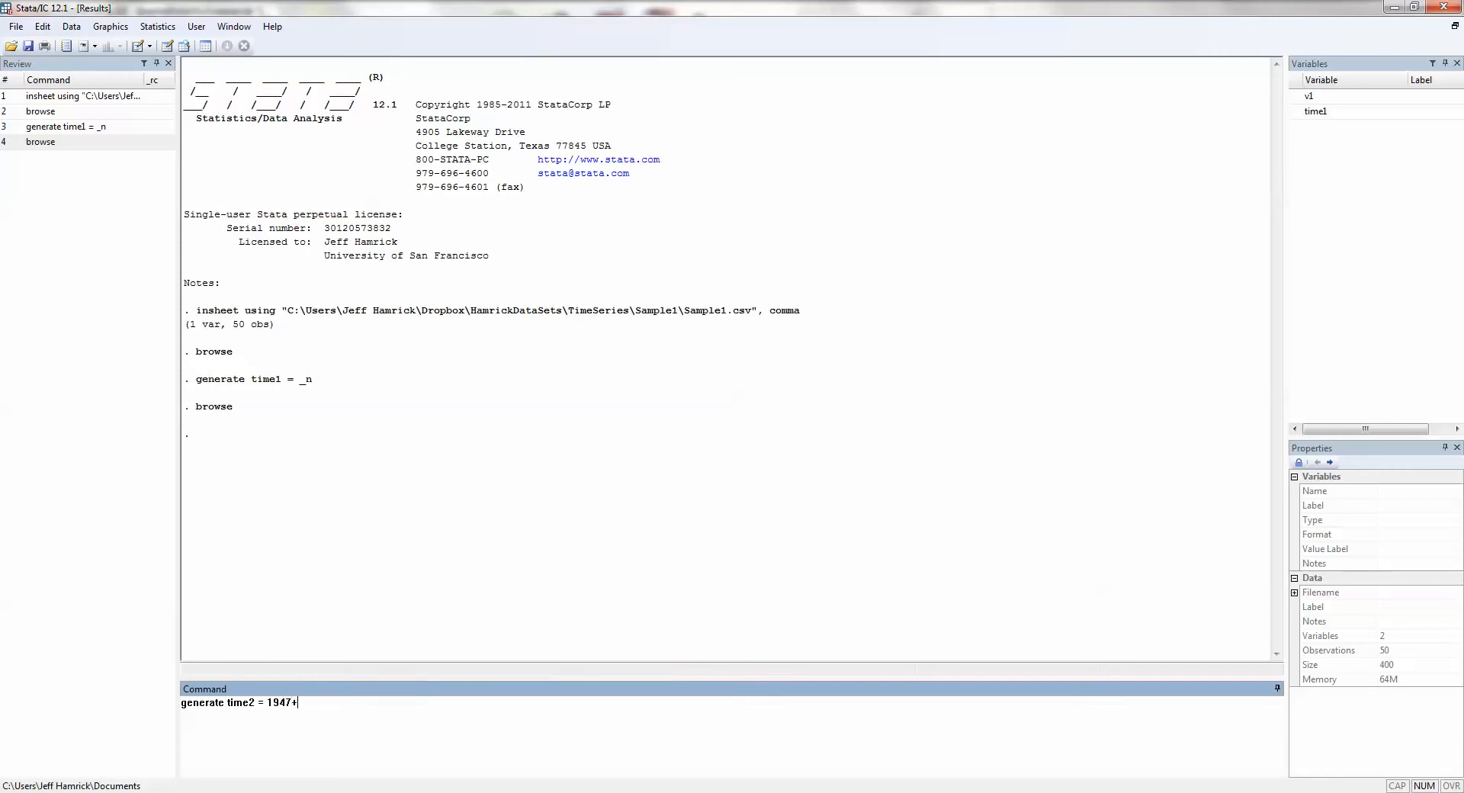
key("Return")
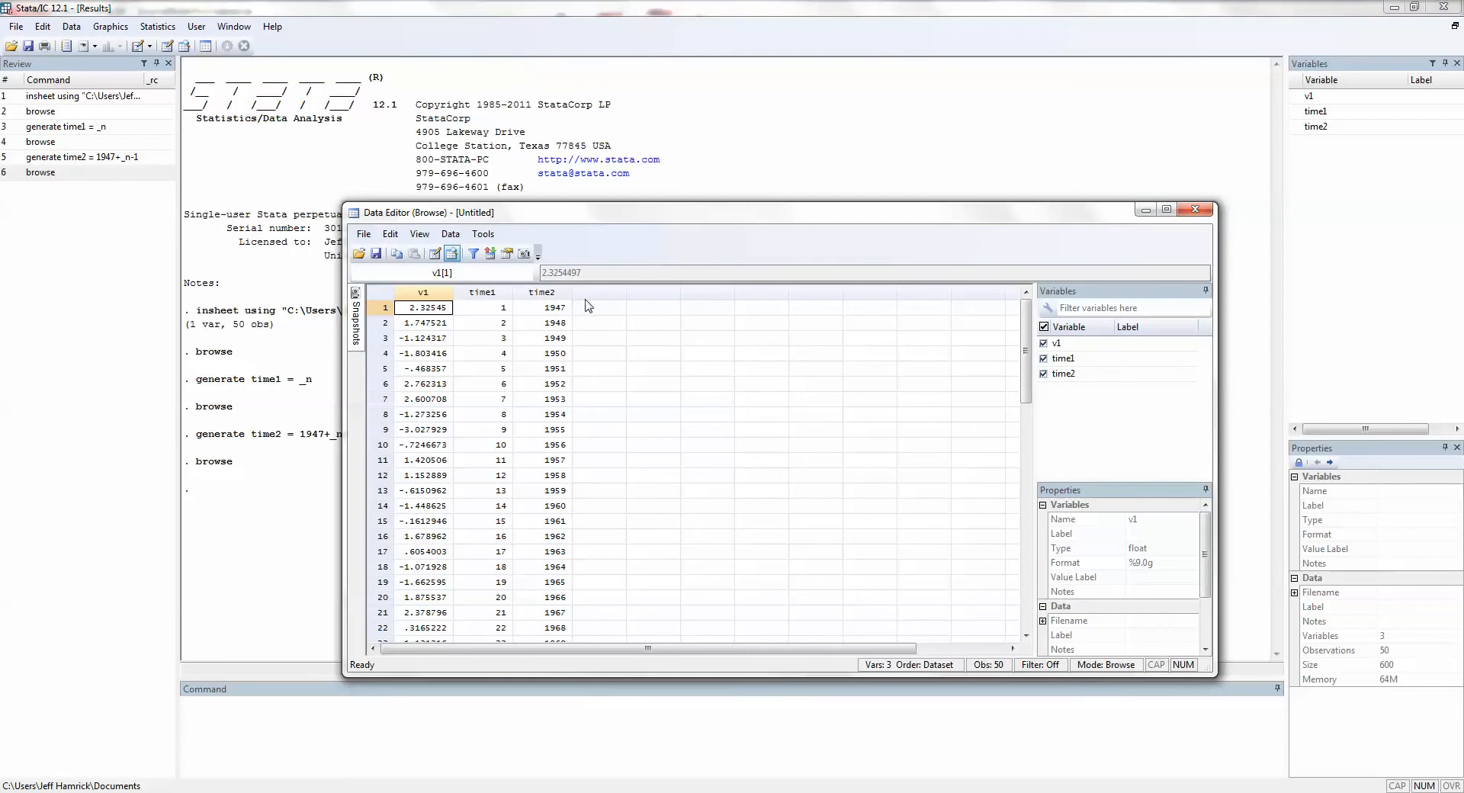
mouse_move(553, 314)
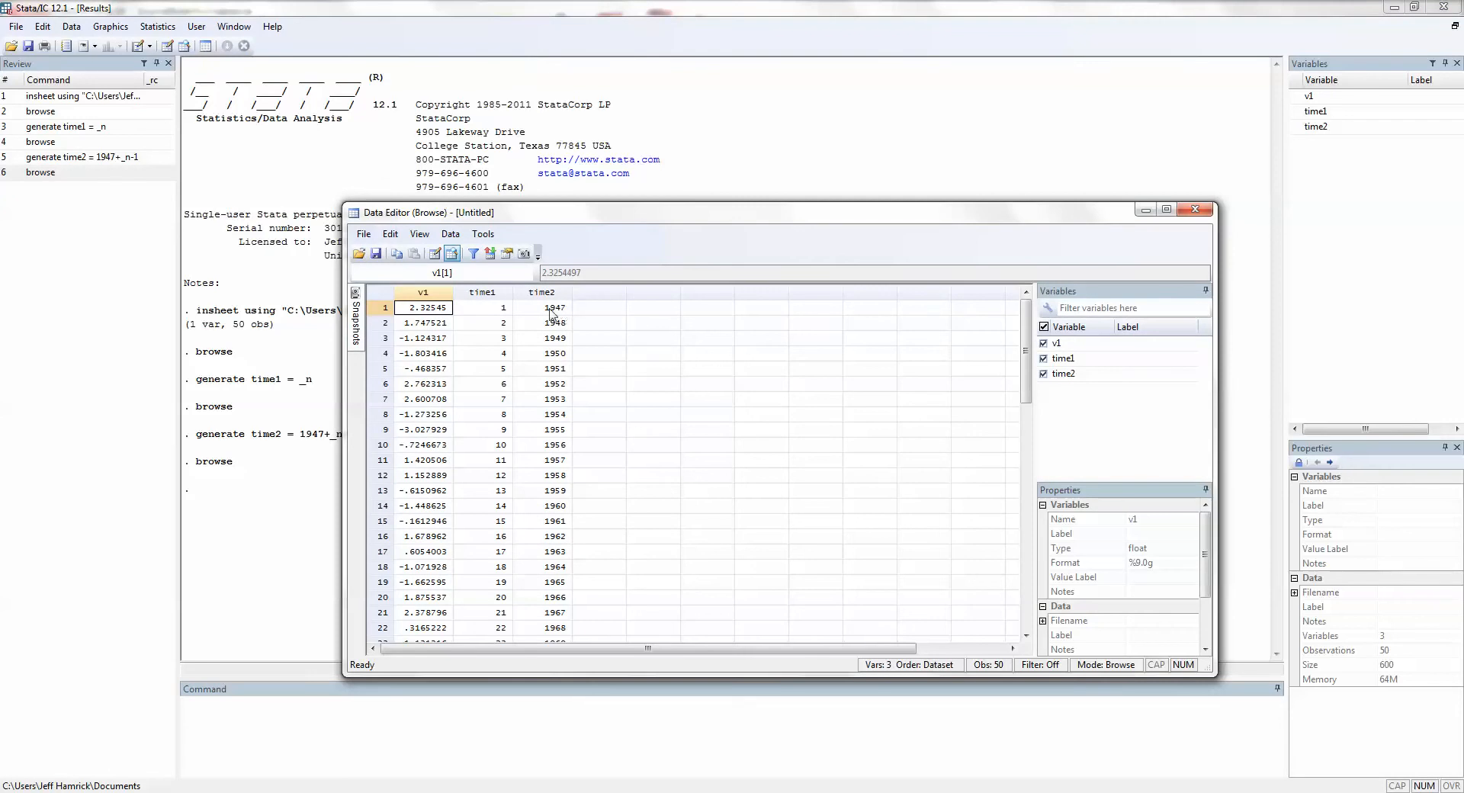
mouse_move(573, 323)
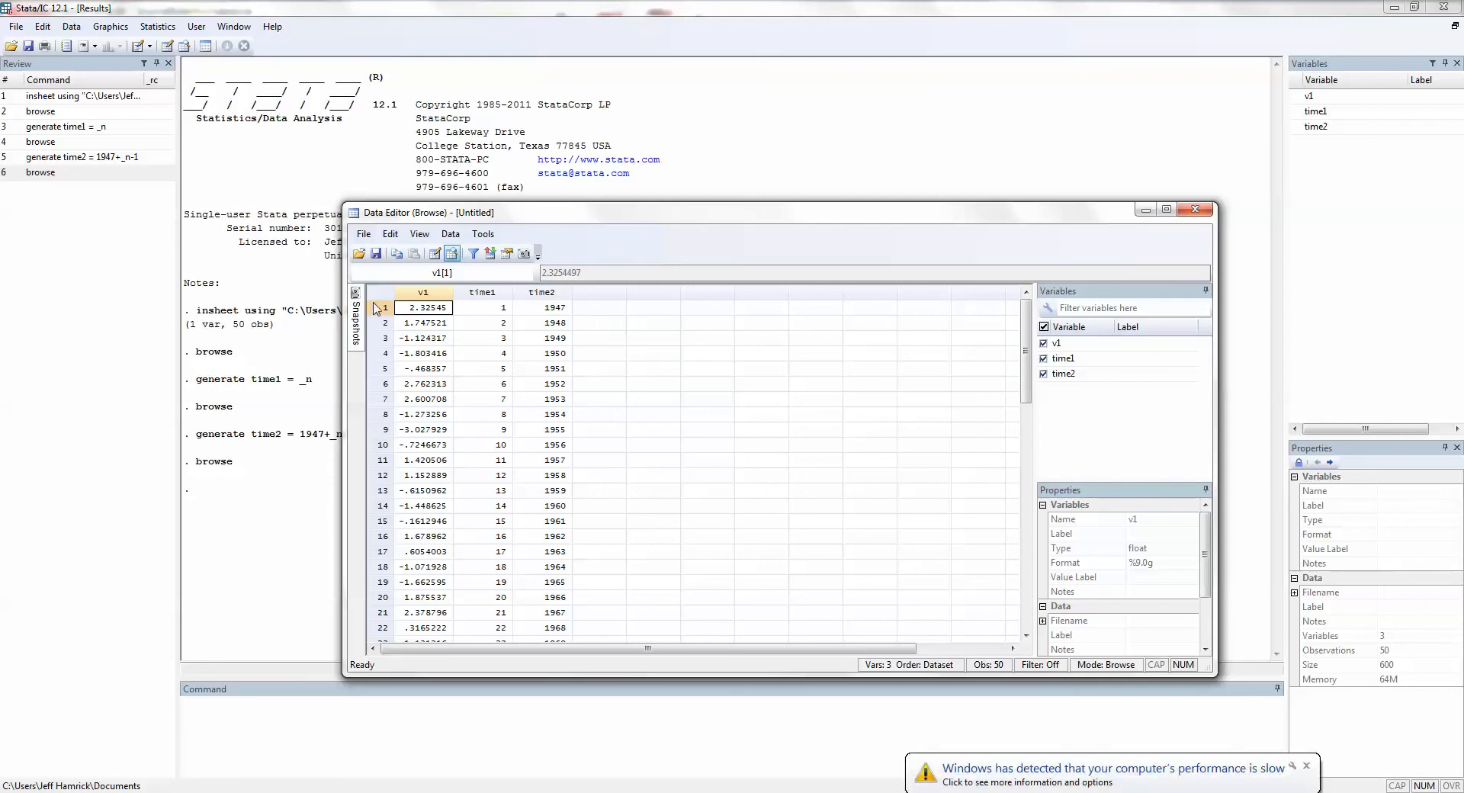
mouse_move(553, 310)
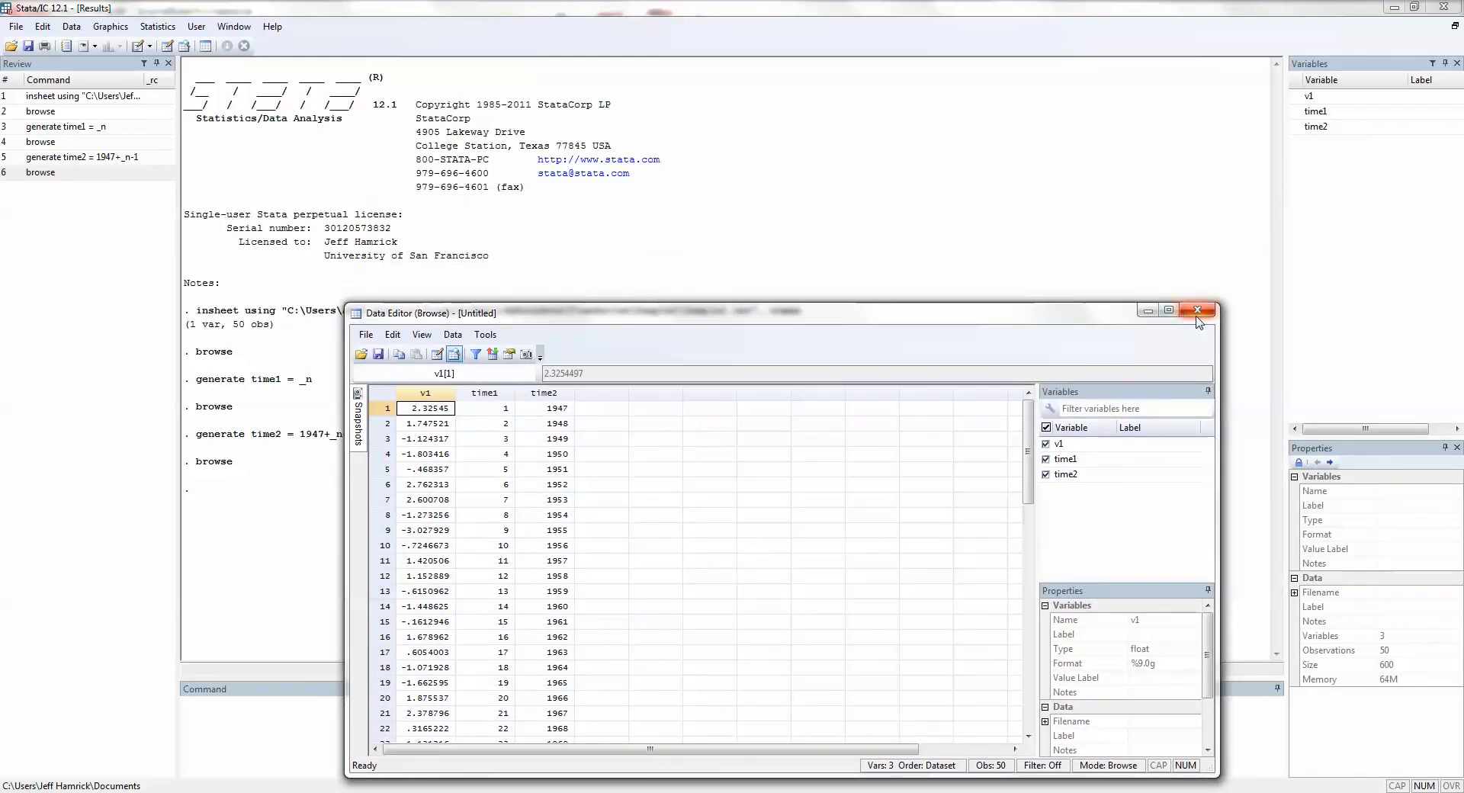
mouse_move(1198, 308)
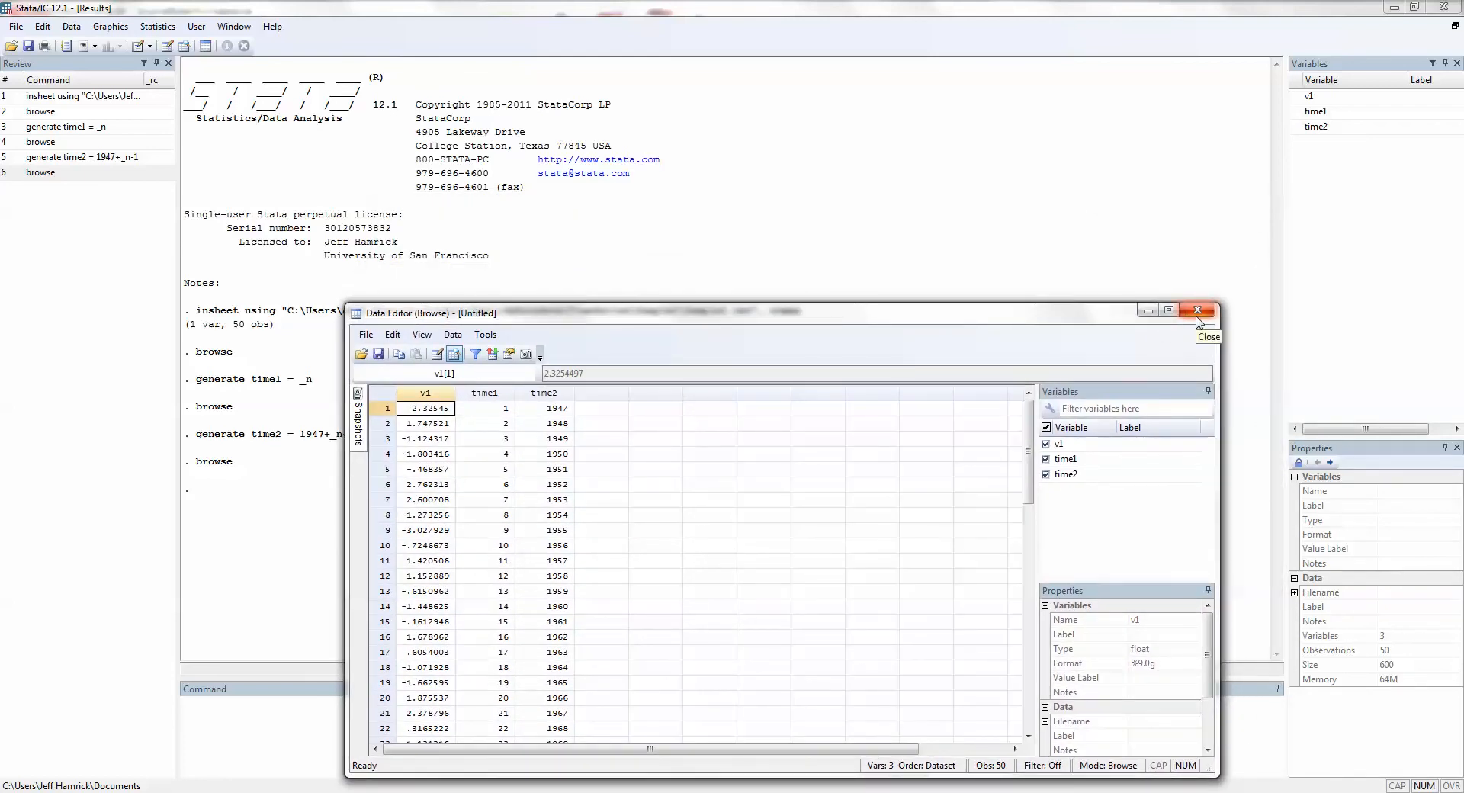
left_click(1197, 310)
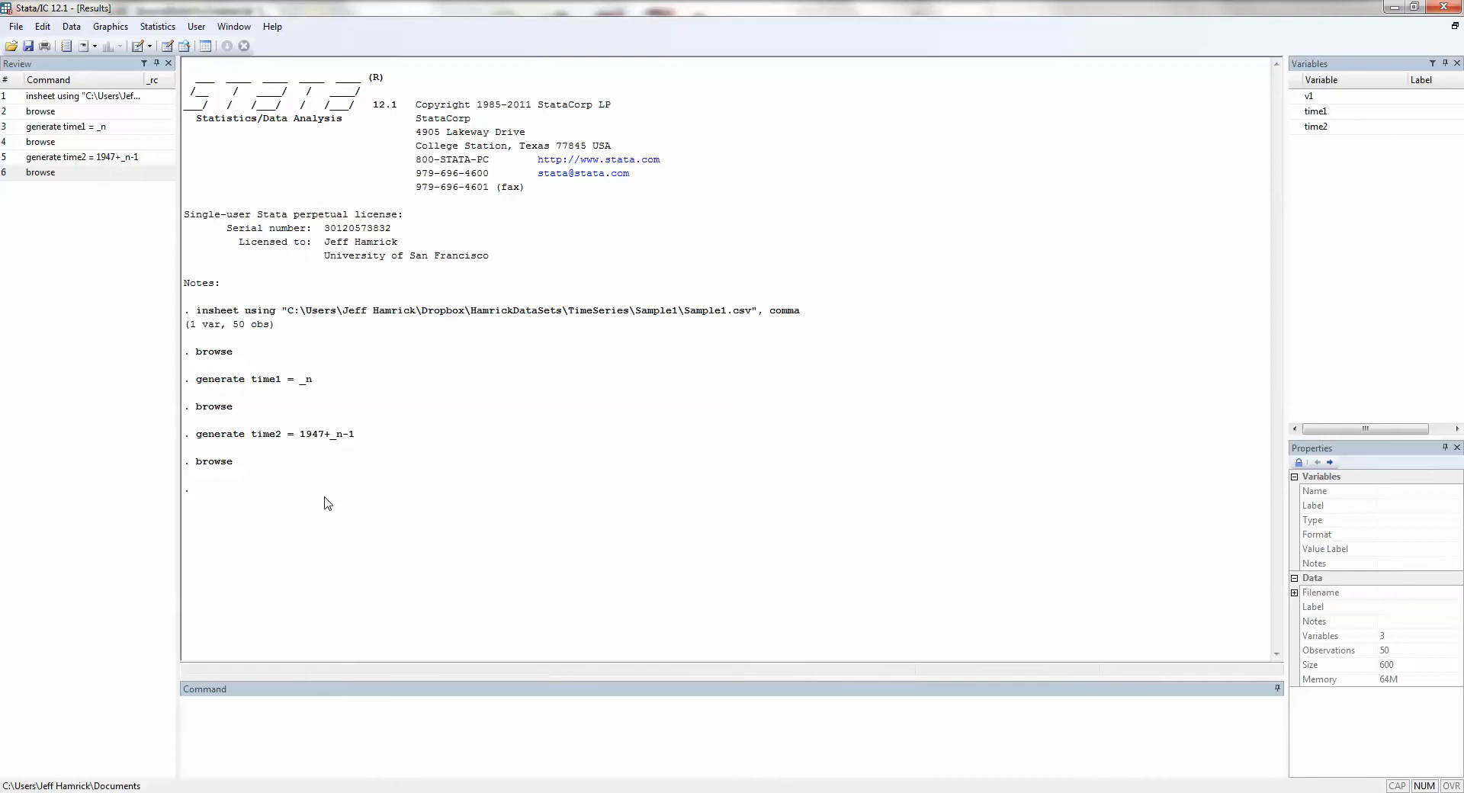
- Run tsset time2, yearly, giving a 1947–1996 series with one-year delta
left_click(286, 719)
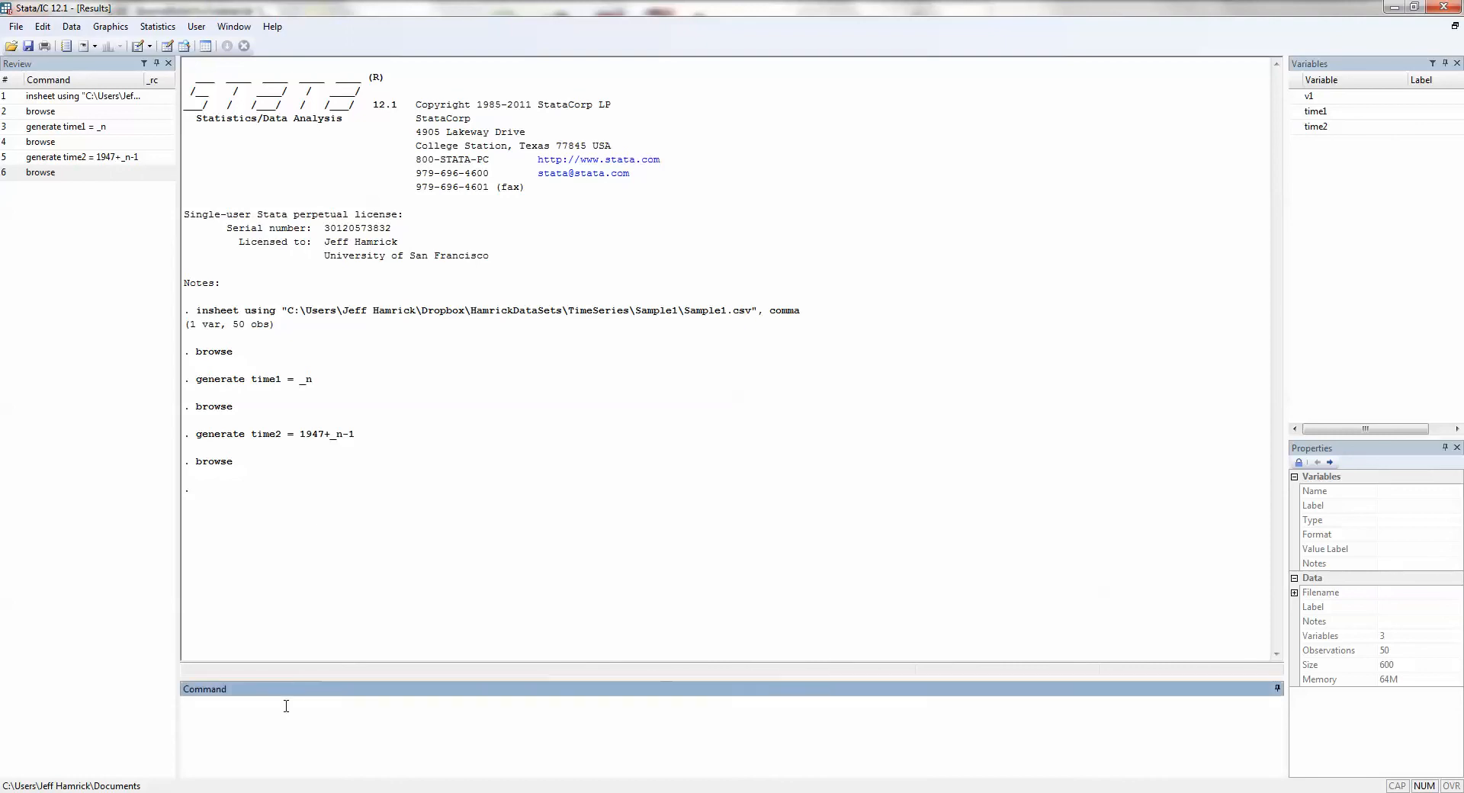
type("tsset")
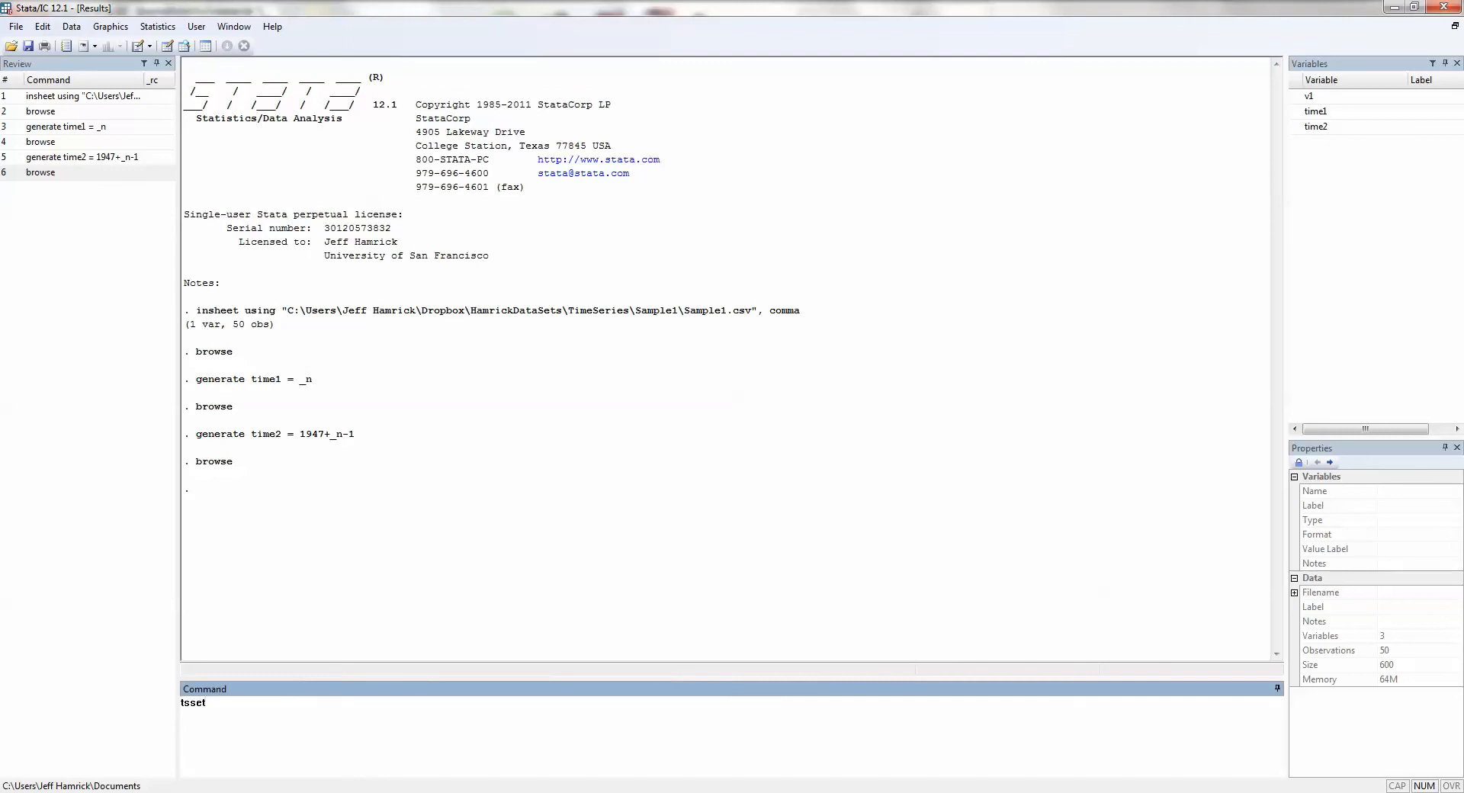
type("time2")
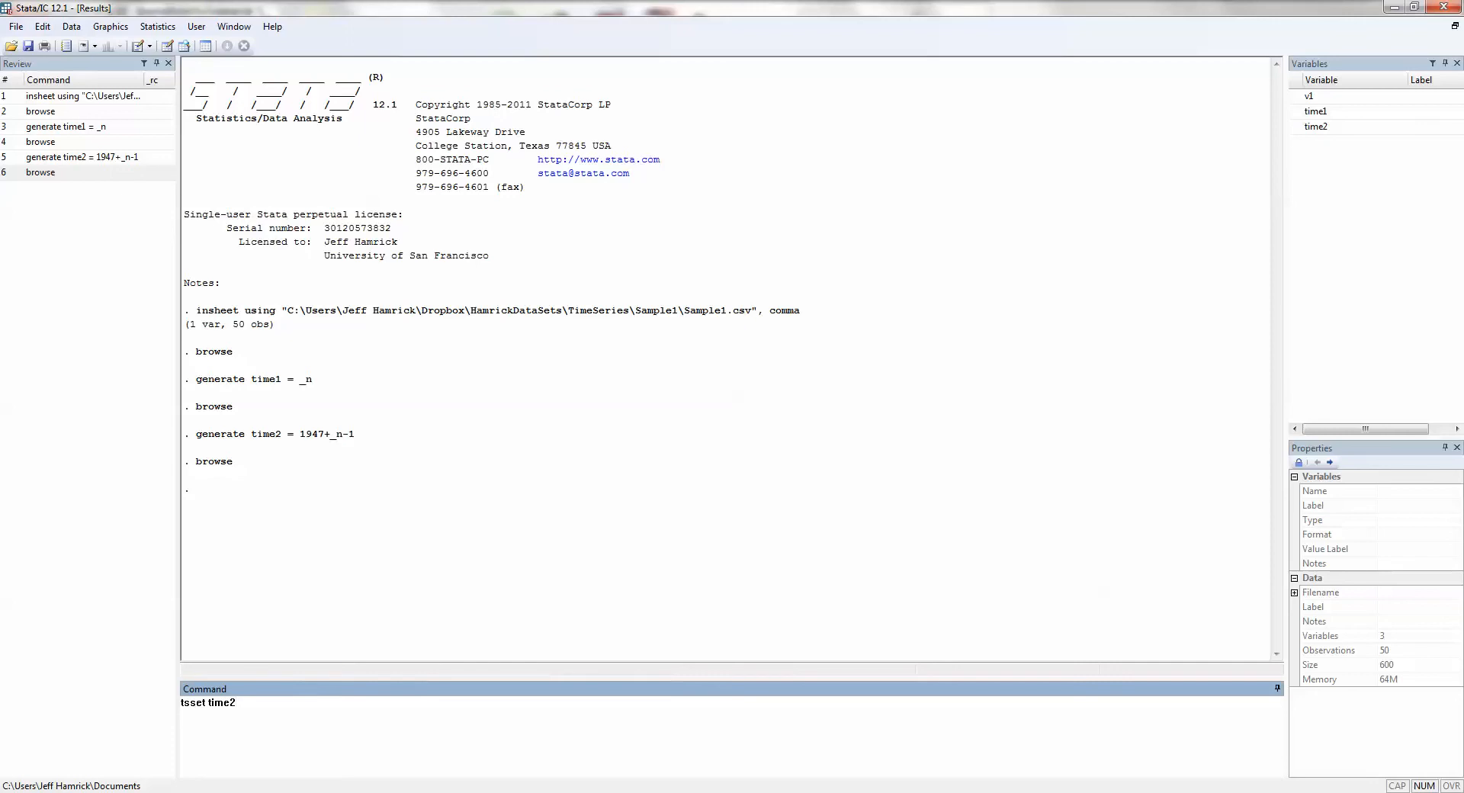
type(", yearly")
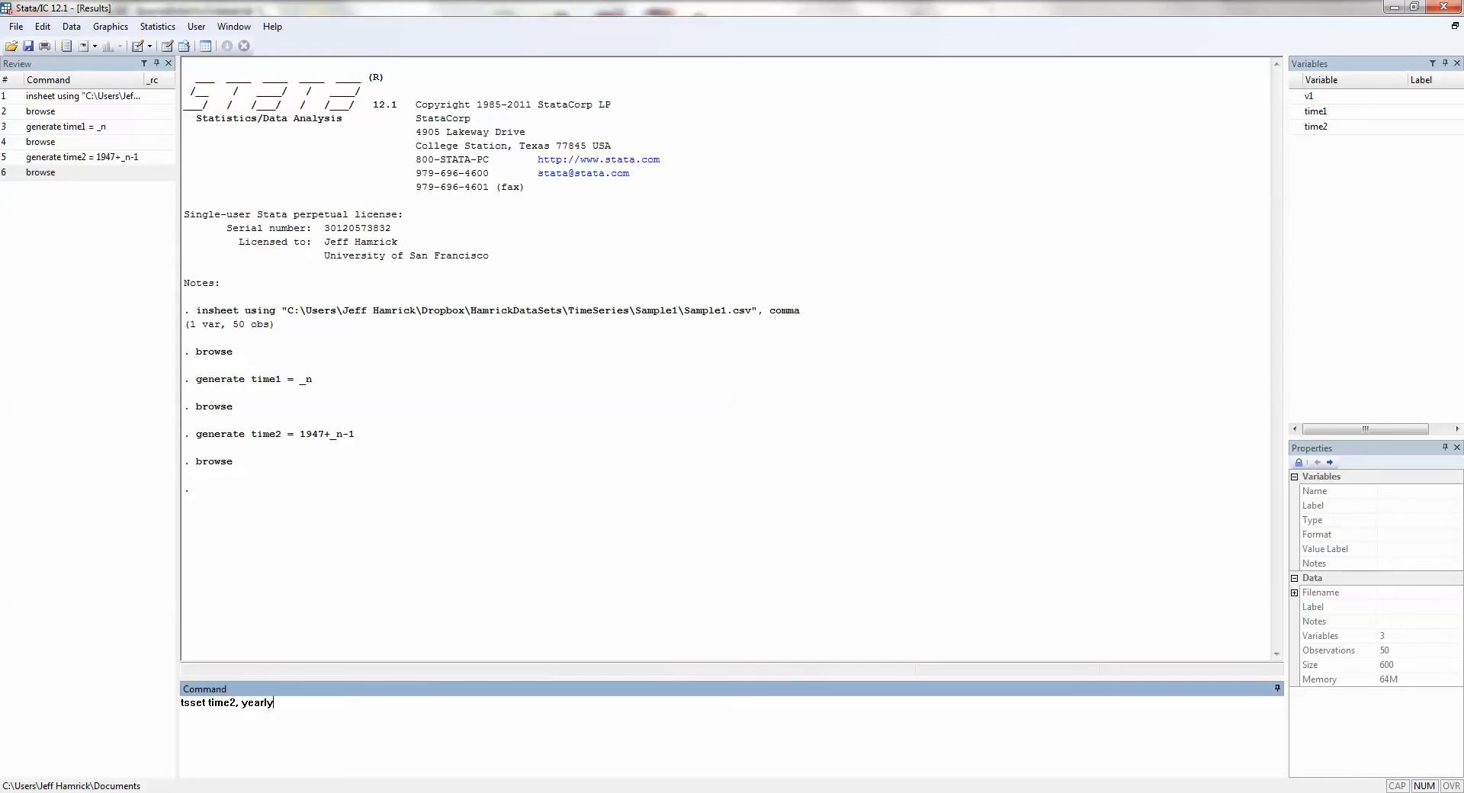
key("Return")
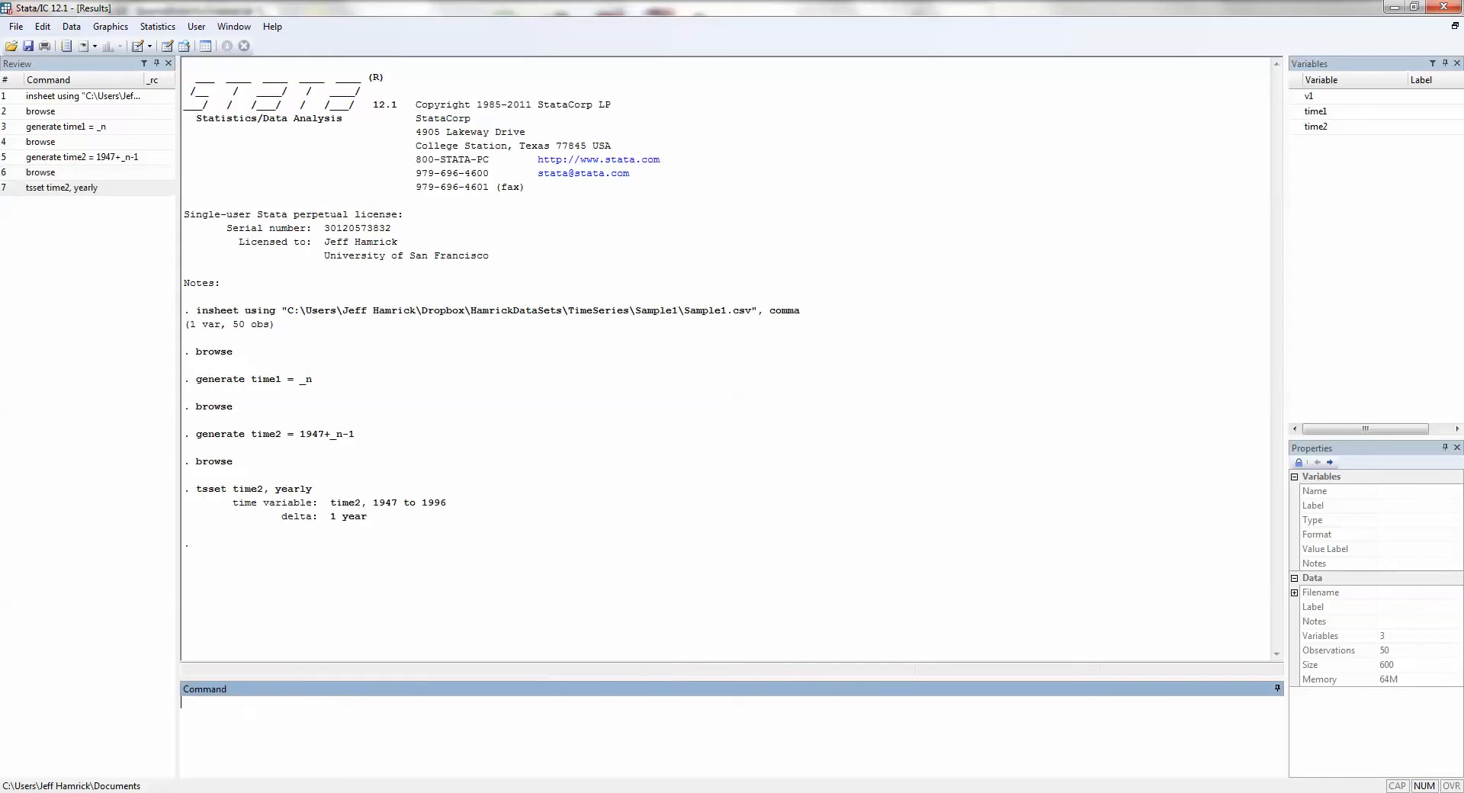
mouse_move(275, 549)
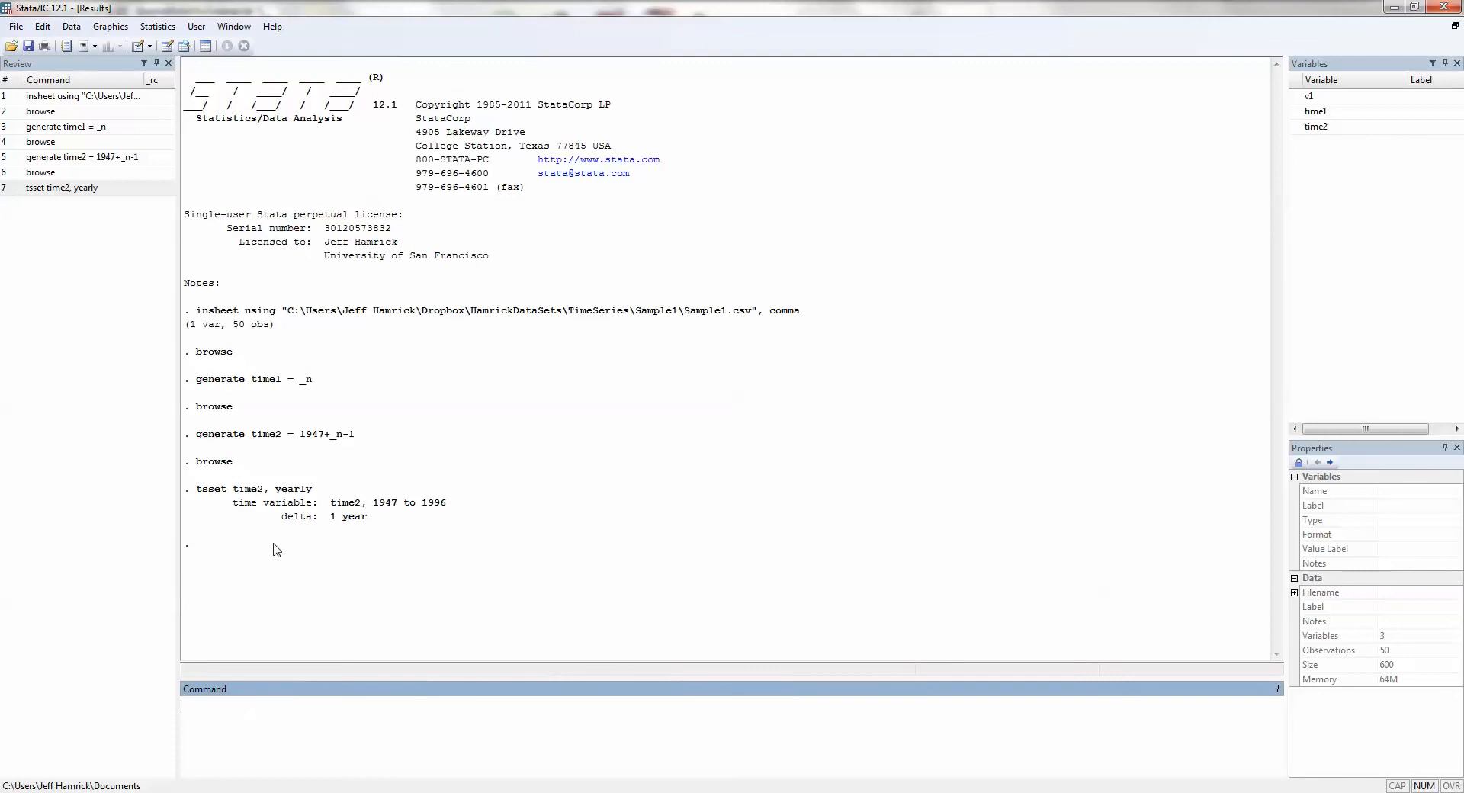
mouse_move(325, 533)
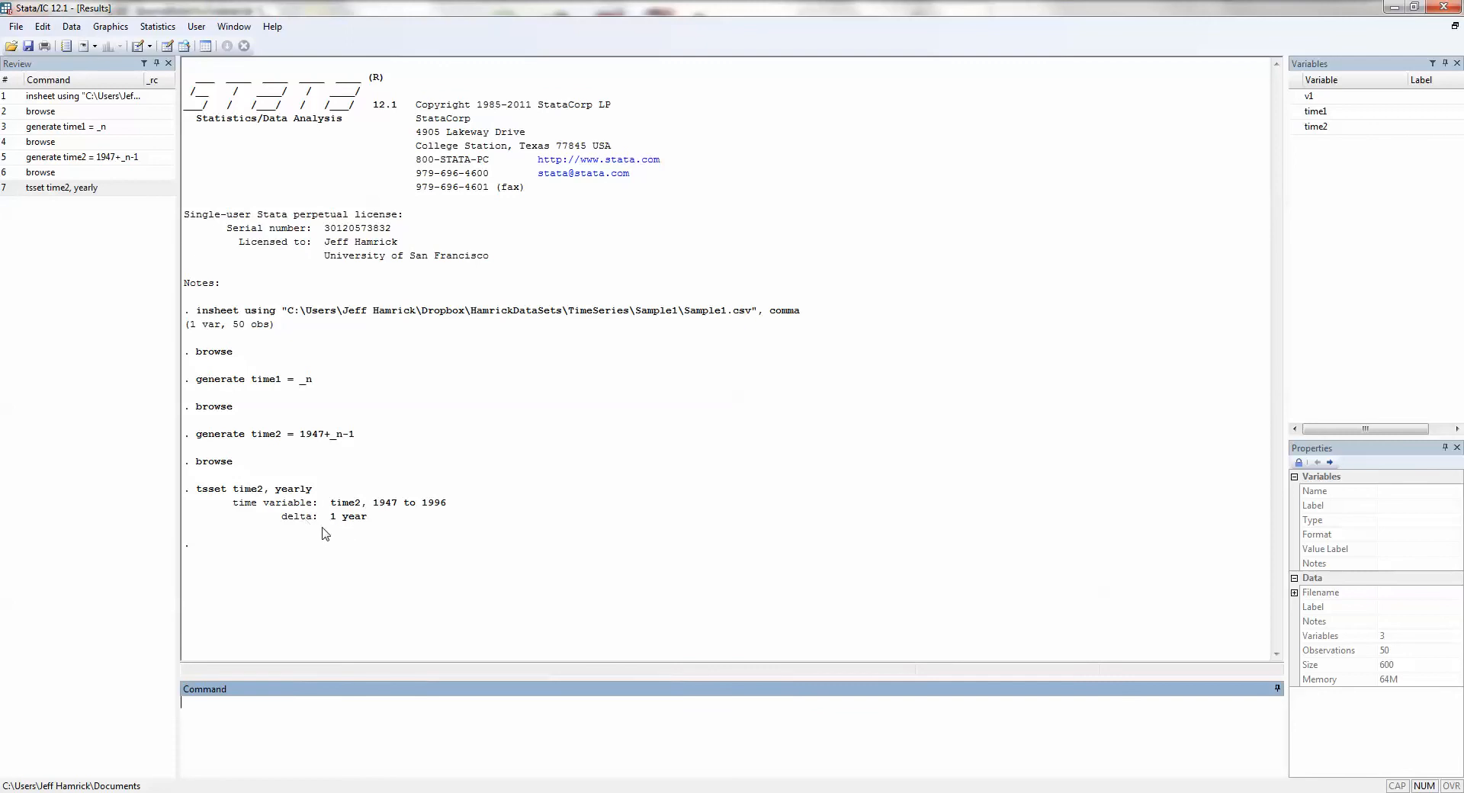
mouse_move(344, 527)
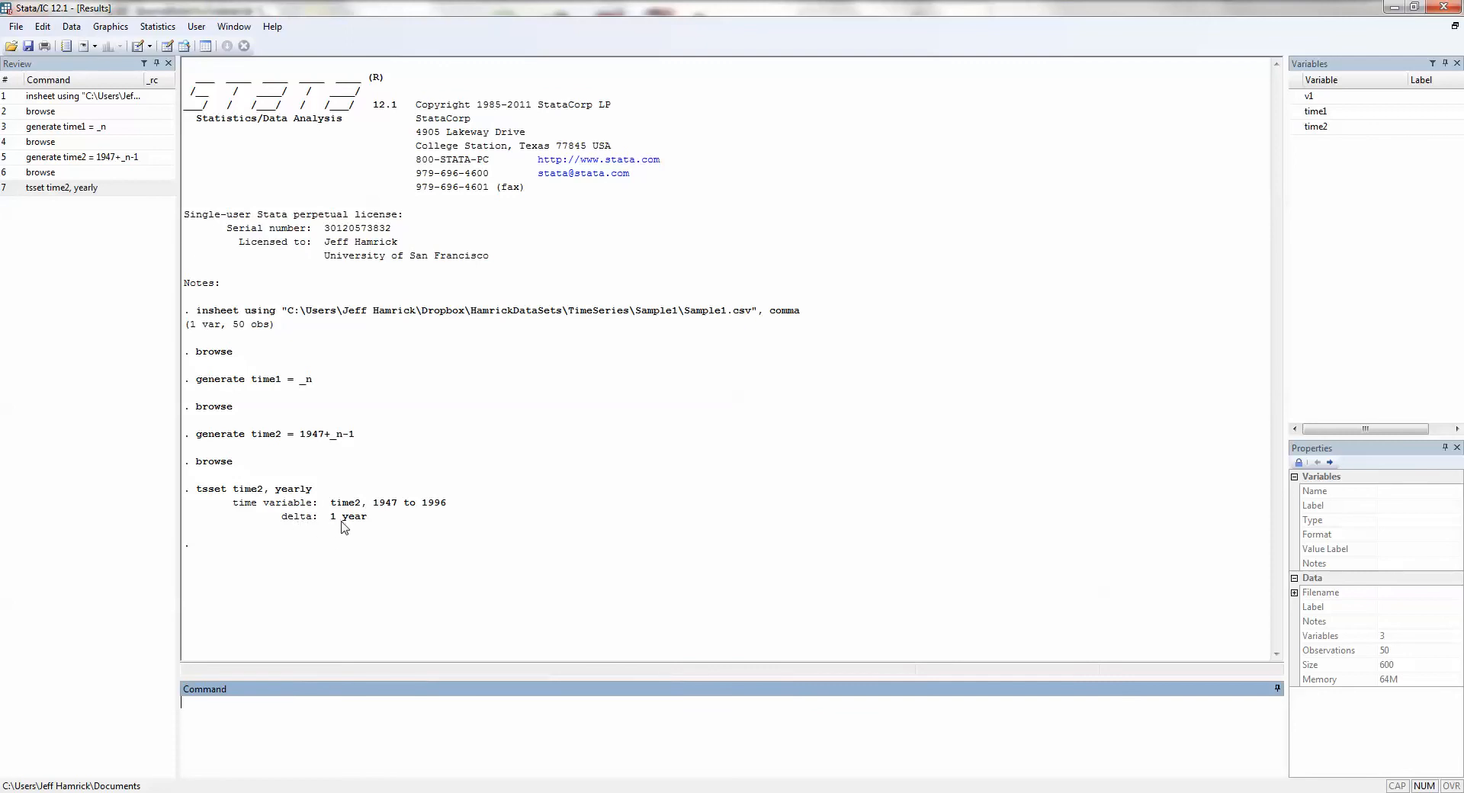
mouse_move(395, 507)
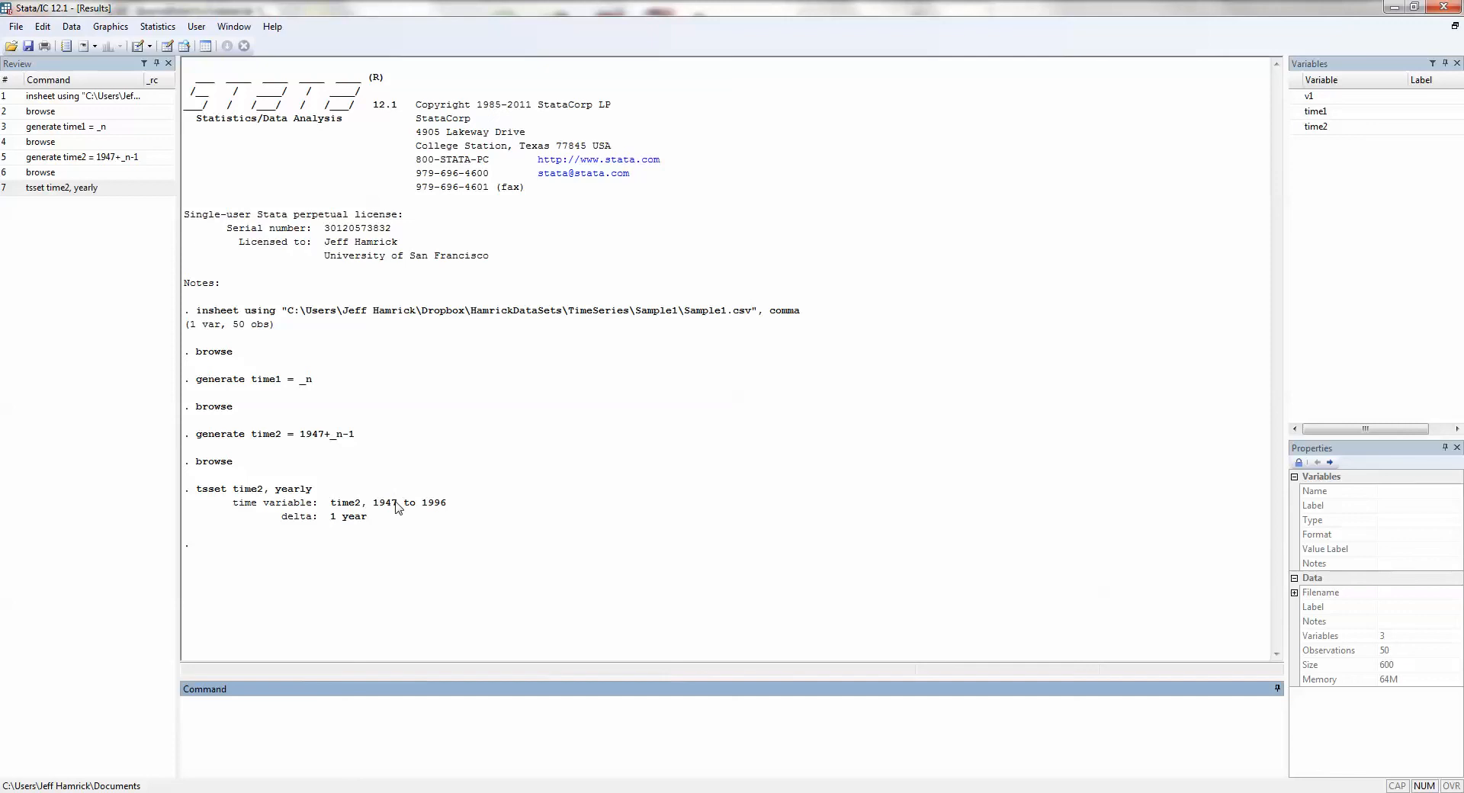
mouse_move(438, 511)
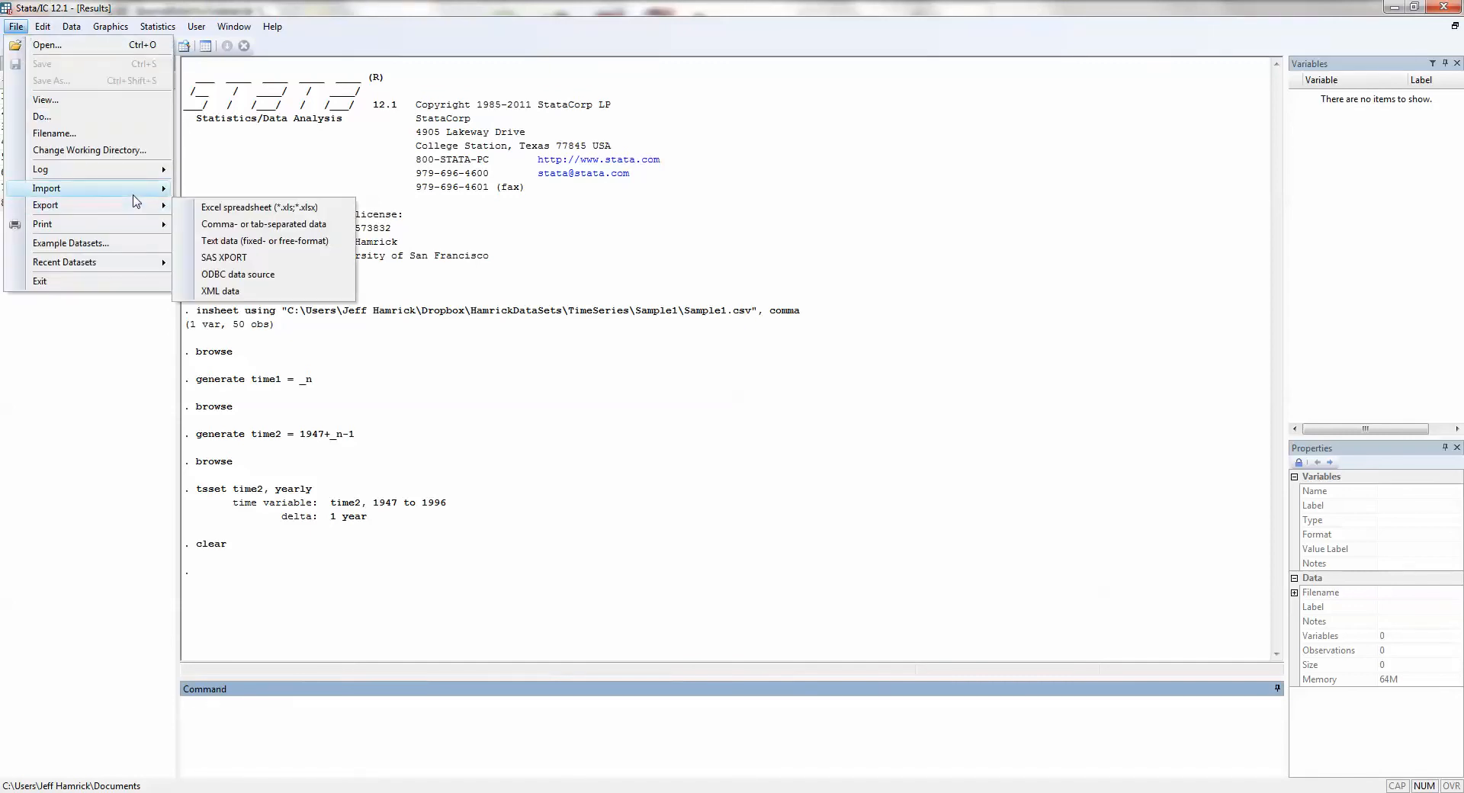
- Re-import Sample1.csv as comma-delimited data, restoring v1 with 50 observations
left_click(265, 241)
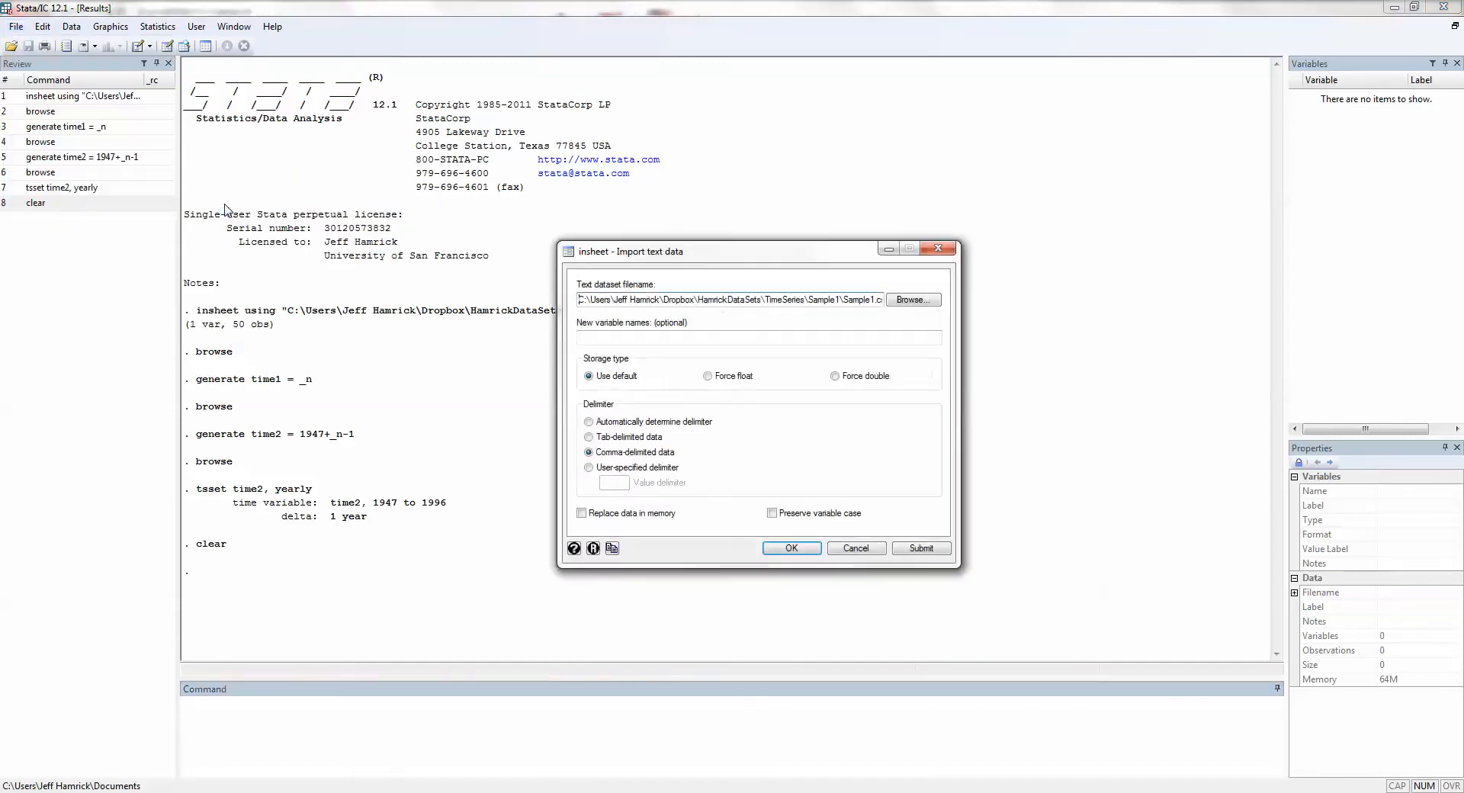
left_click(789, 547)
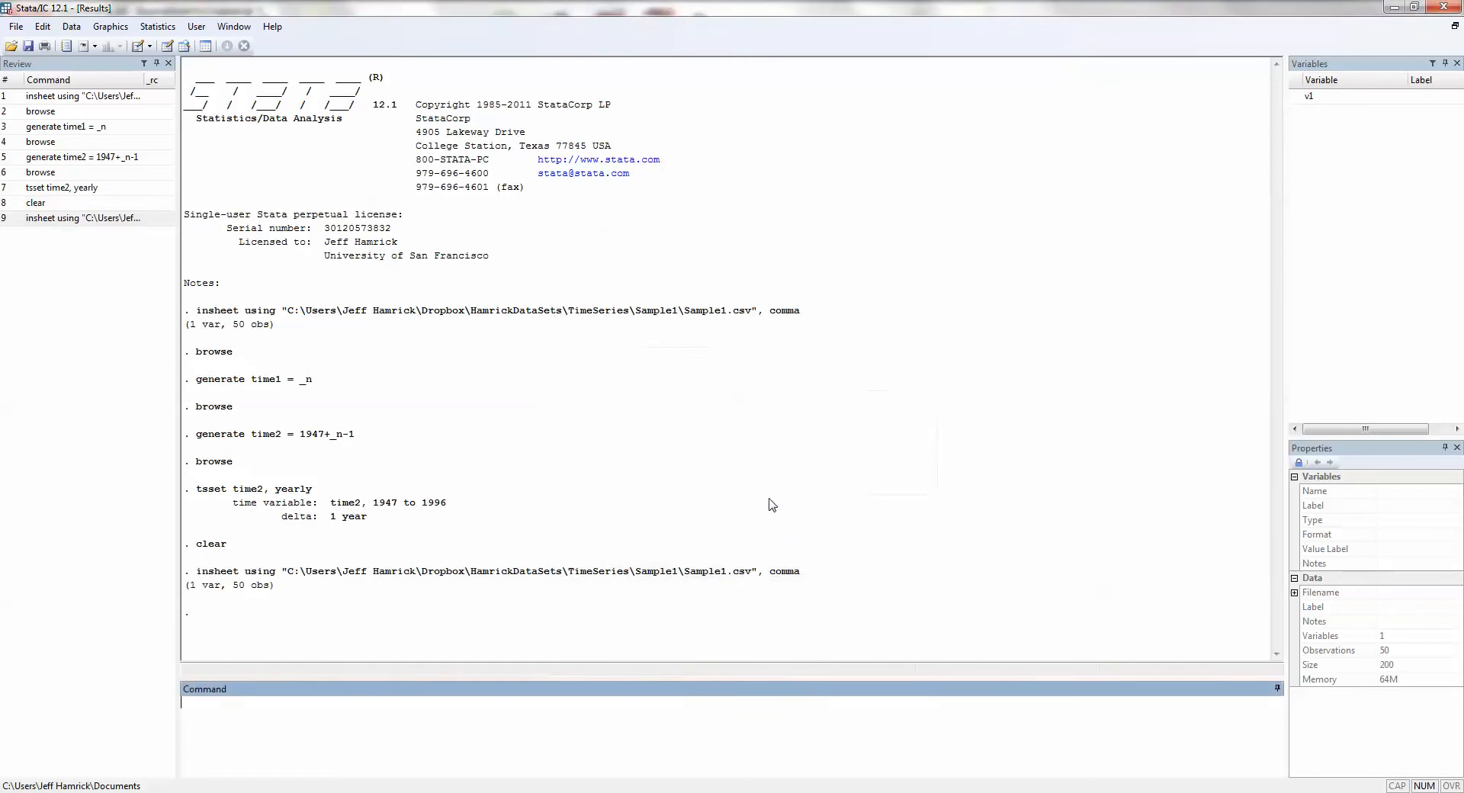
mouse_move(764, 506)
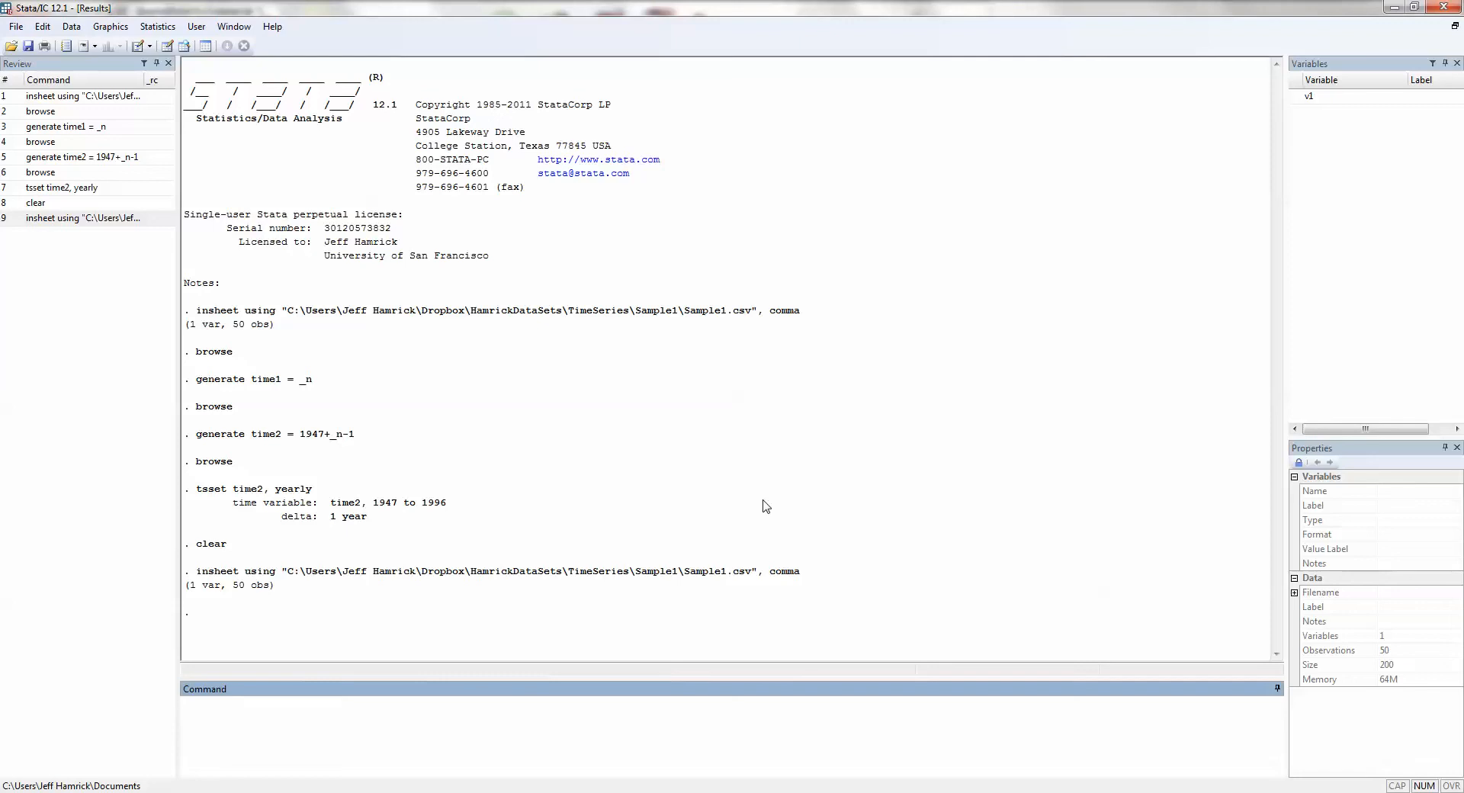
- Type the command generate time3 = tq(1947q3)+_n-1 in the Command window
type("generate time3")
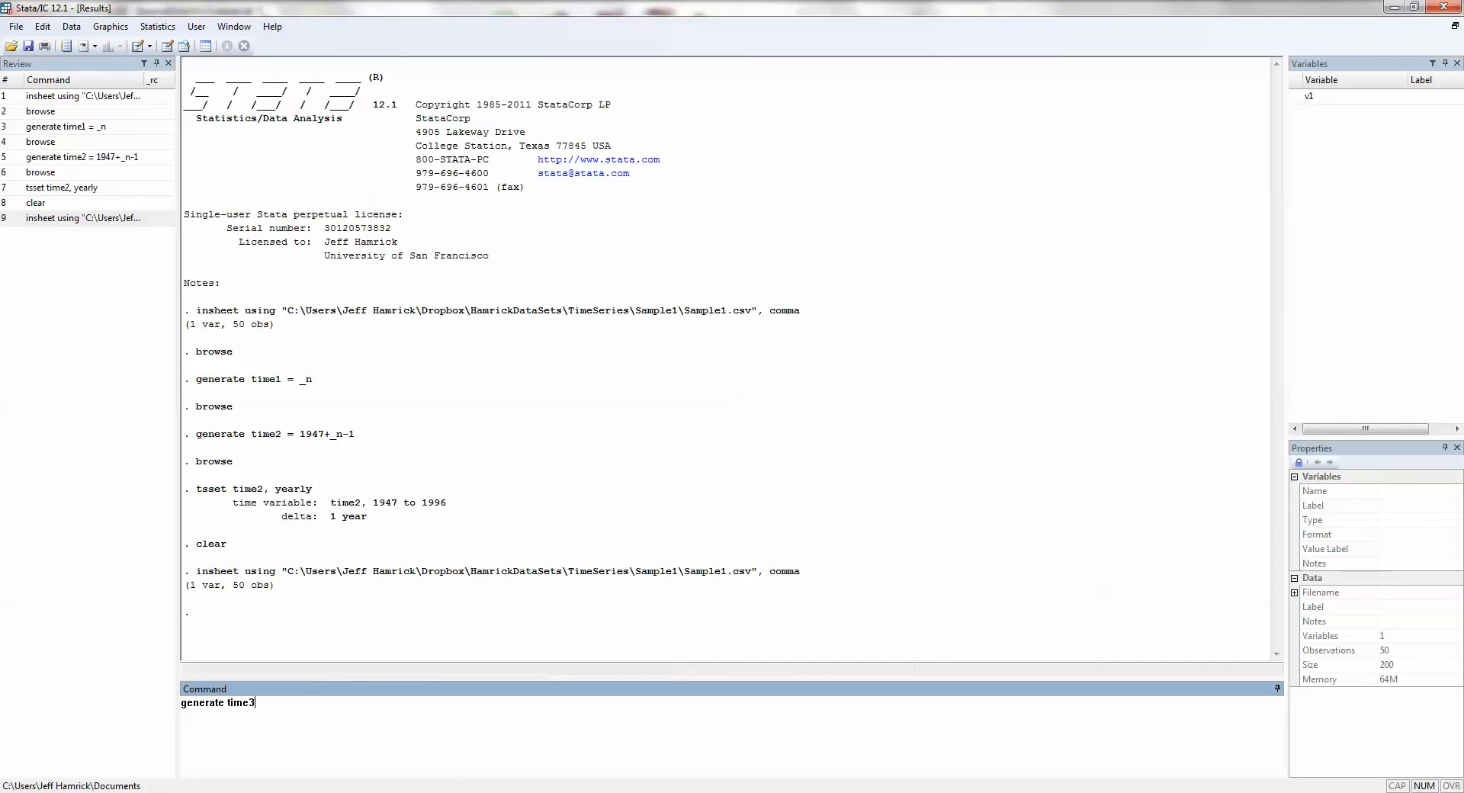
type("=")
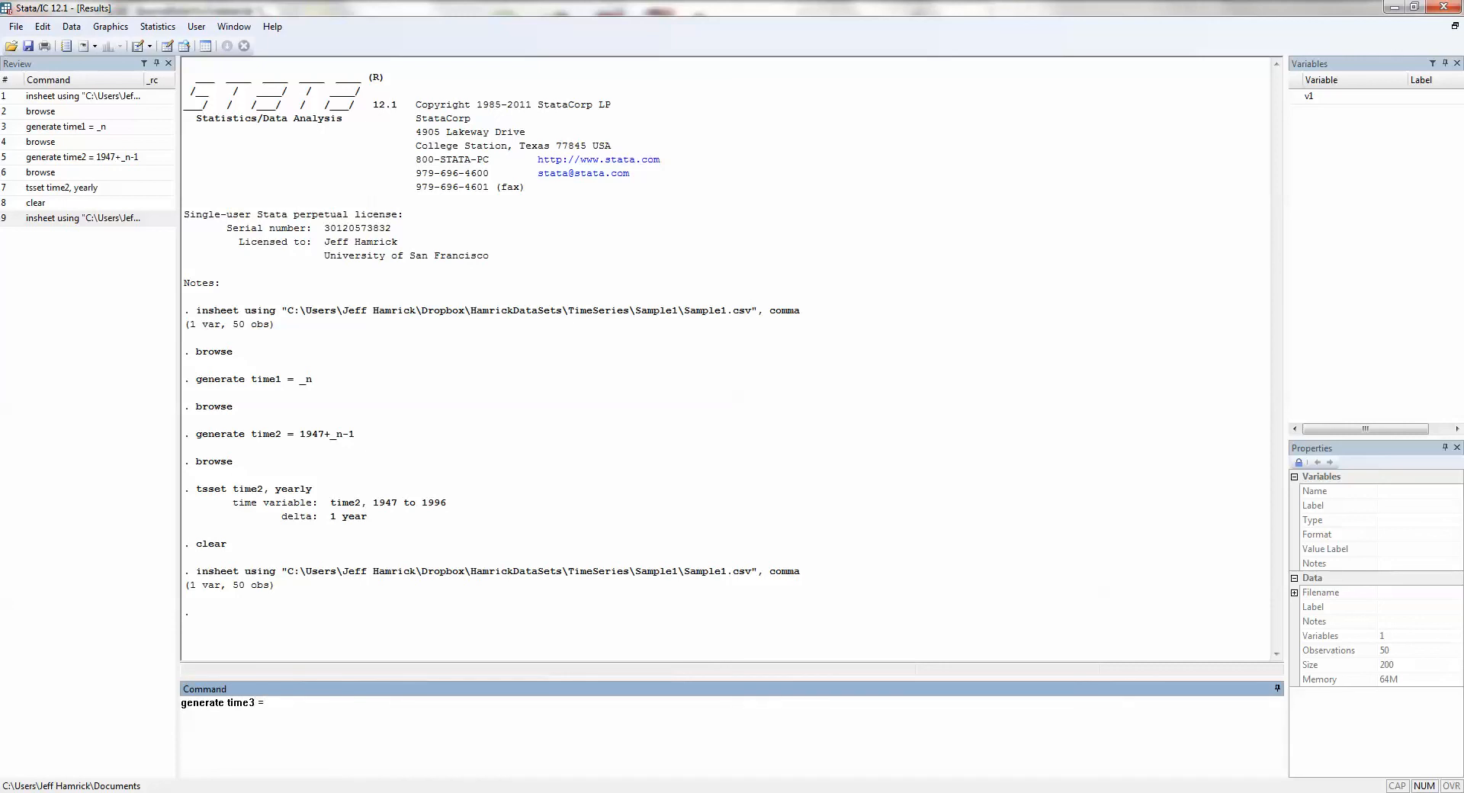
type("tq")
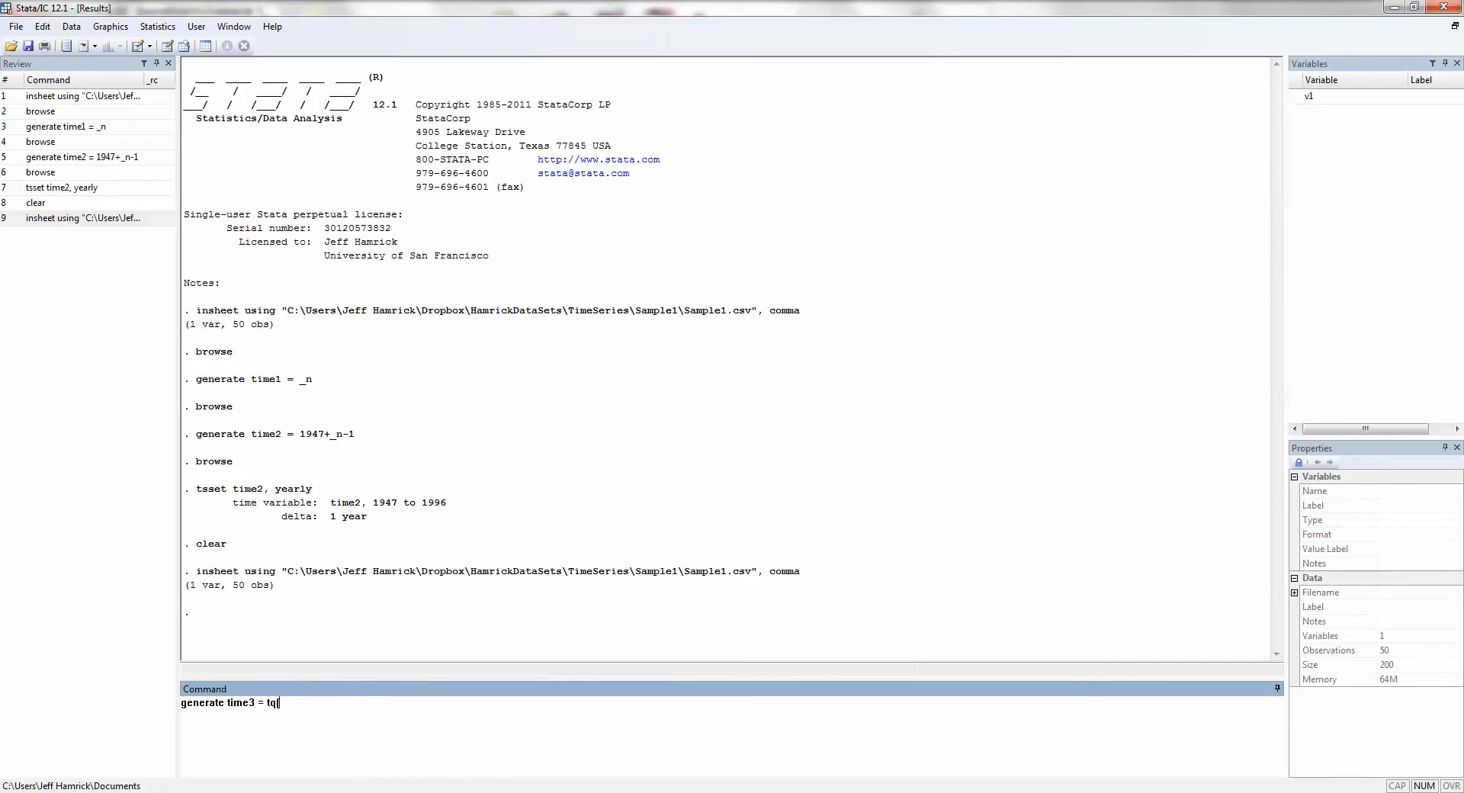
type("(1947")
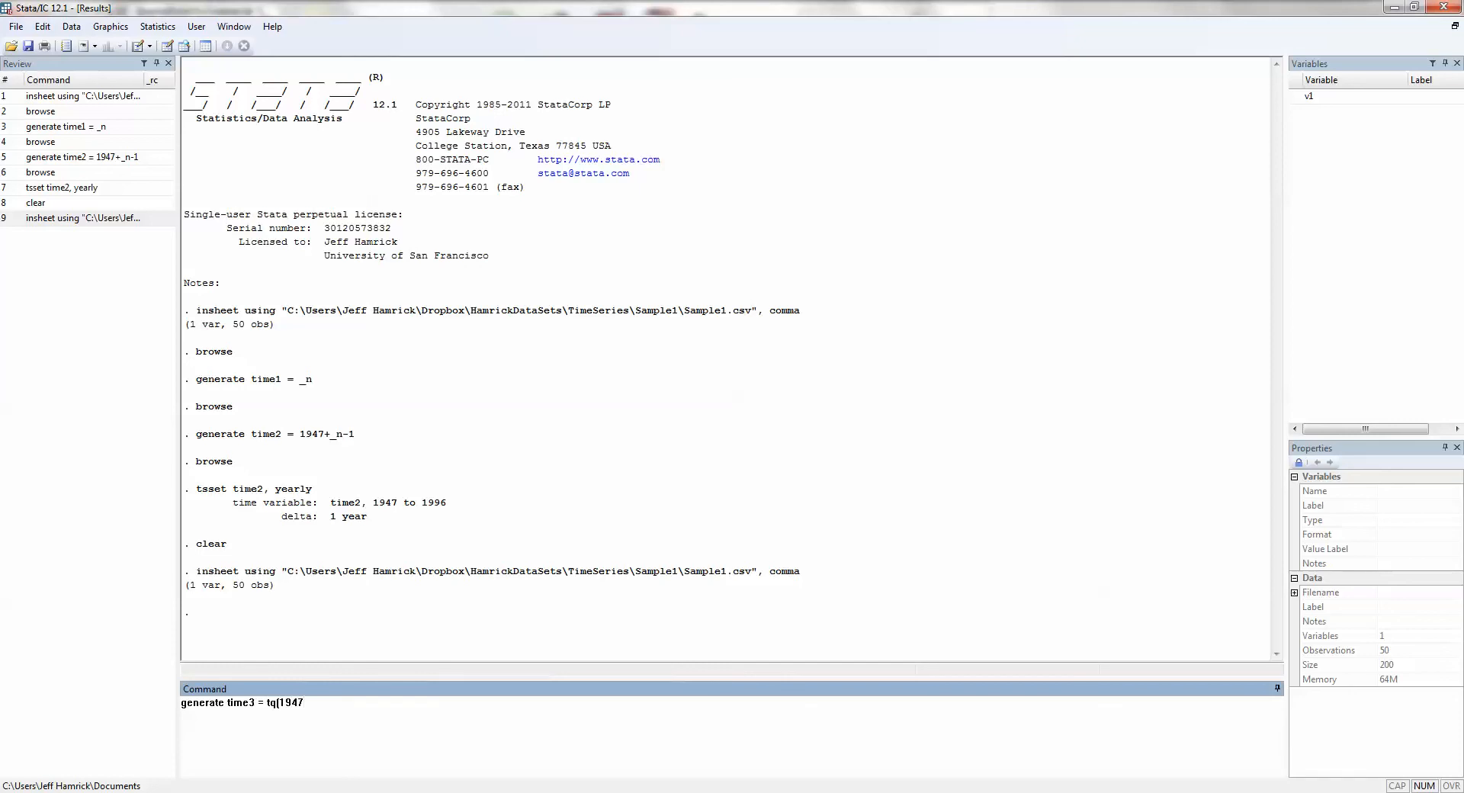
type("q3]")
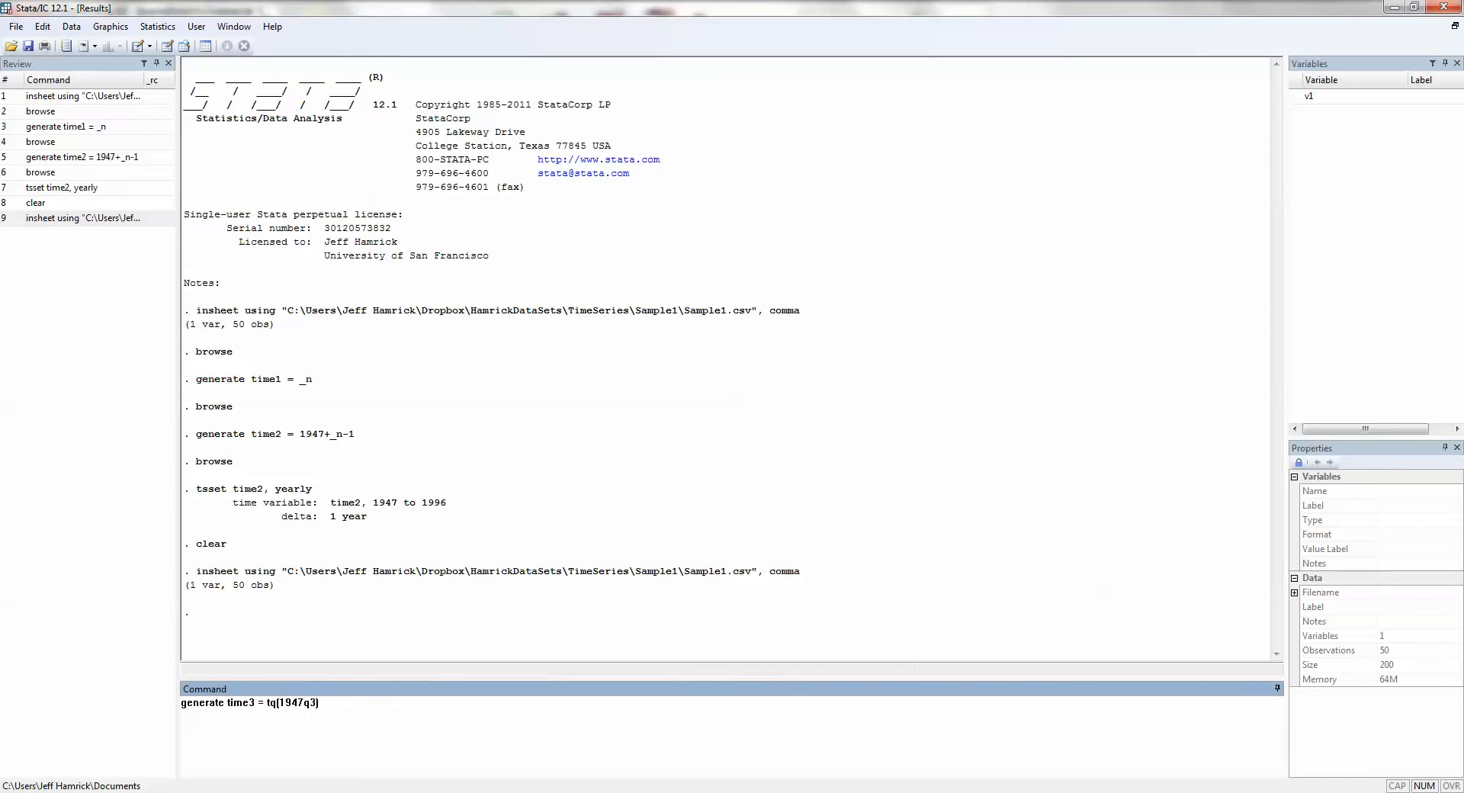
type("+")
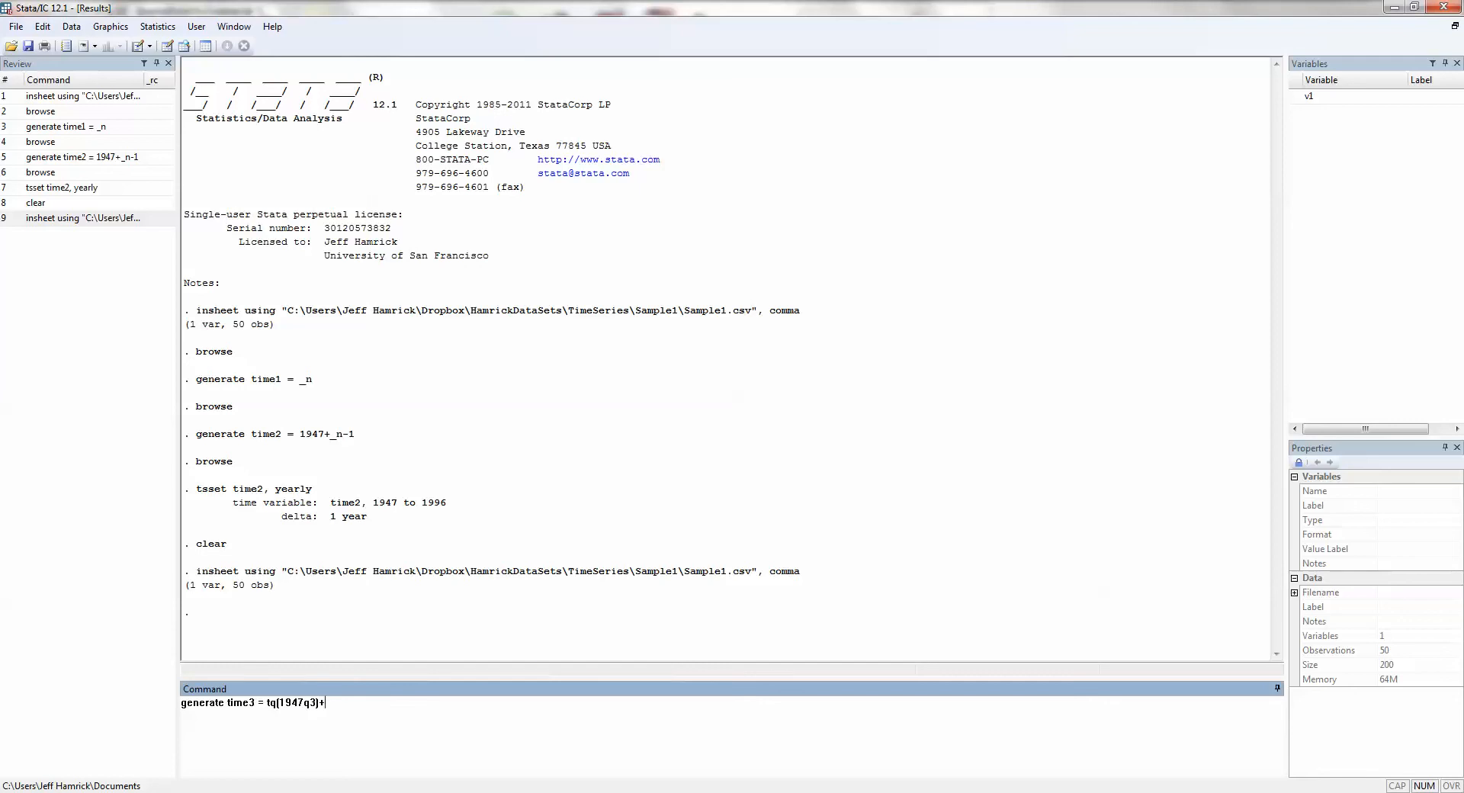
type("_n-")
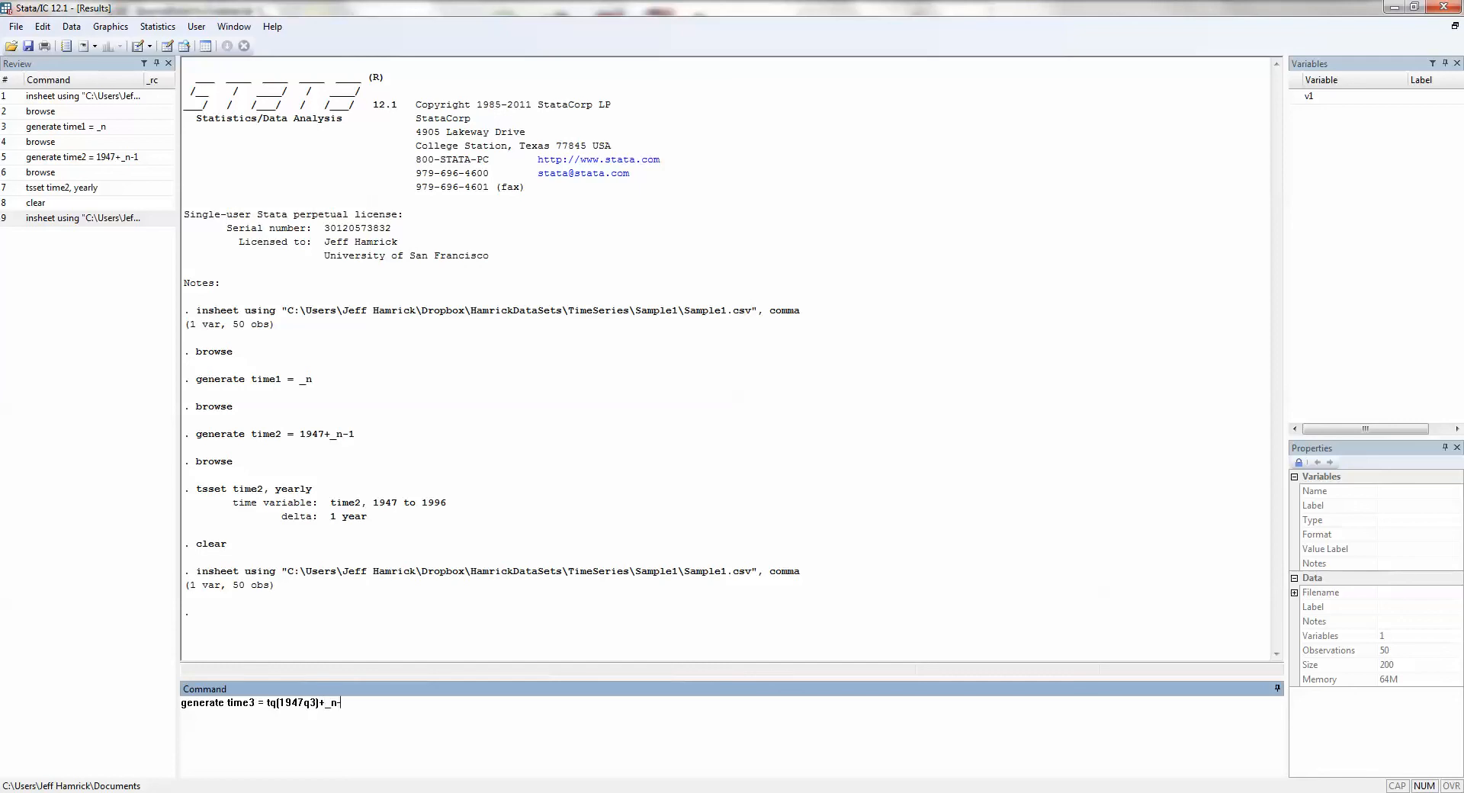
type("1")
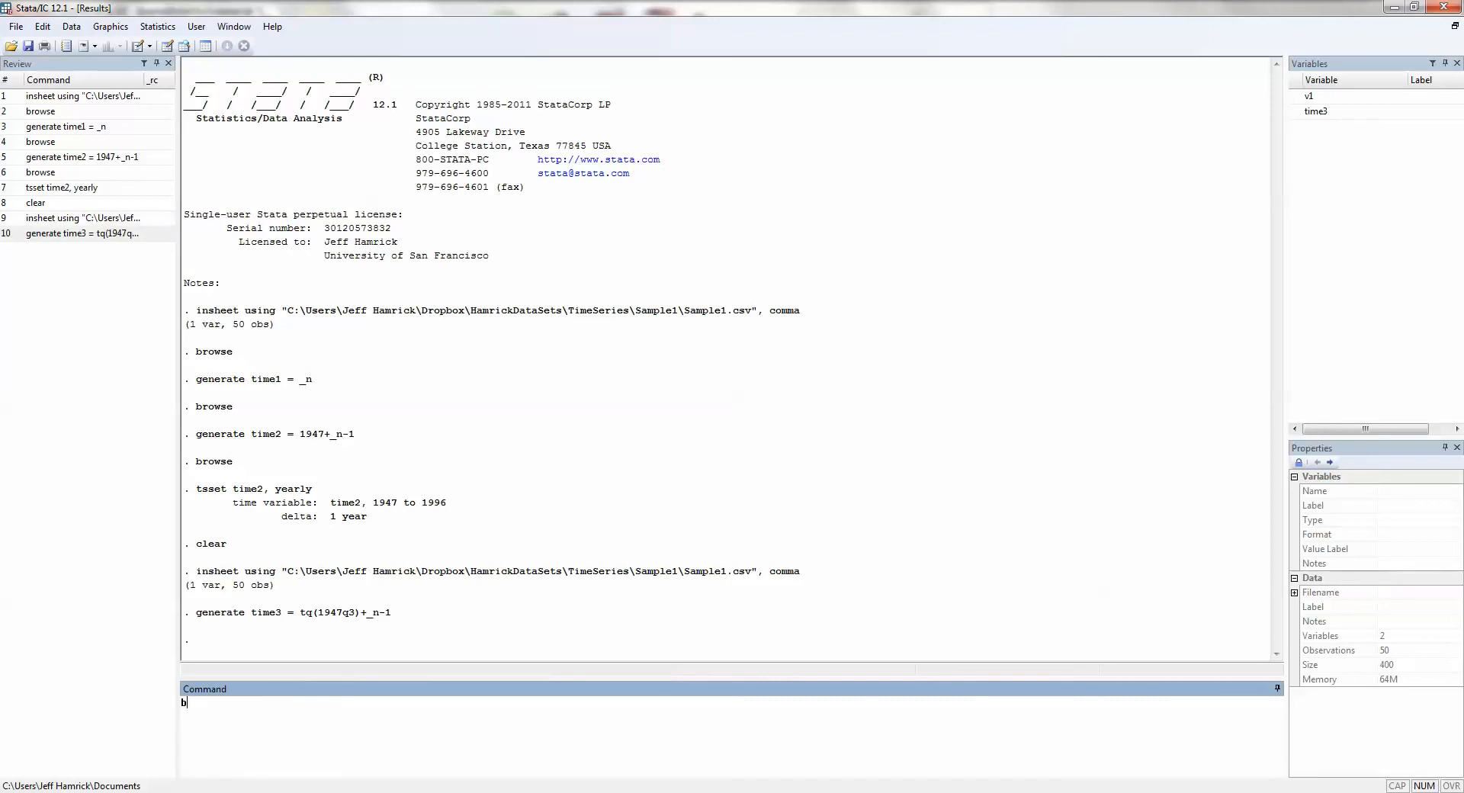
- Browse time3's raw values counting from -50 and dismiss the performance notification
key("Return")
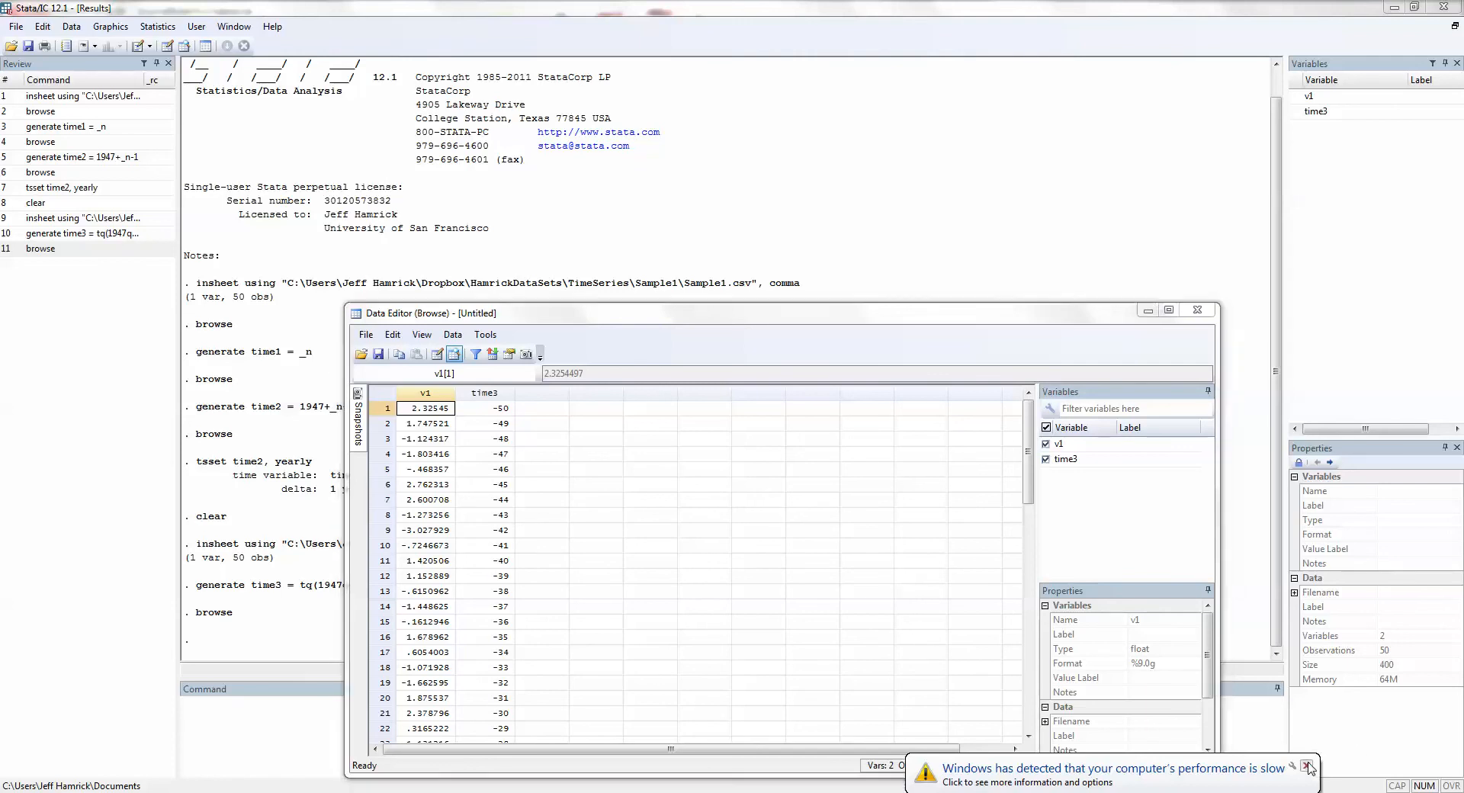
left_click(1310, 767)
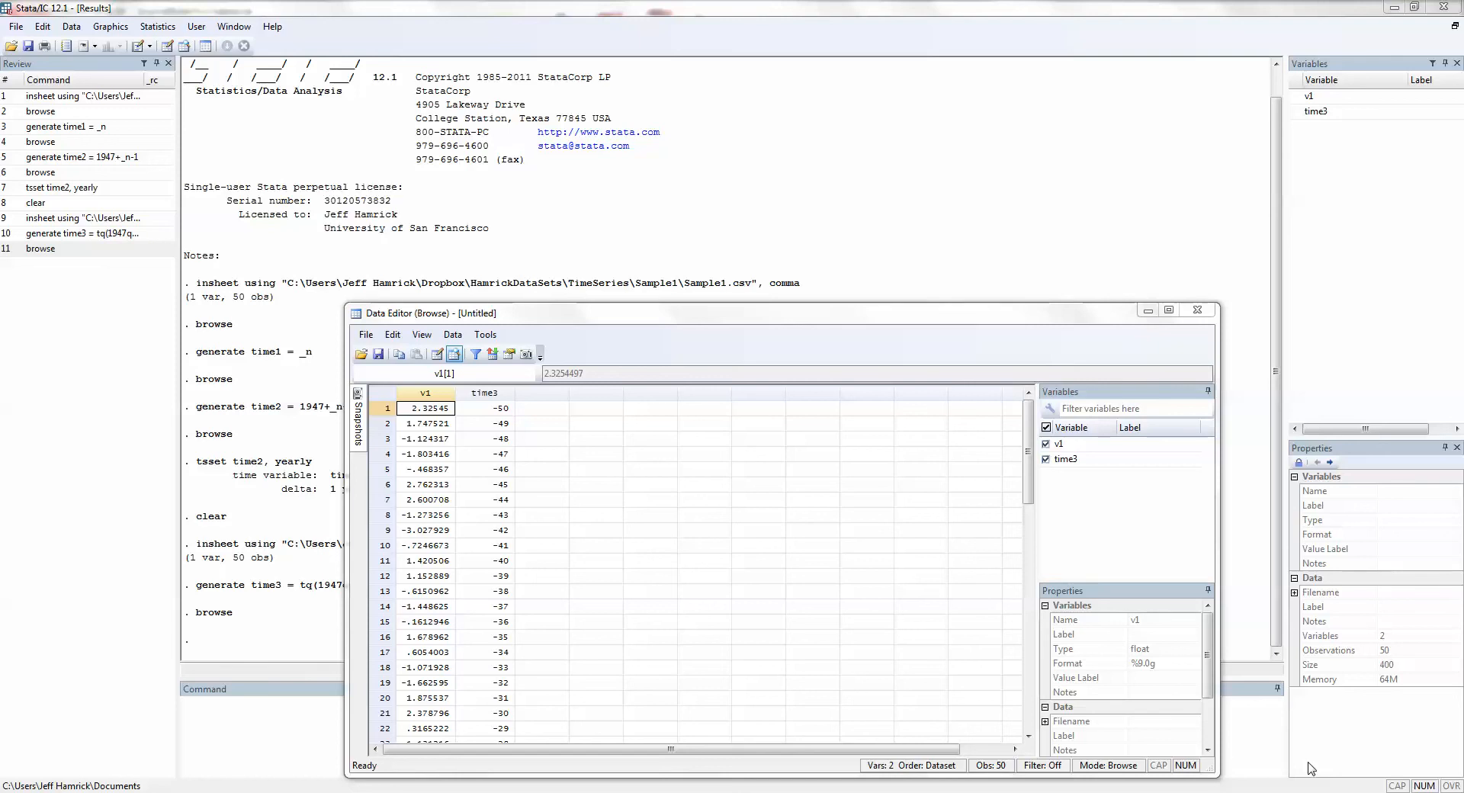
mouse_move(486, 395)
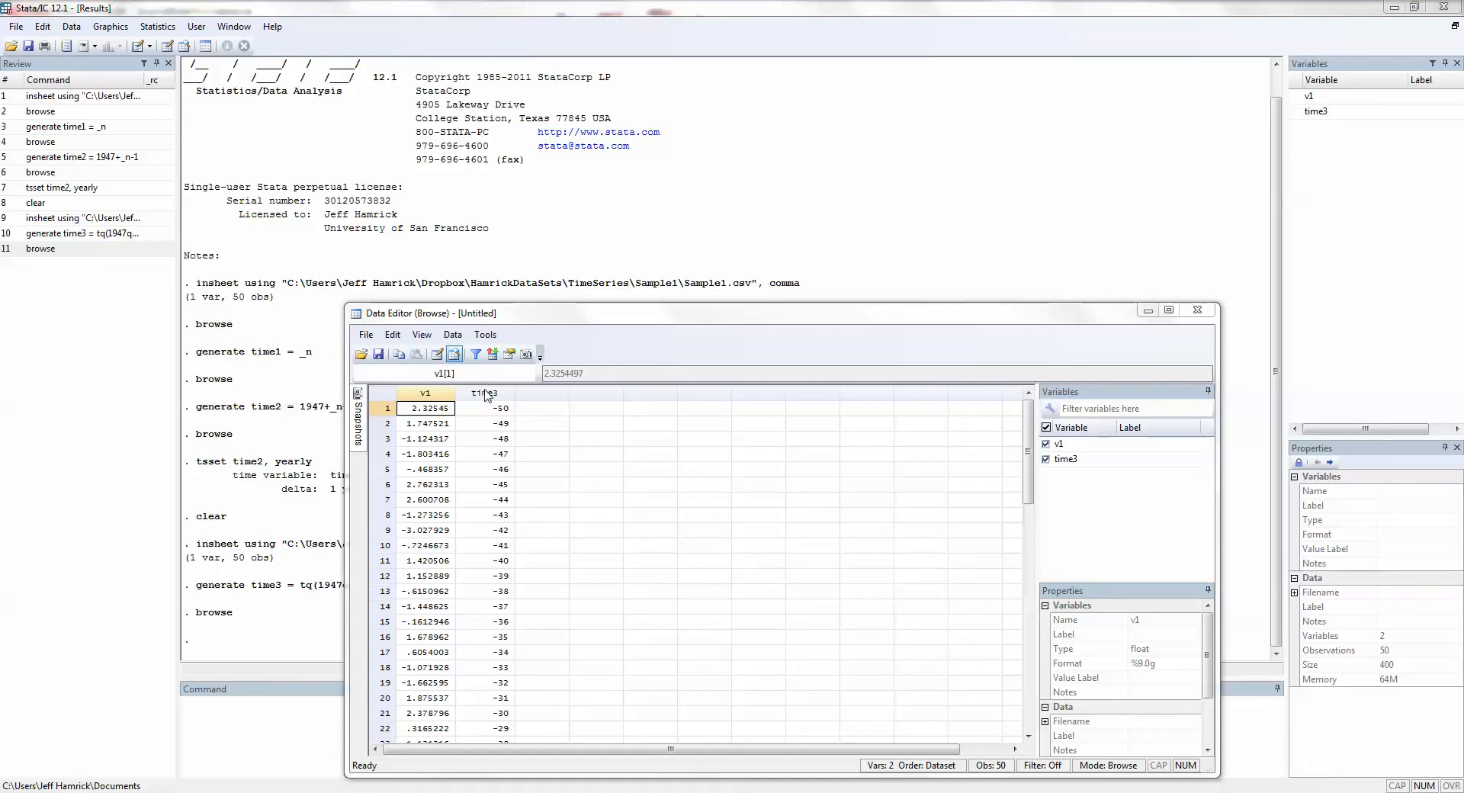
mouse_move(511, 611)
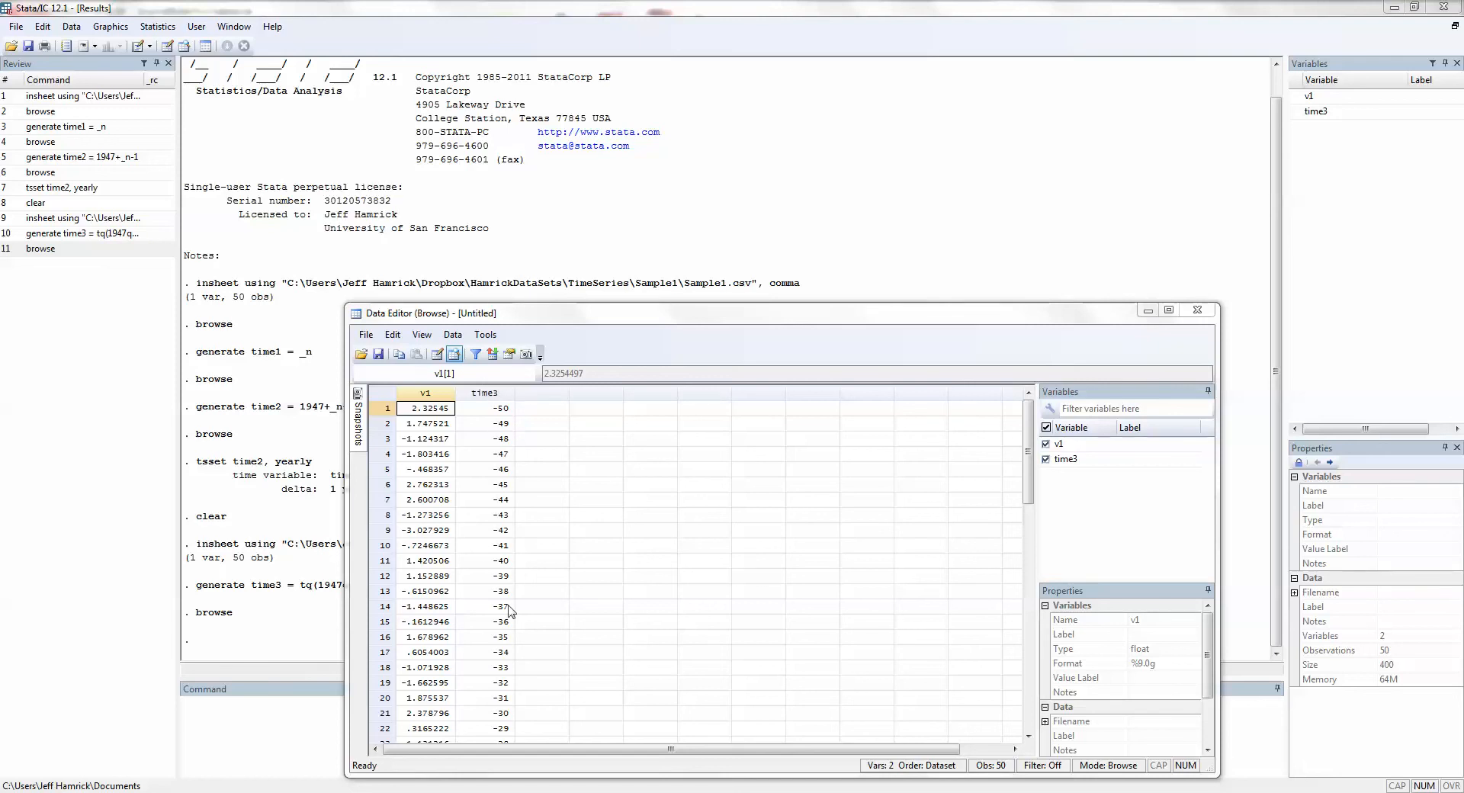
mouse_move(494, 622)
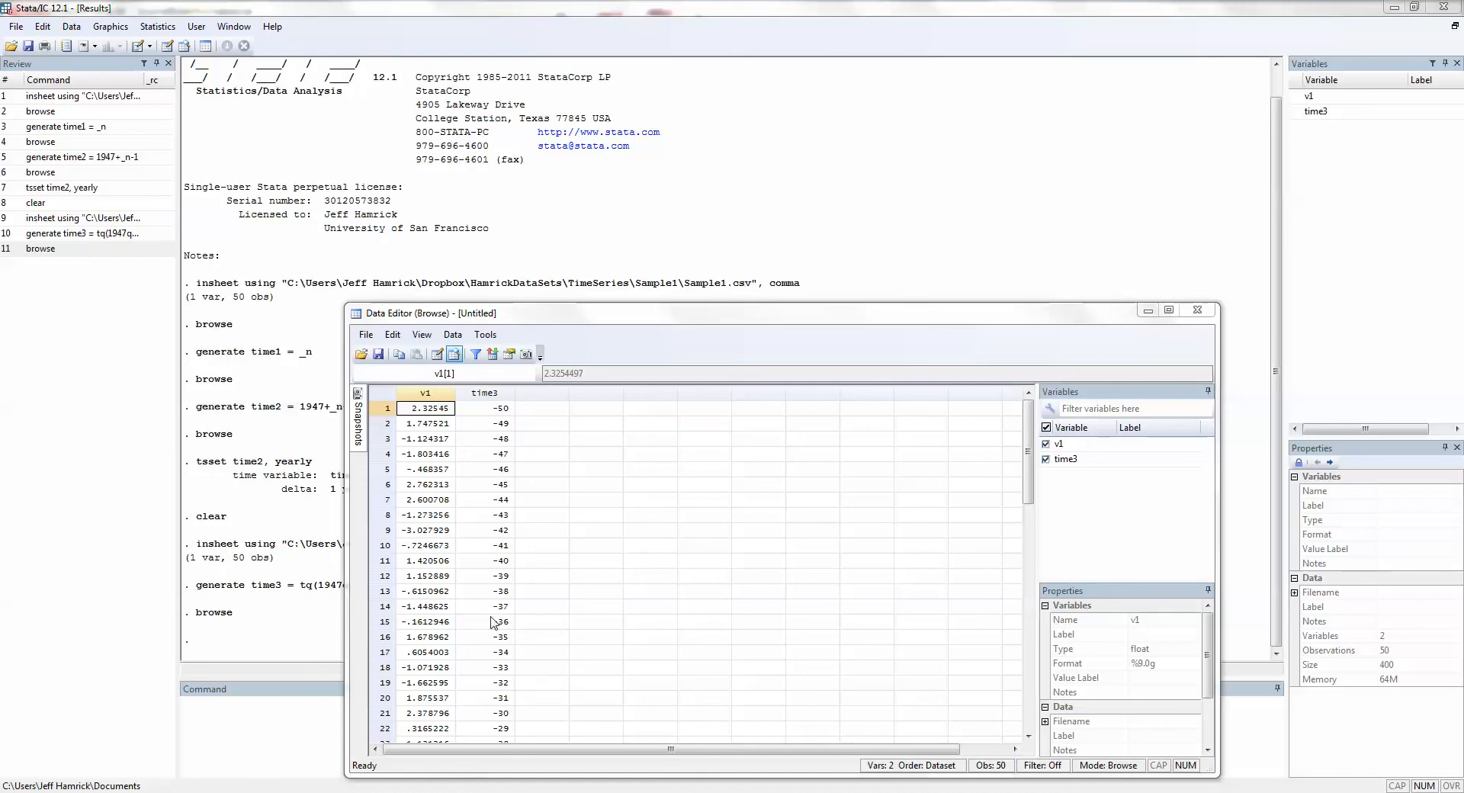
- Close the viewer and apply format time3 %tq to show dates like 1947q3
left_click(1197, 308)
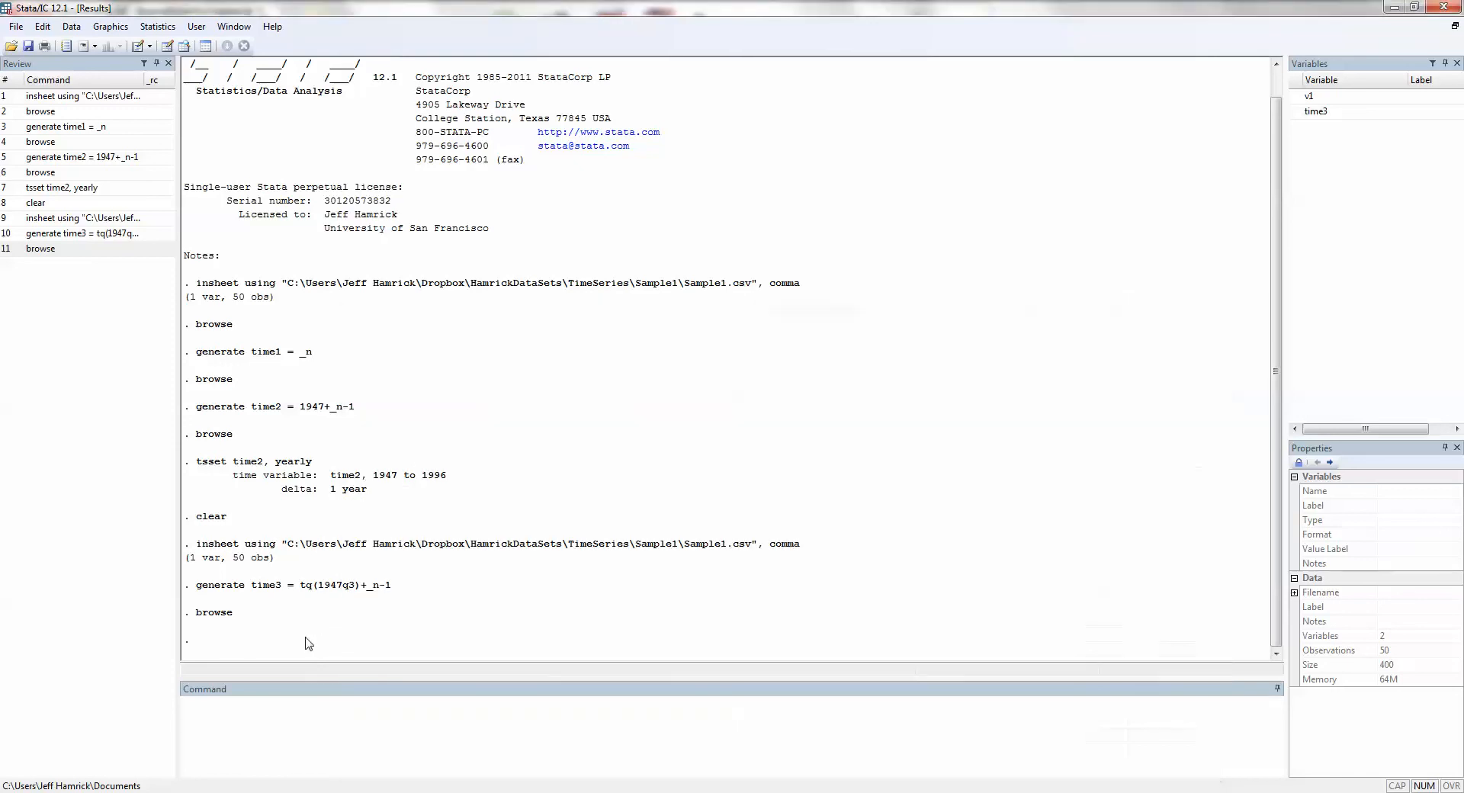
mouse_move(256, 742)
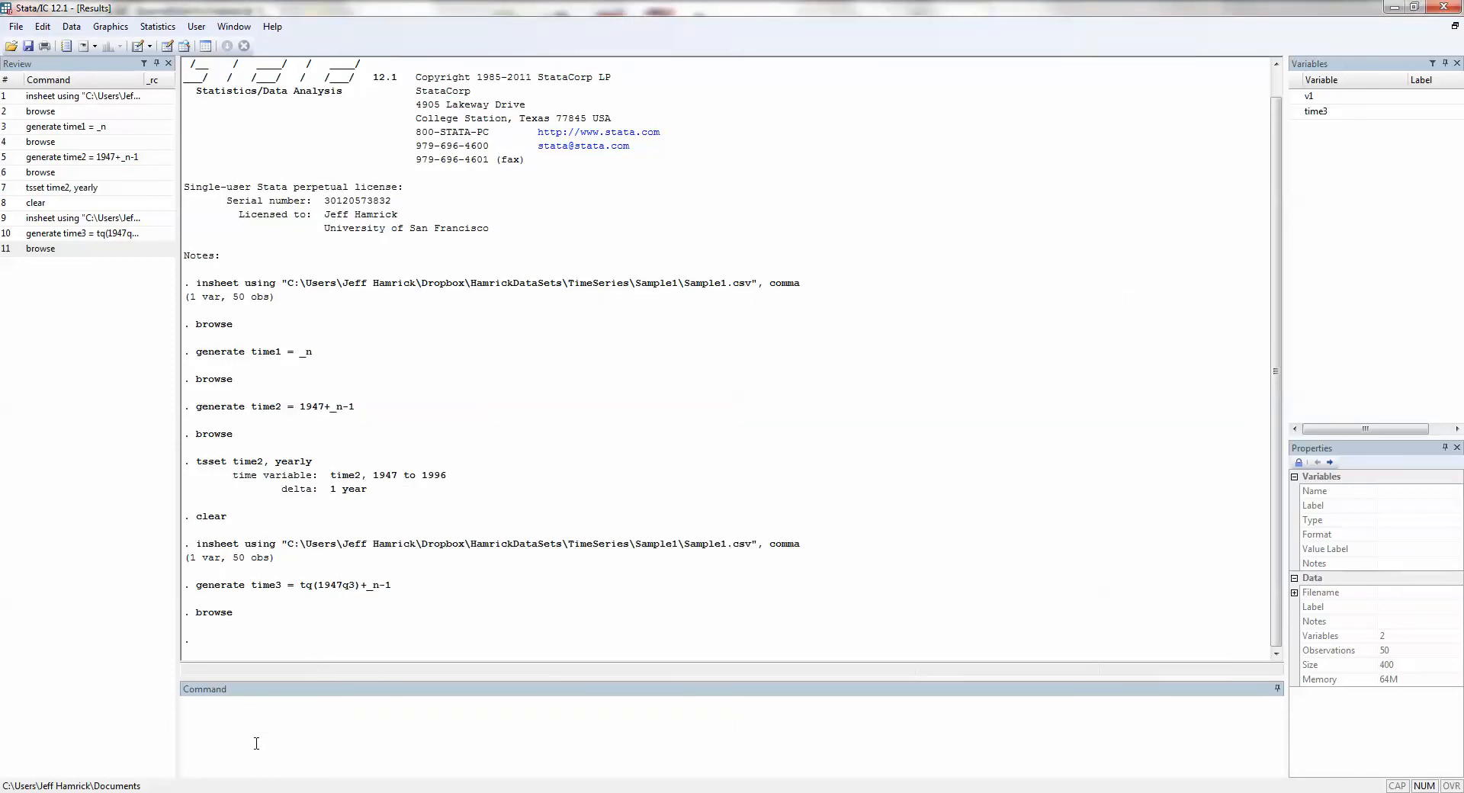
type("format")
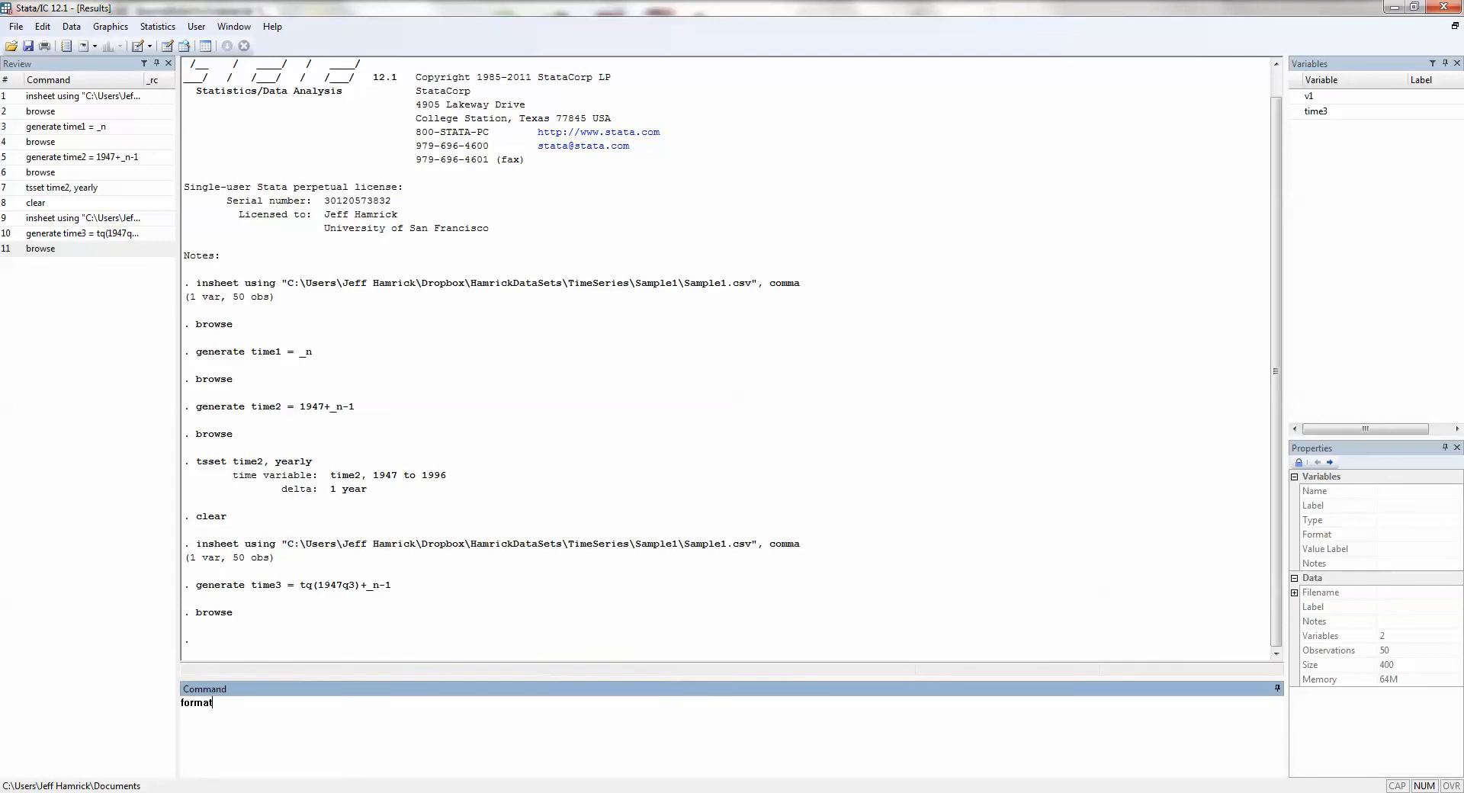
type("time3")
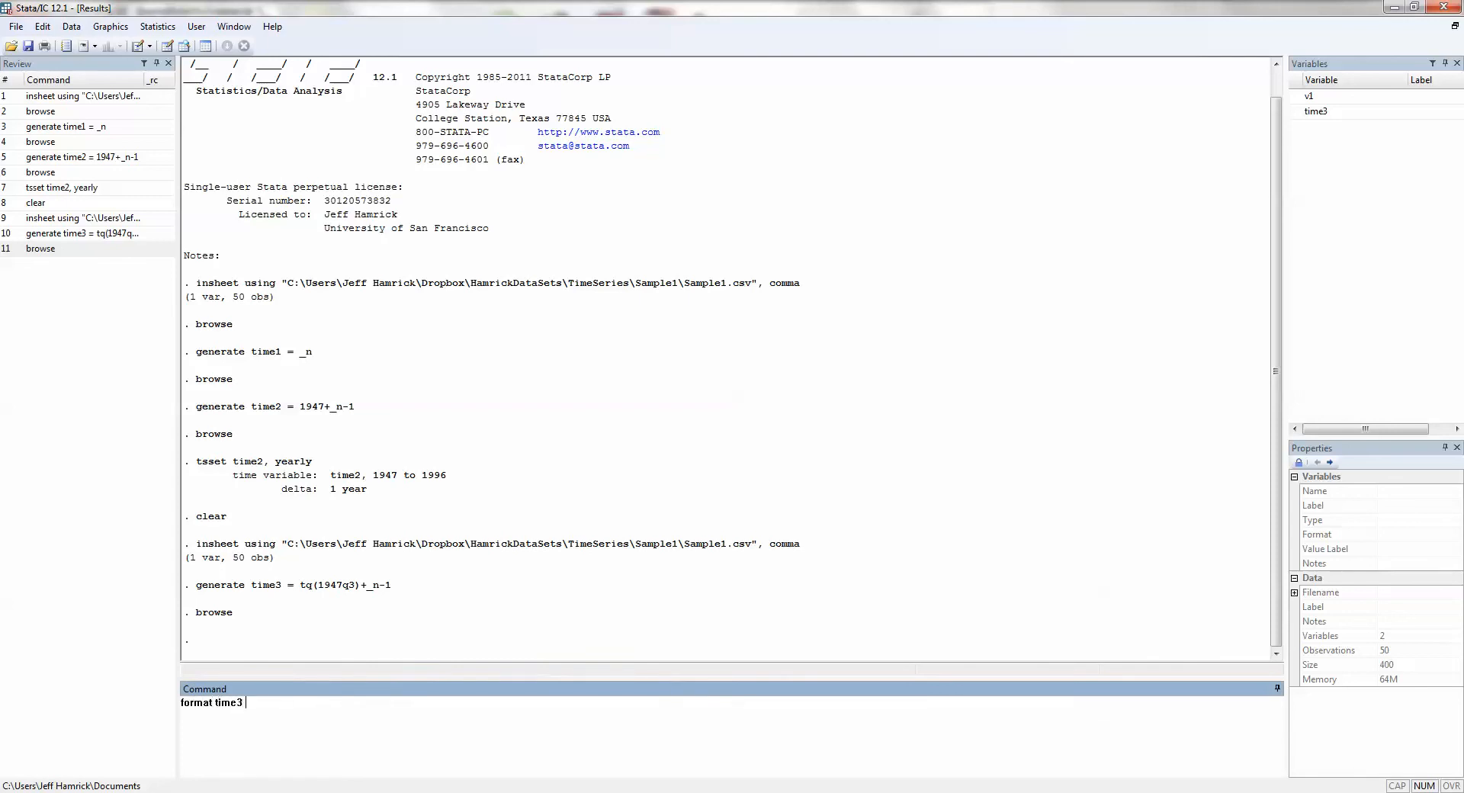
type("%")
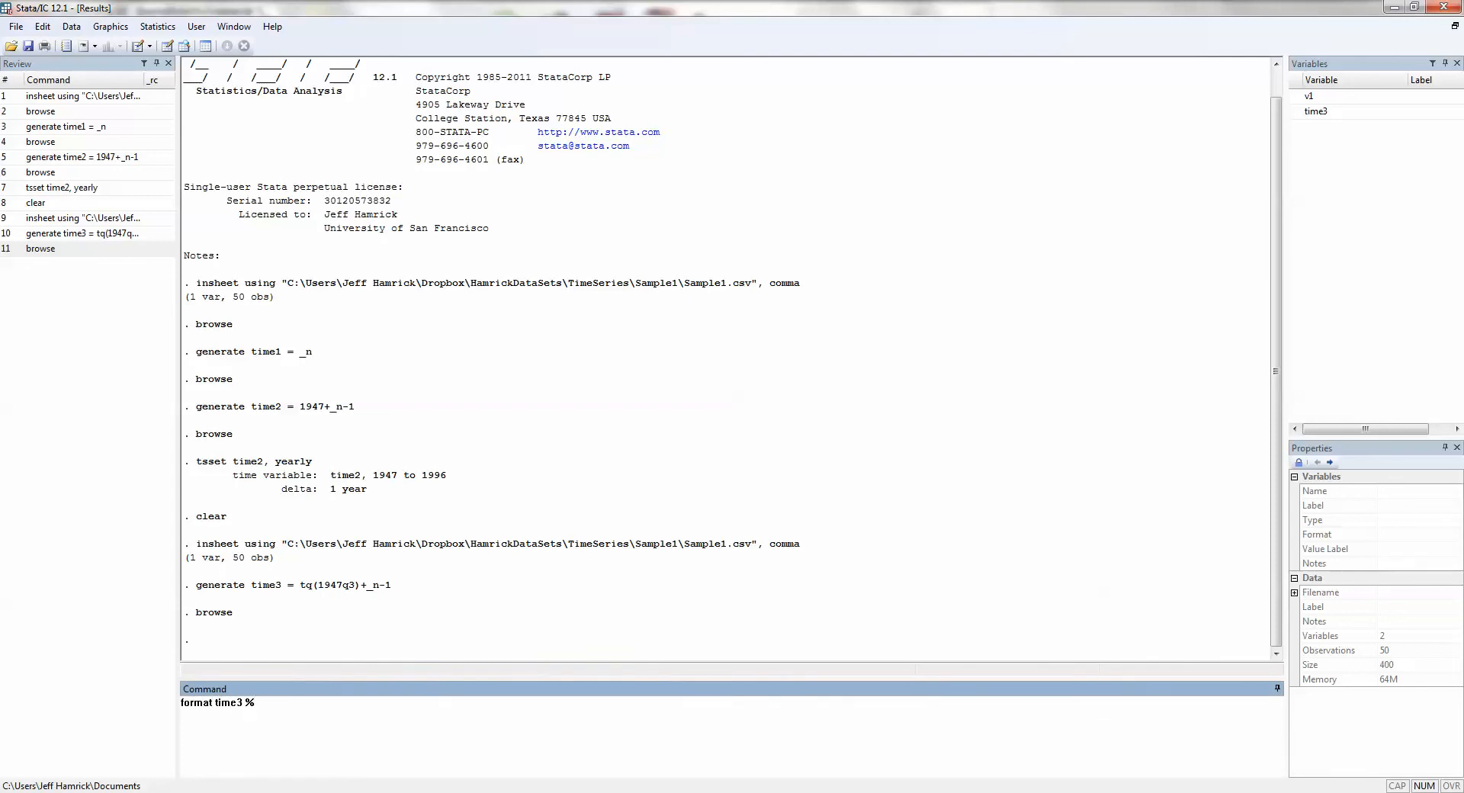
key("Return")
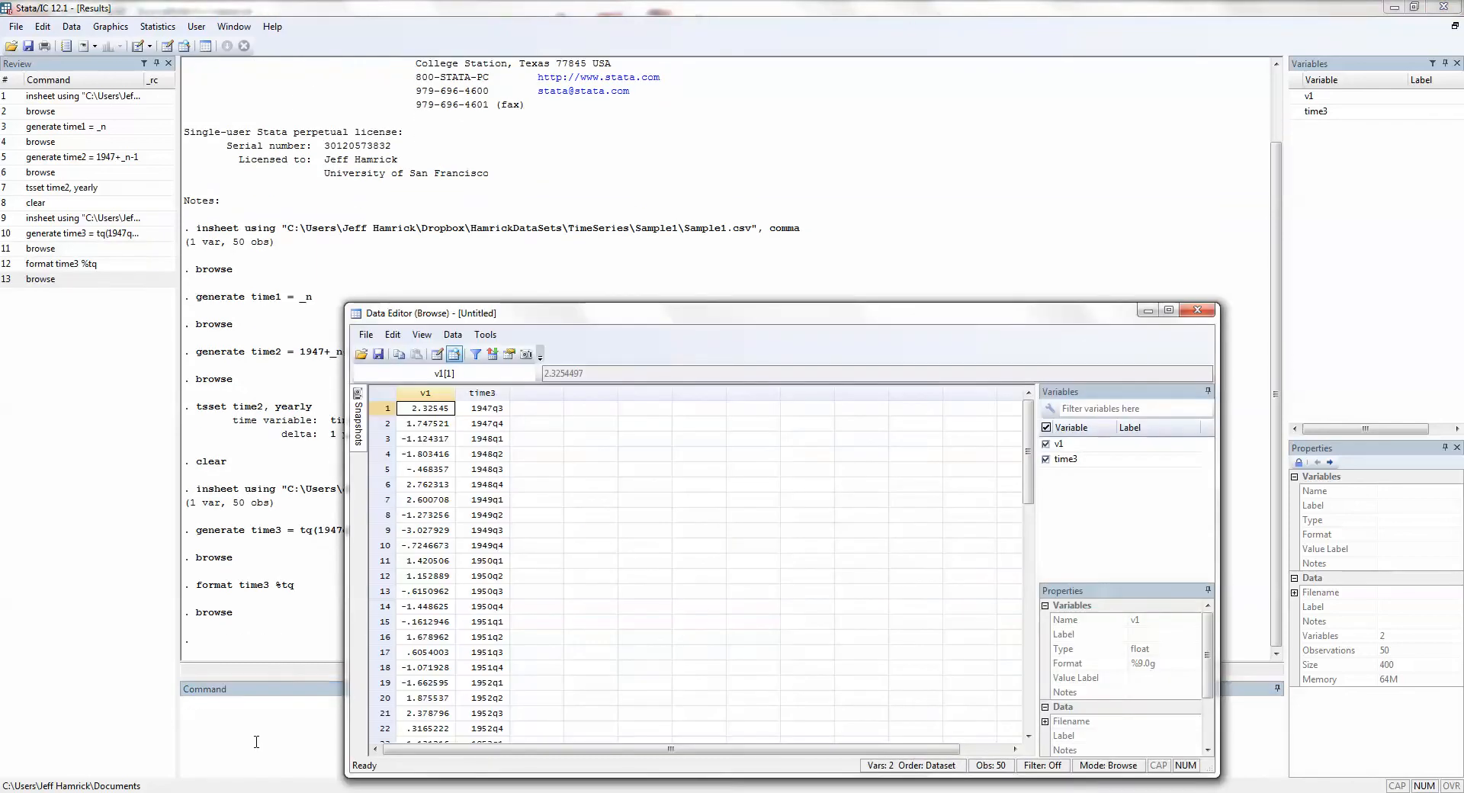
mouse_move(495, 514)
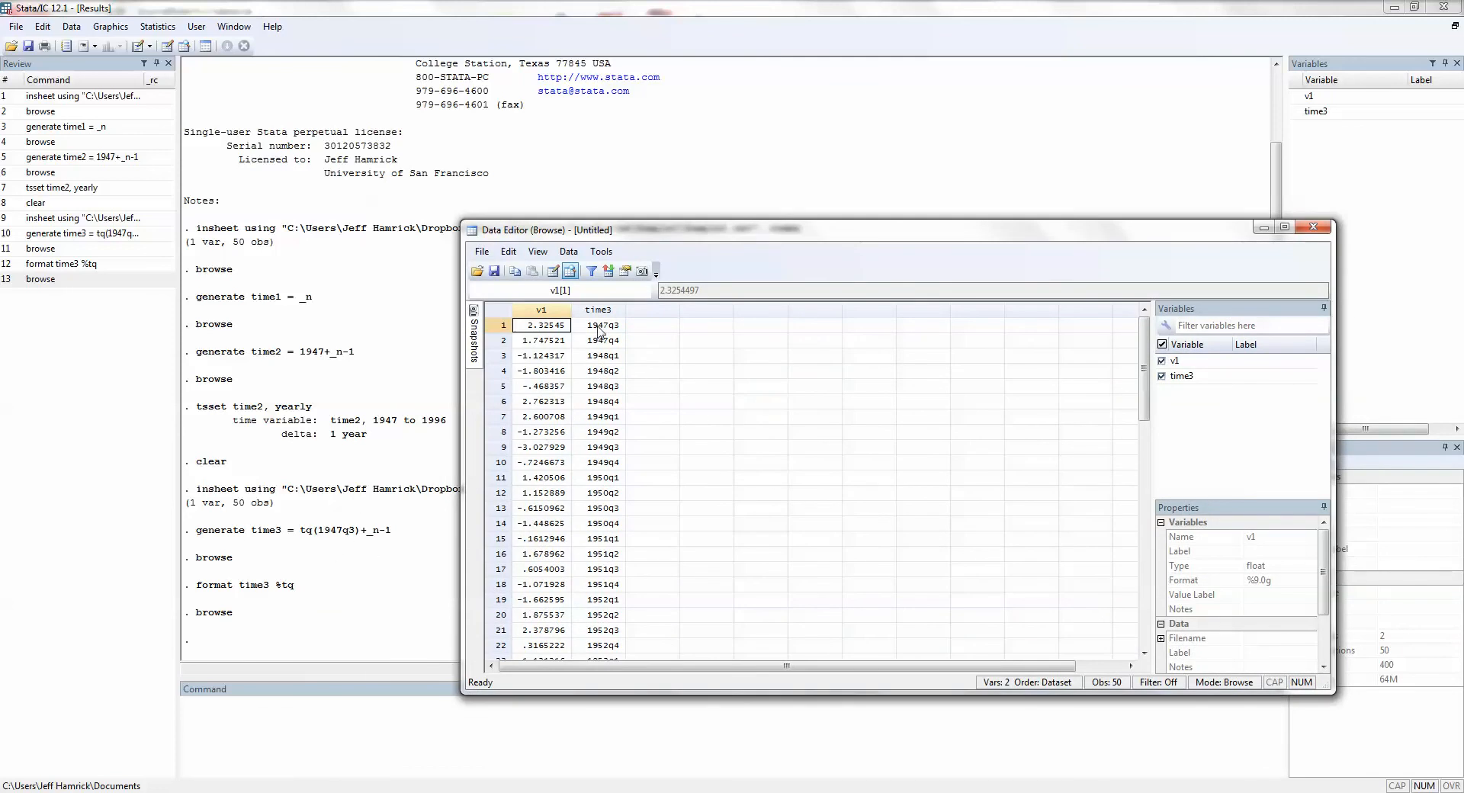
mouse_move(594, 348)
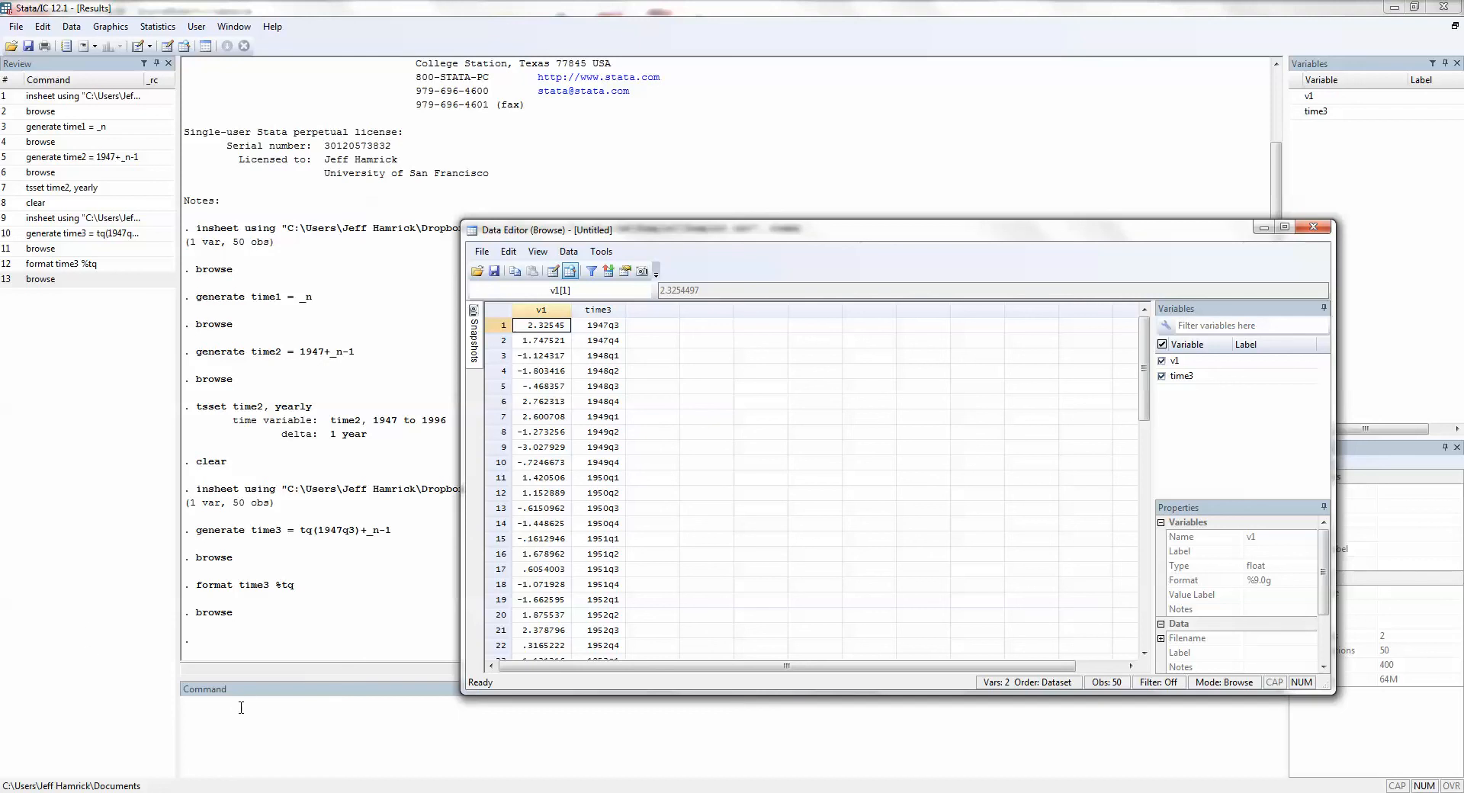
- Close the viewer and run tsset time3, quarterly, spanning 1947q3 to 1959q4
left_click(1314, 227)
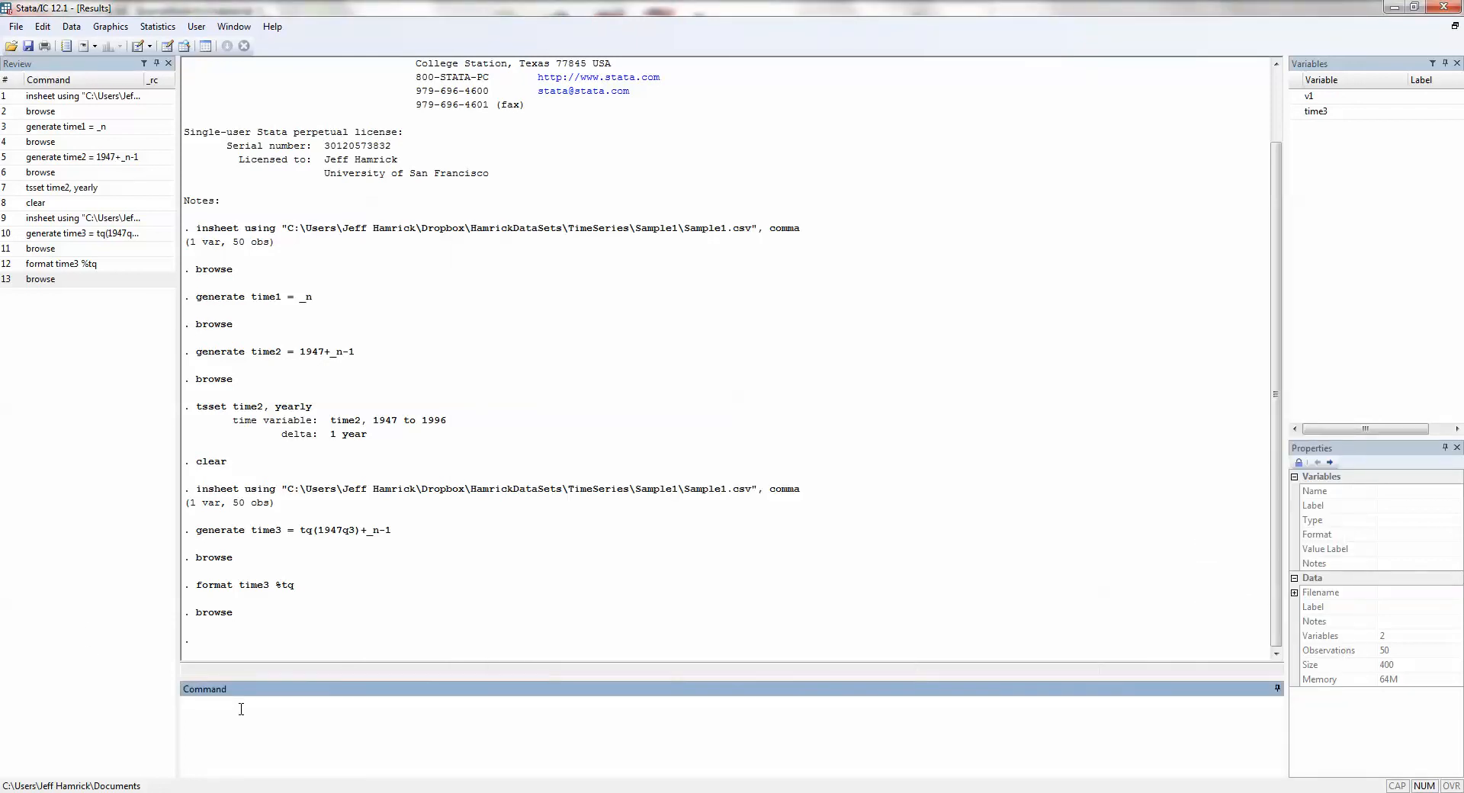
type("tsset")
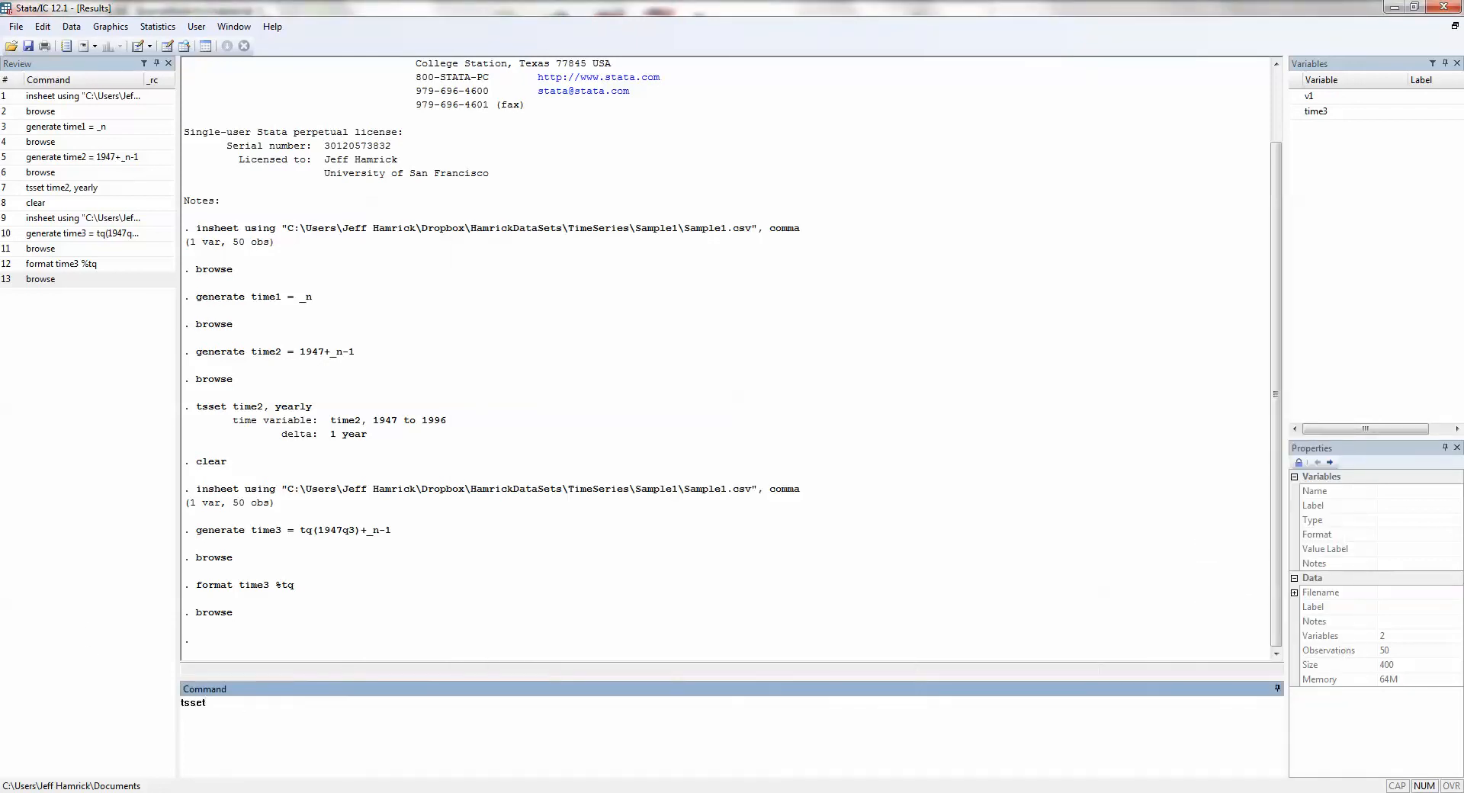
type("time")
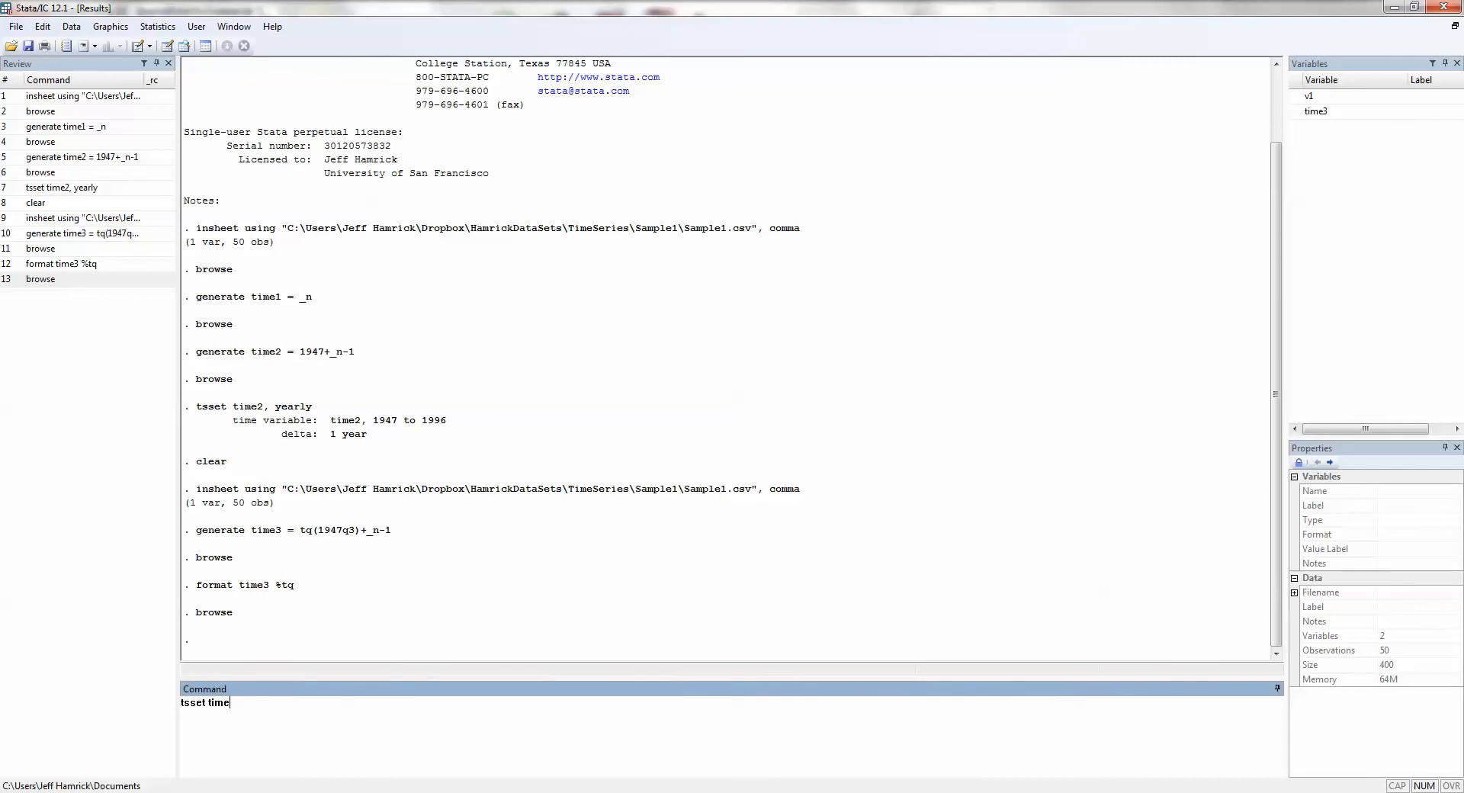
type("3, quarte")
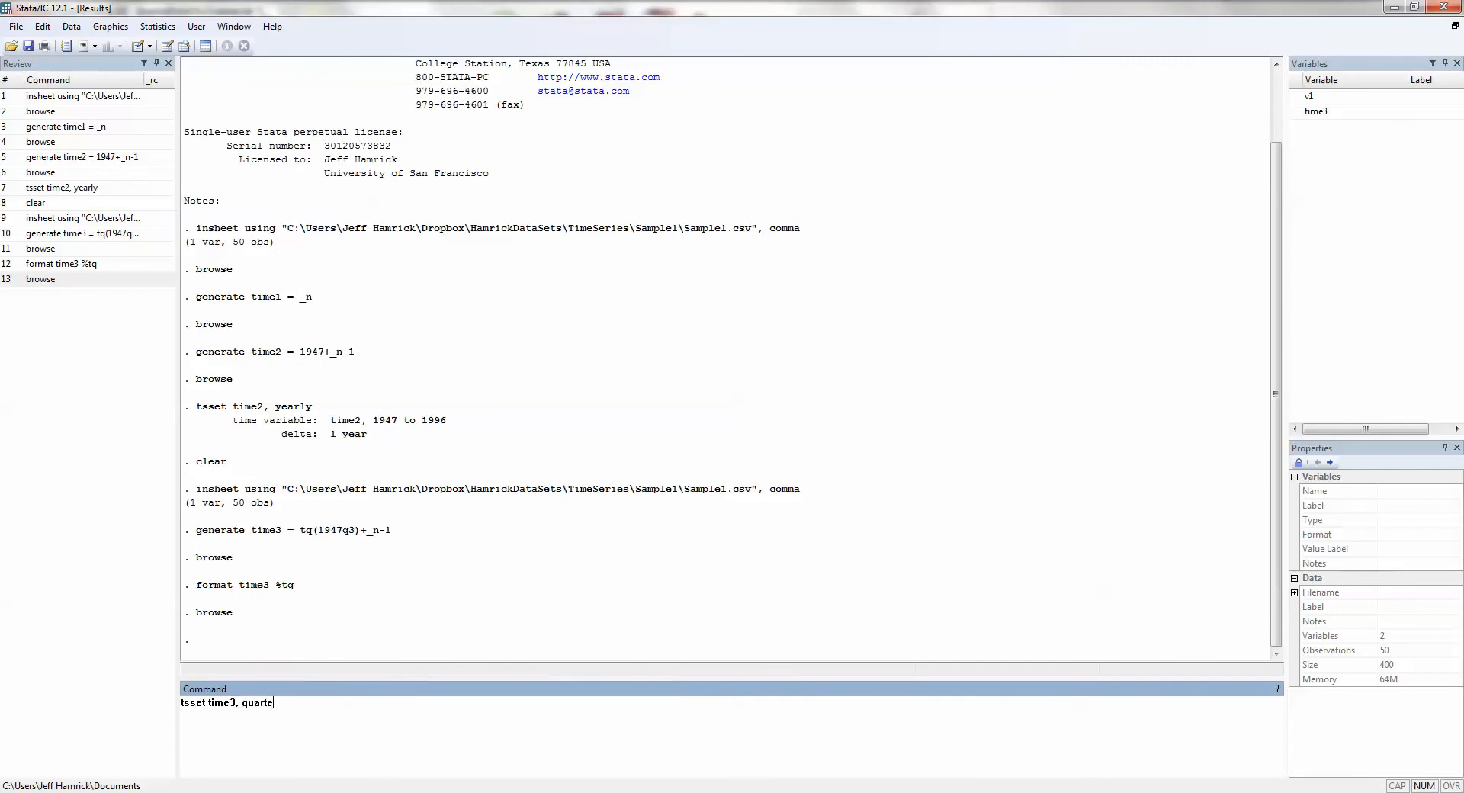
type("rly")
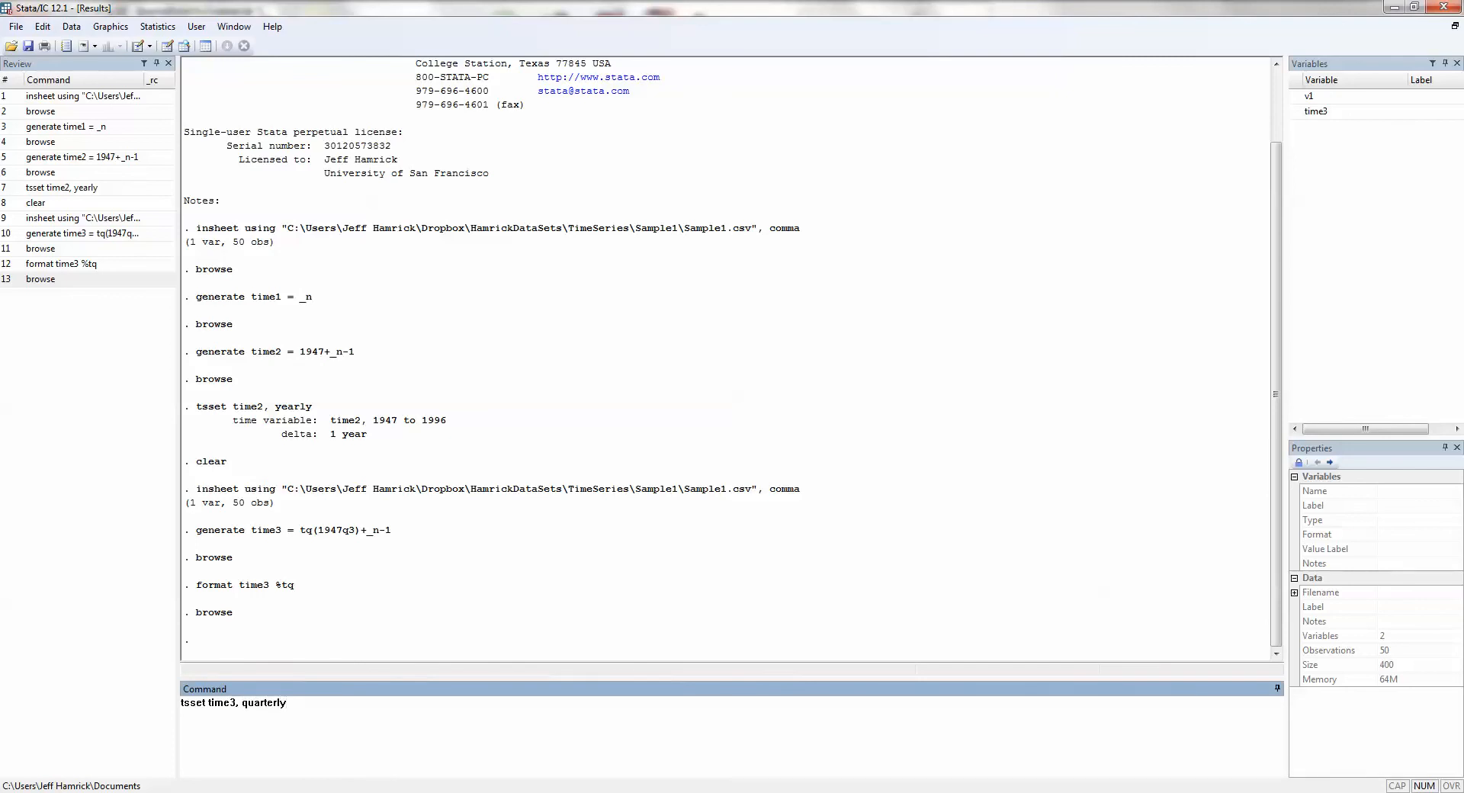
key("Return")
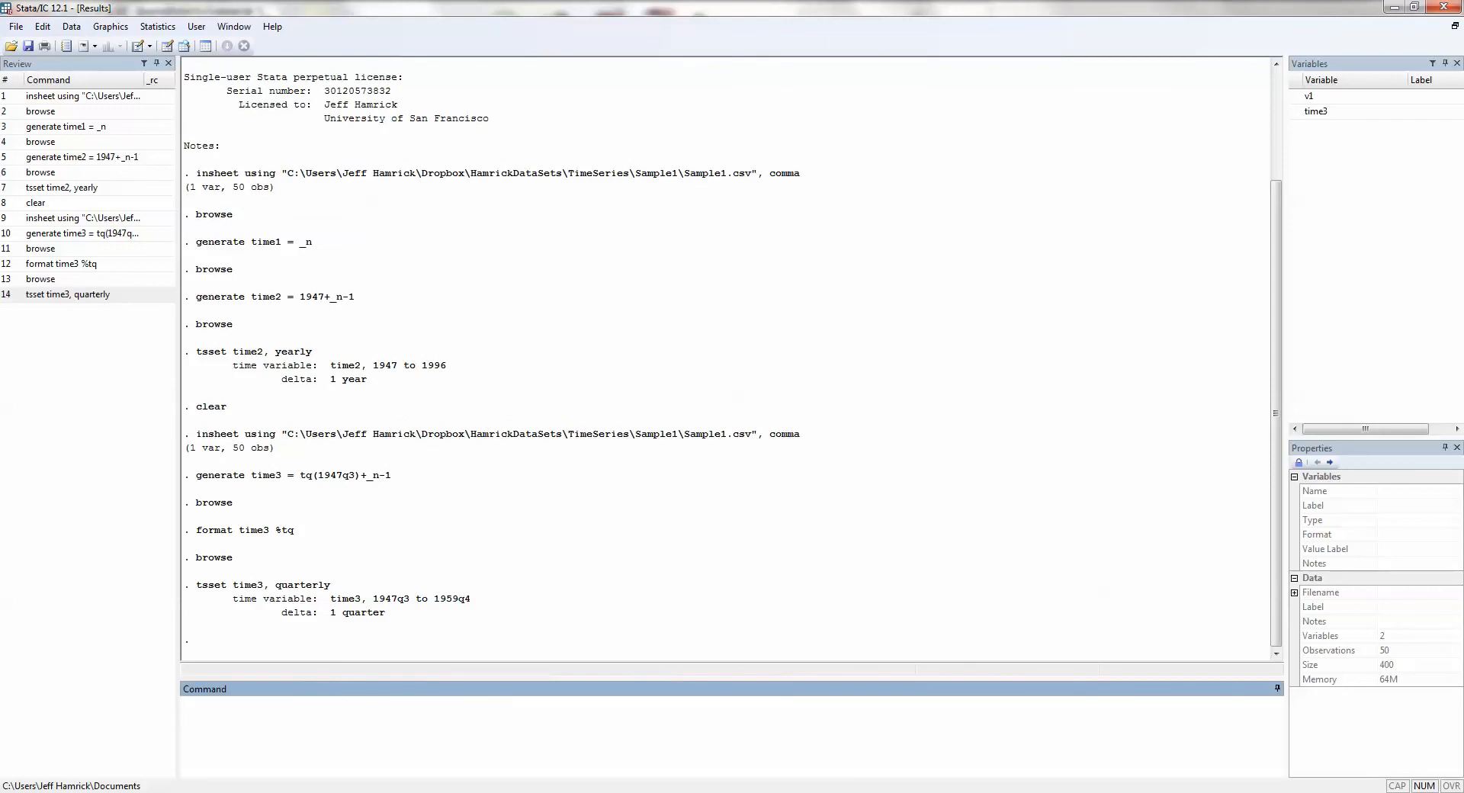
mouse_move(301, 613)
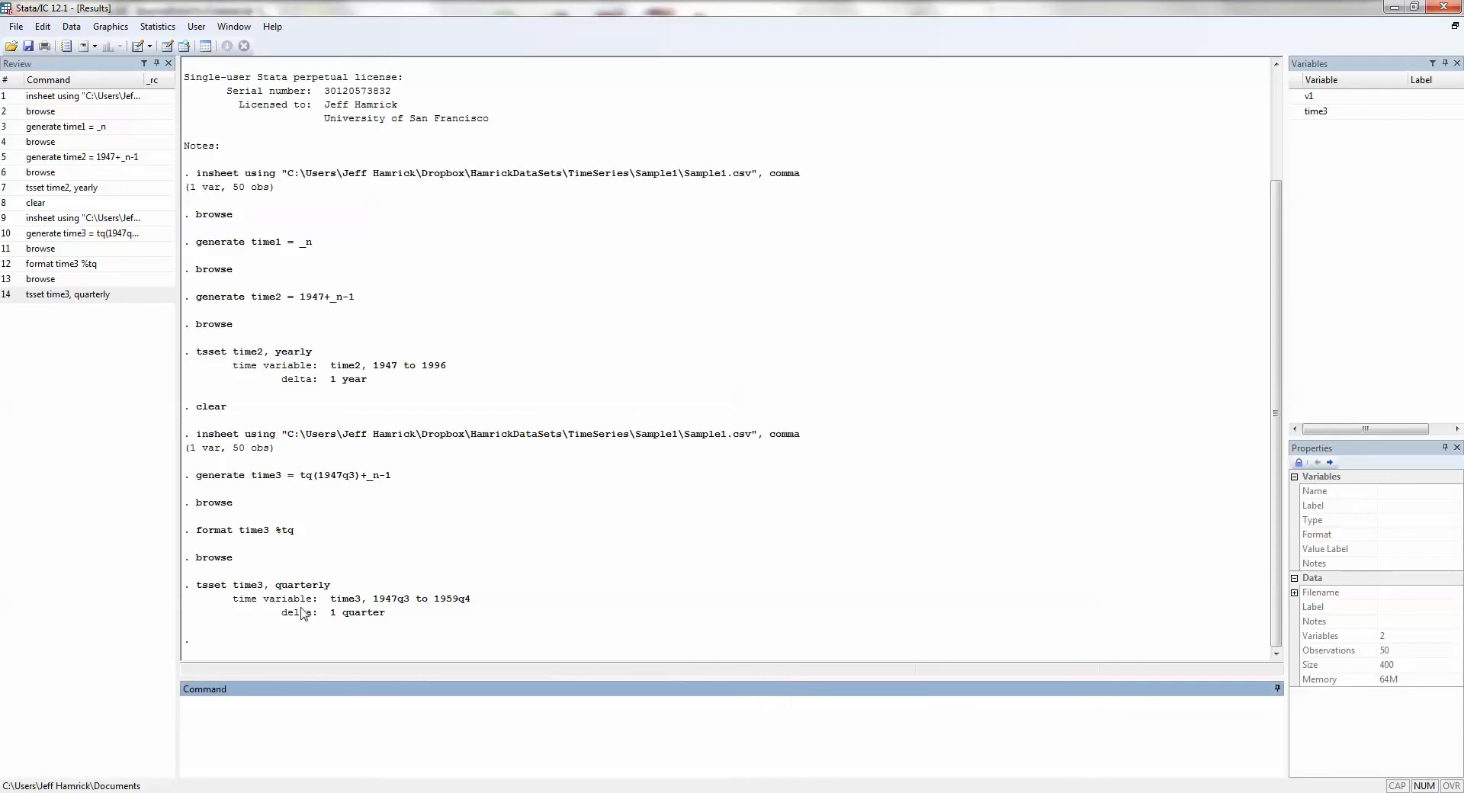
mouse_move(374, 632)
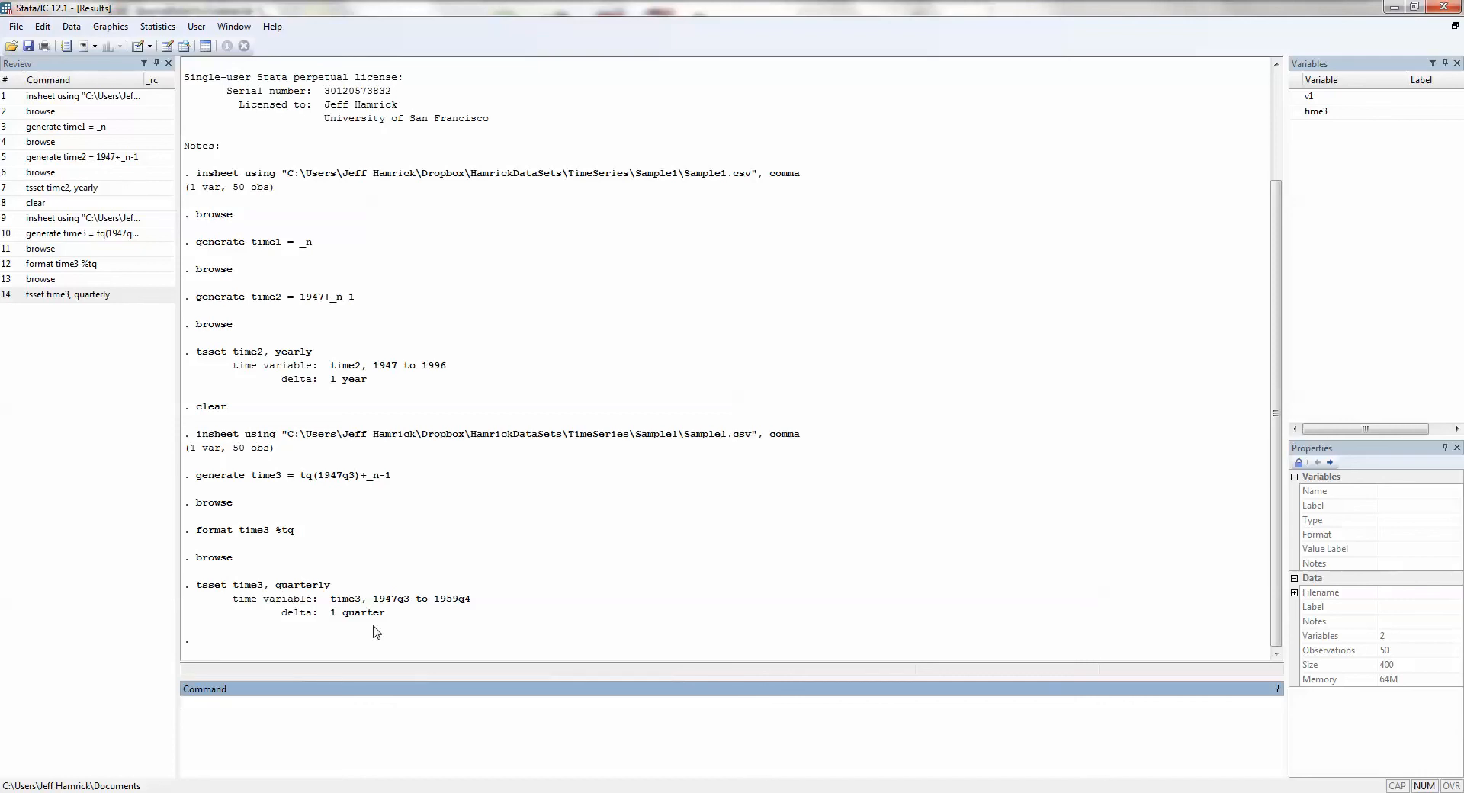
mouse_move(199, 676)
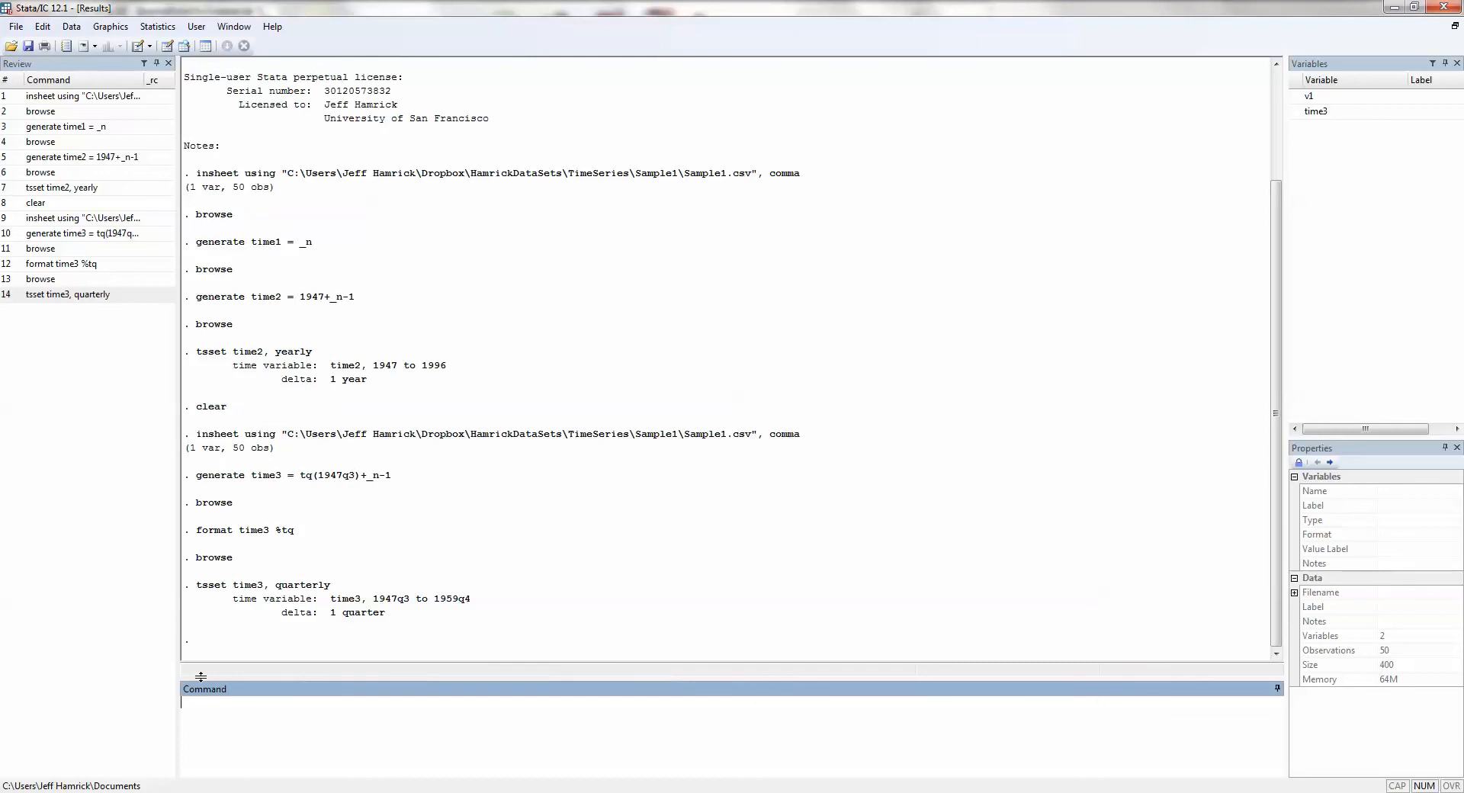
- Clear memory, reload Sample1.csv via File > Import text data, and begin typing generate
type("clear")
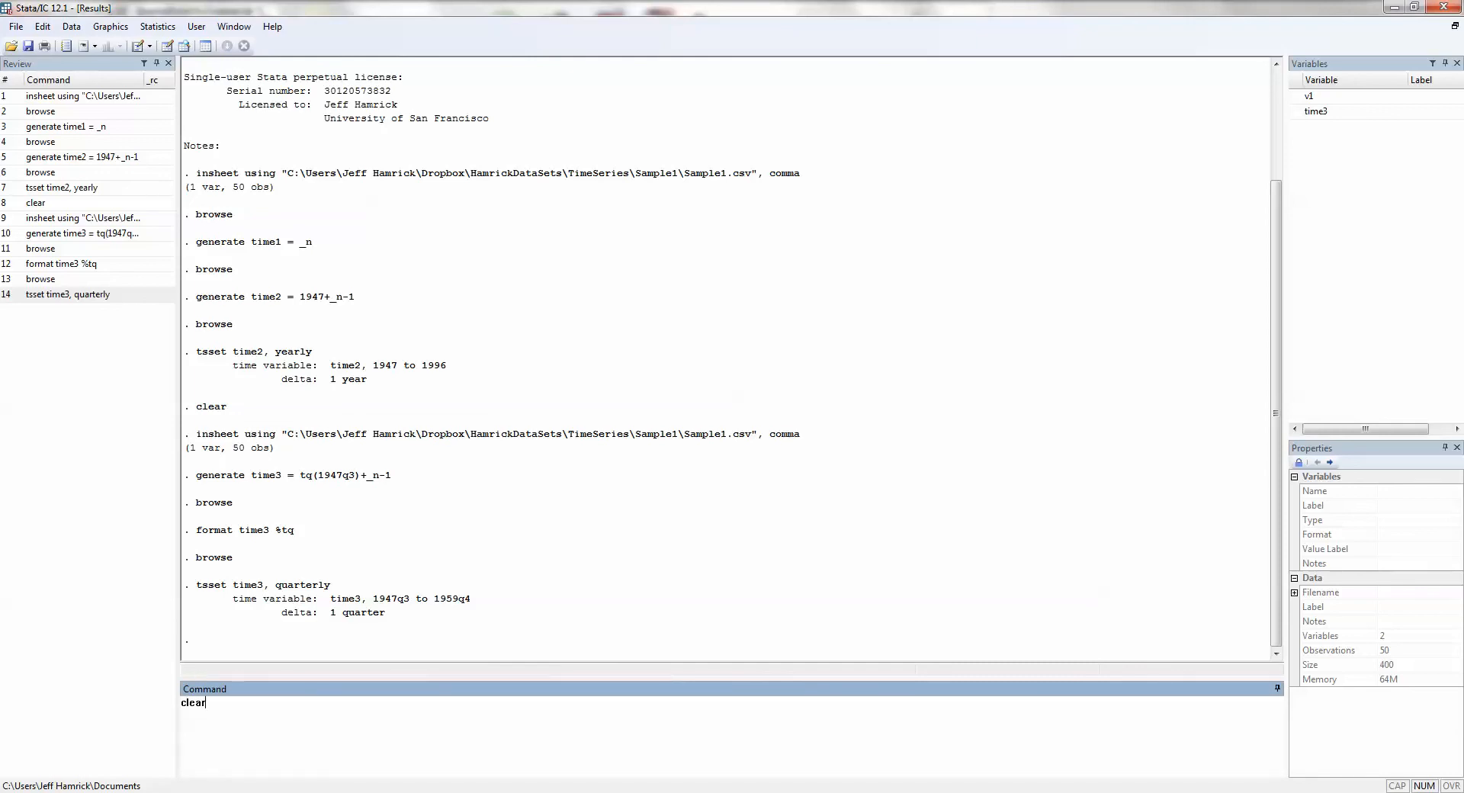
key("Return")
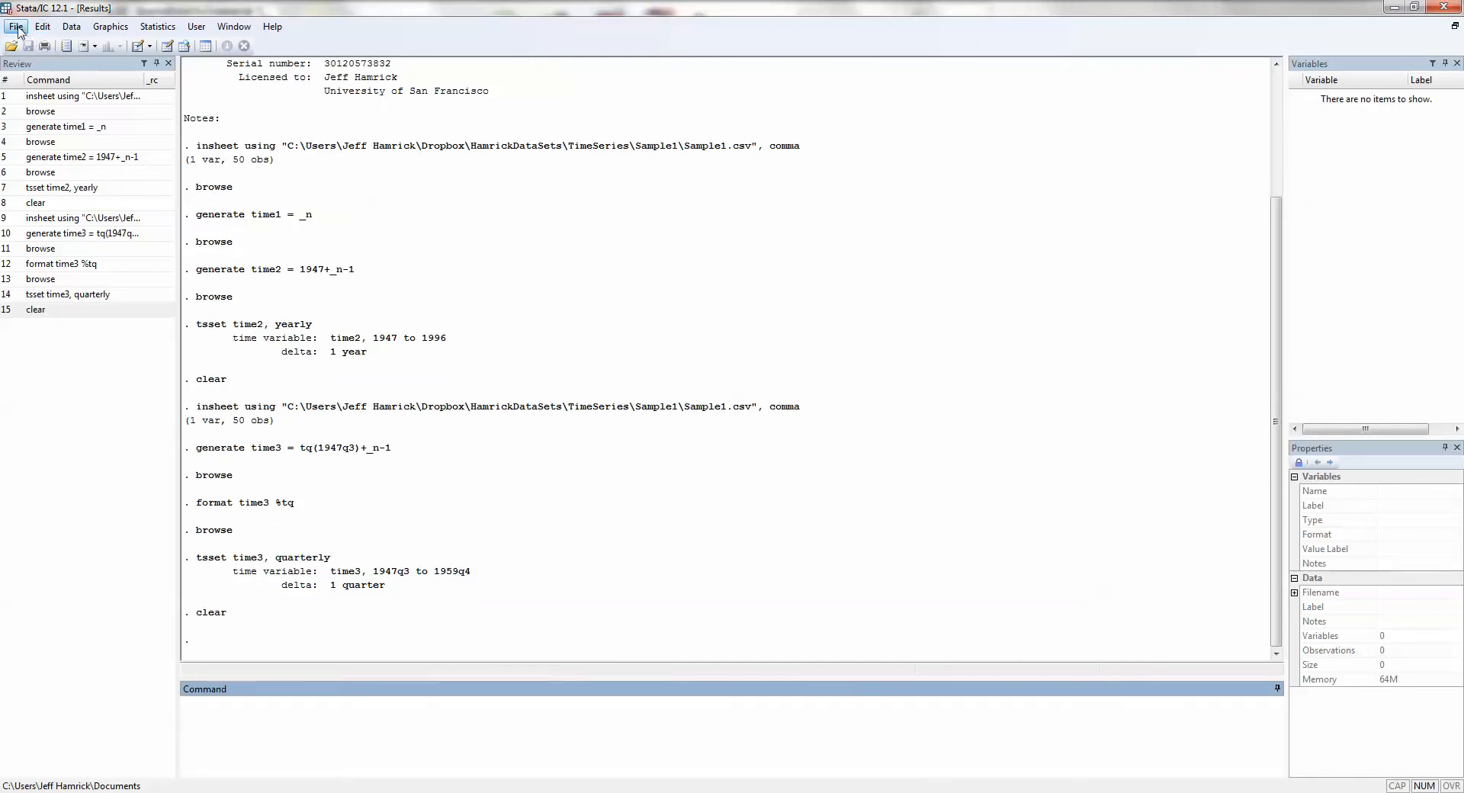
left_click(15, 25)
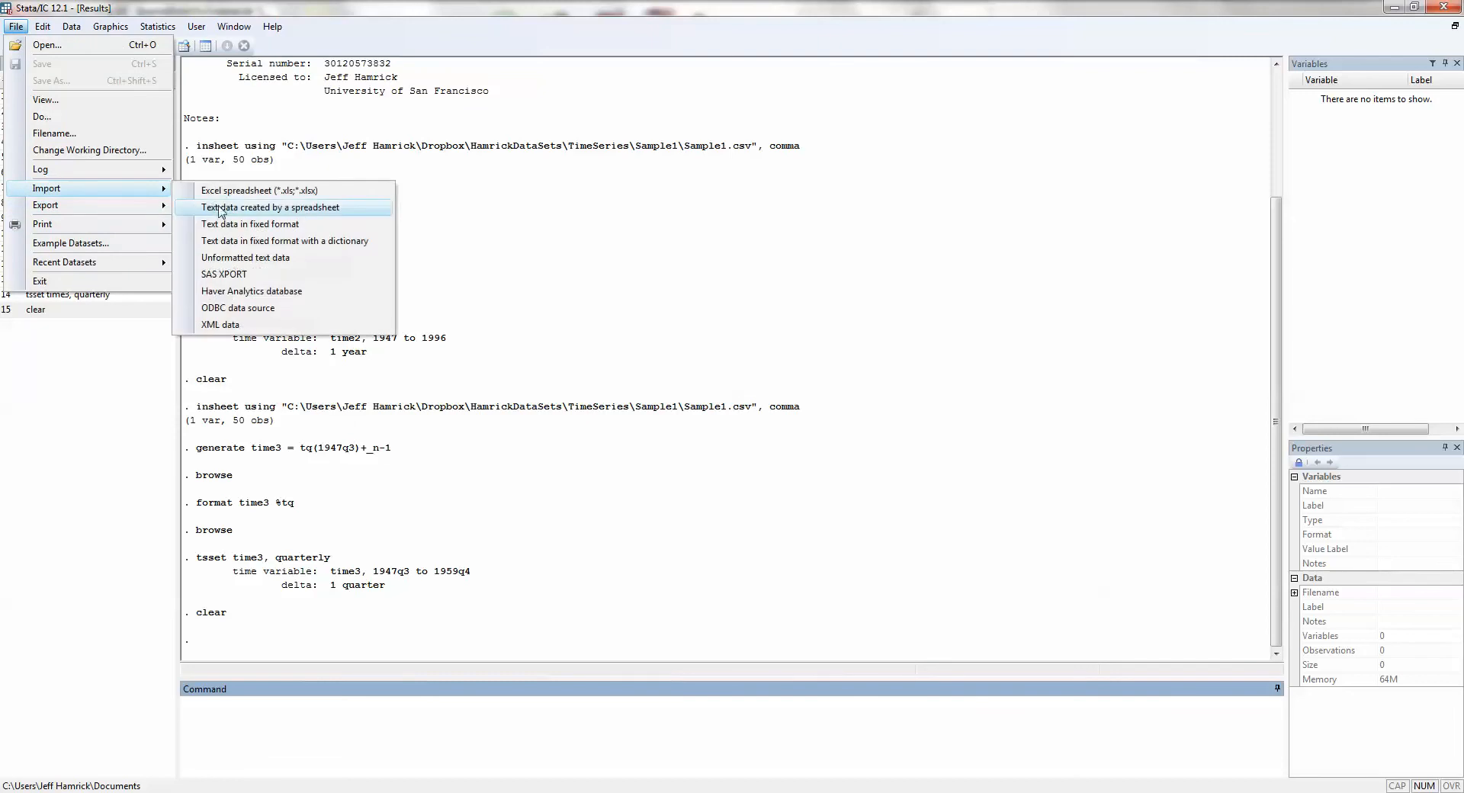
left_click(270, 207)
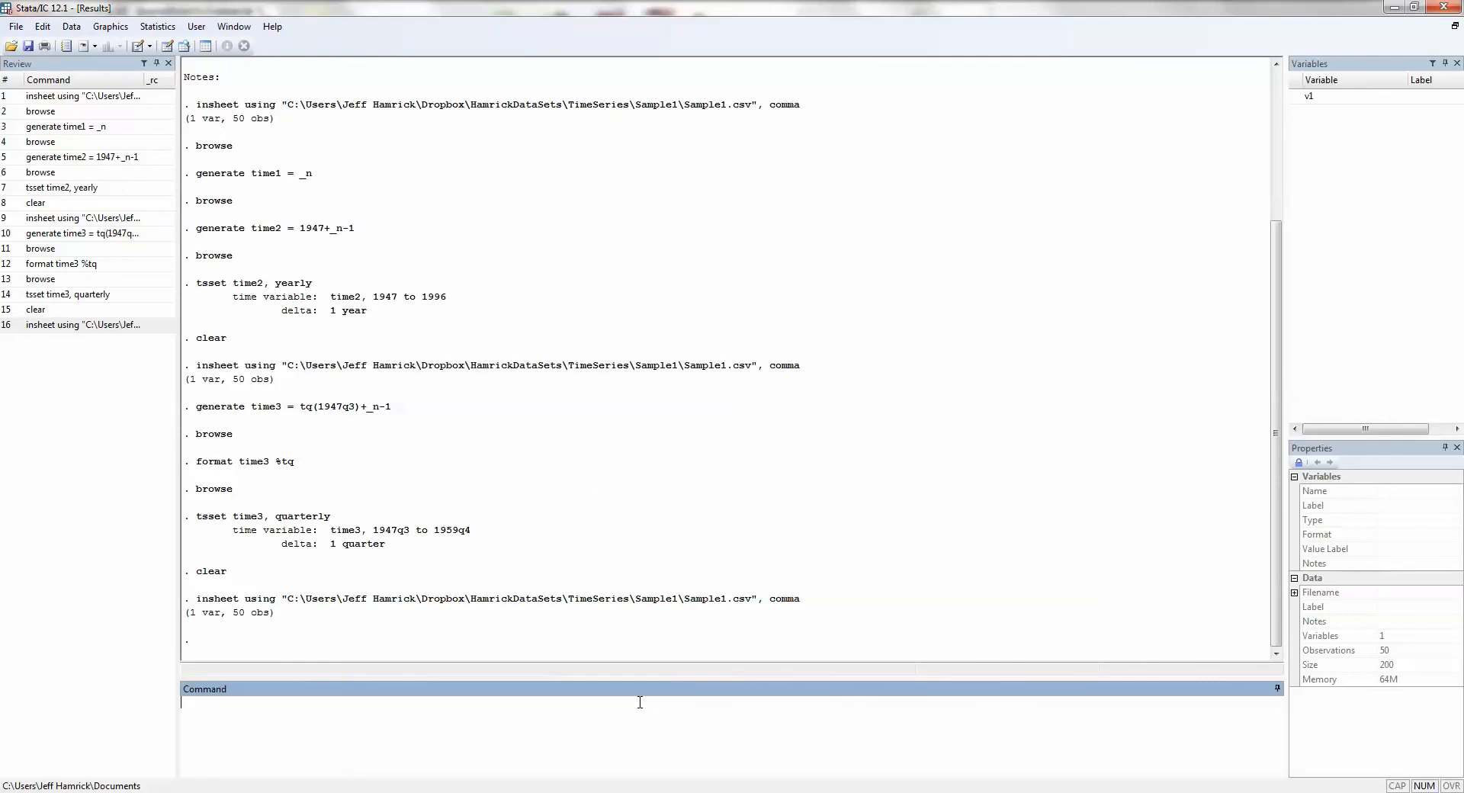
type("generate time4 =")
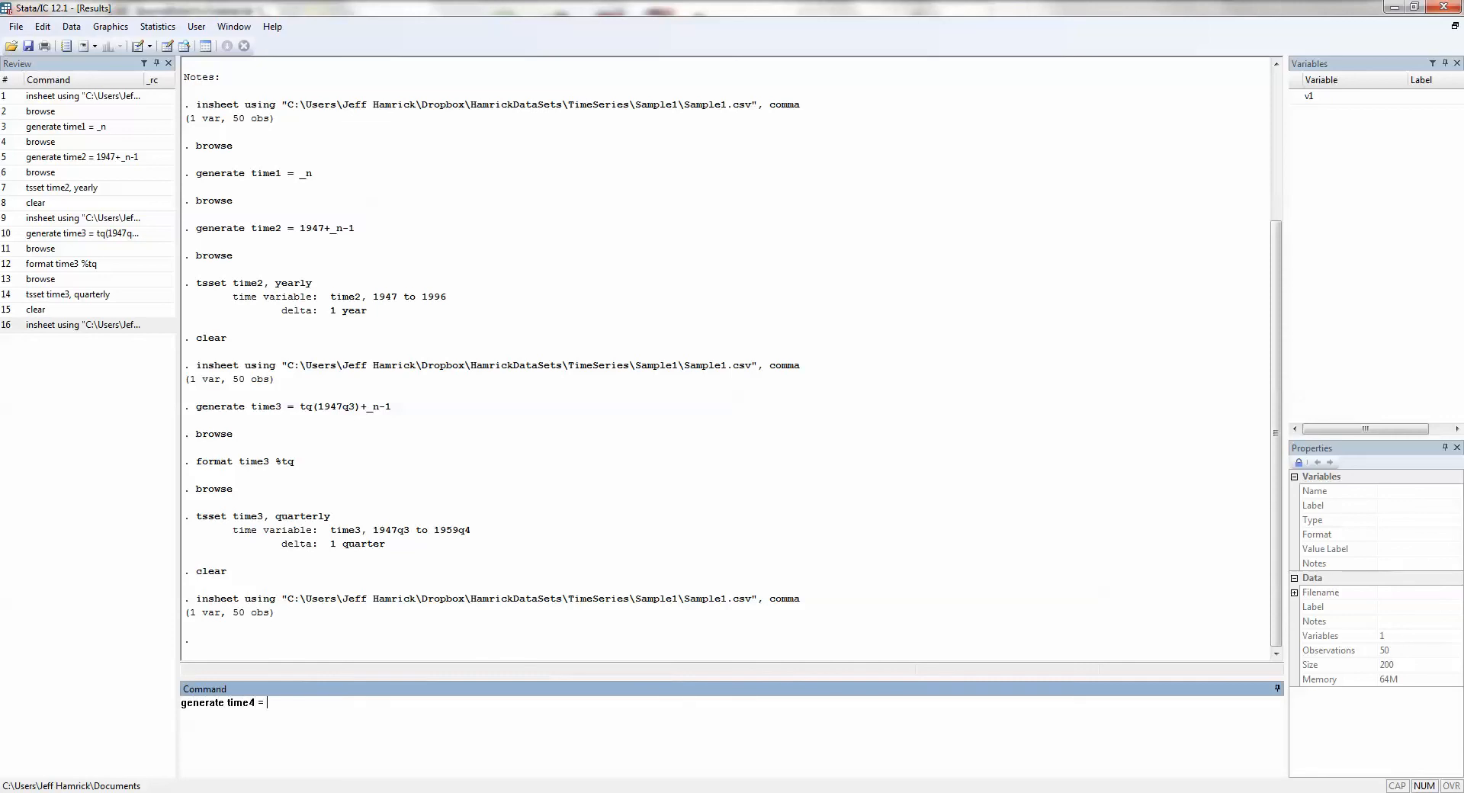
- Finish and run generate time4 = td(18apr1962)+_n-1 for the 50 observations
type("td(")
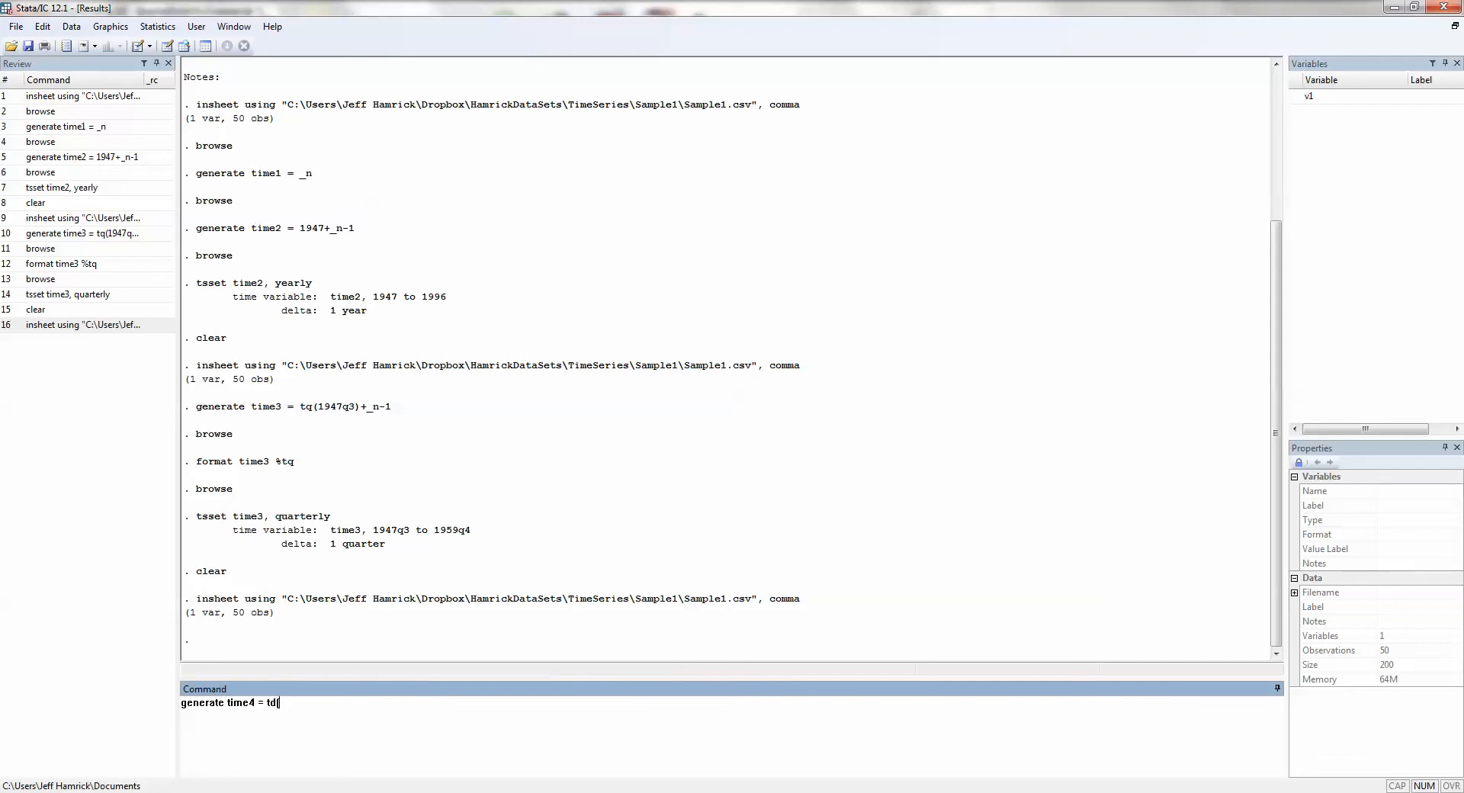
type("18")
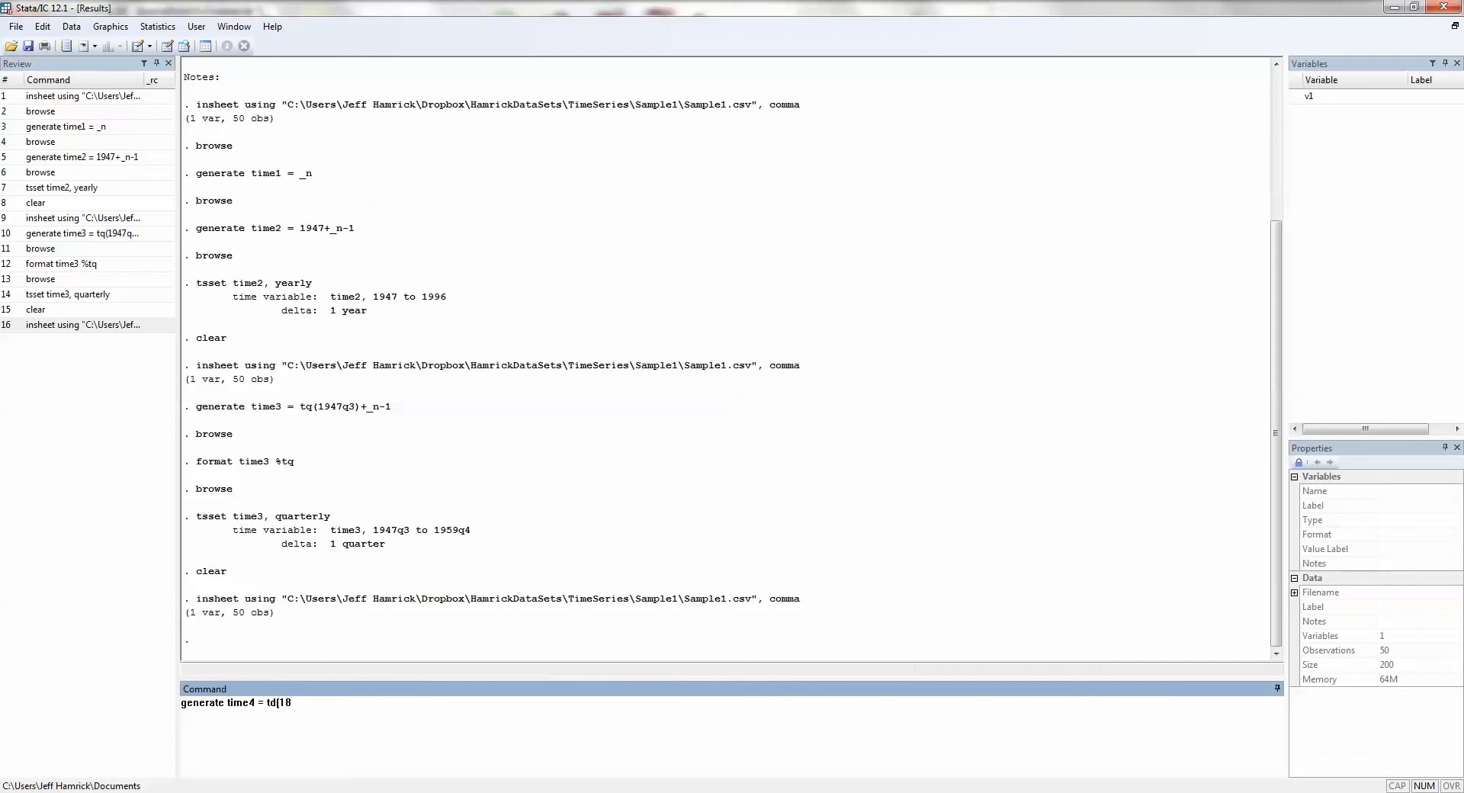
type("apr")
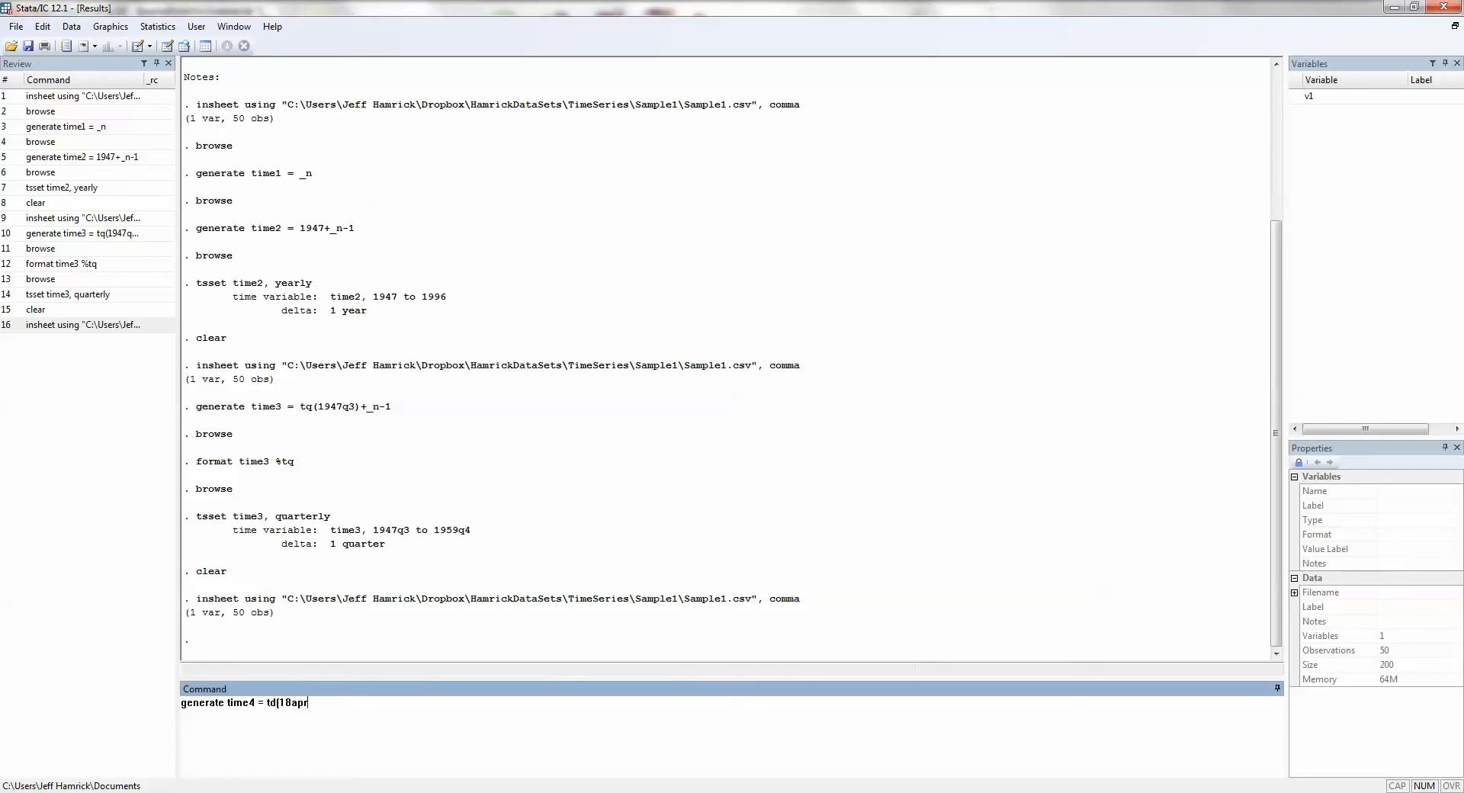
type("1962)")
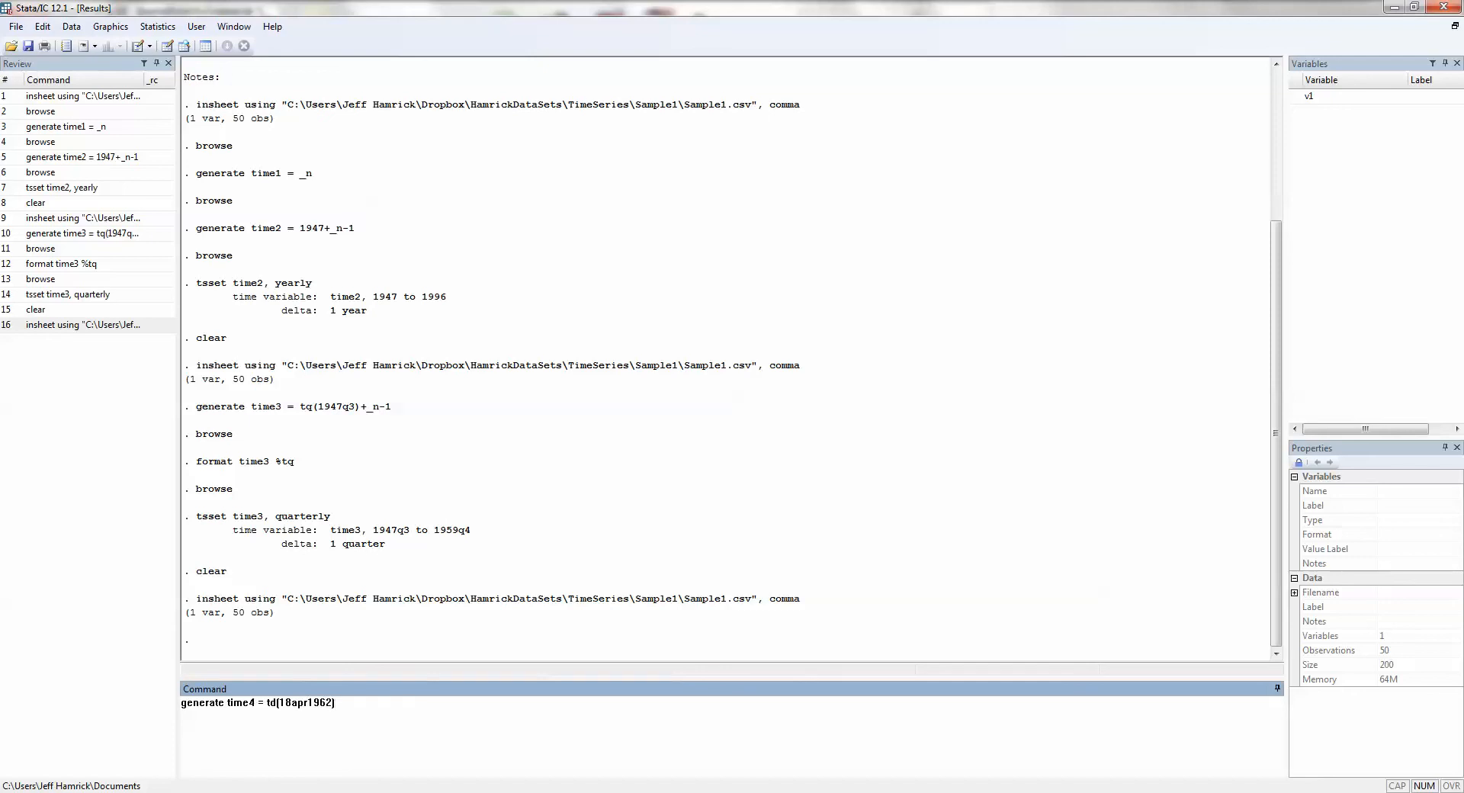
type("+_n")
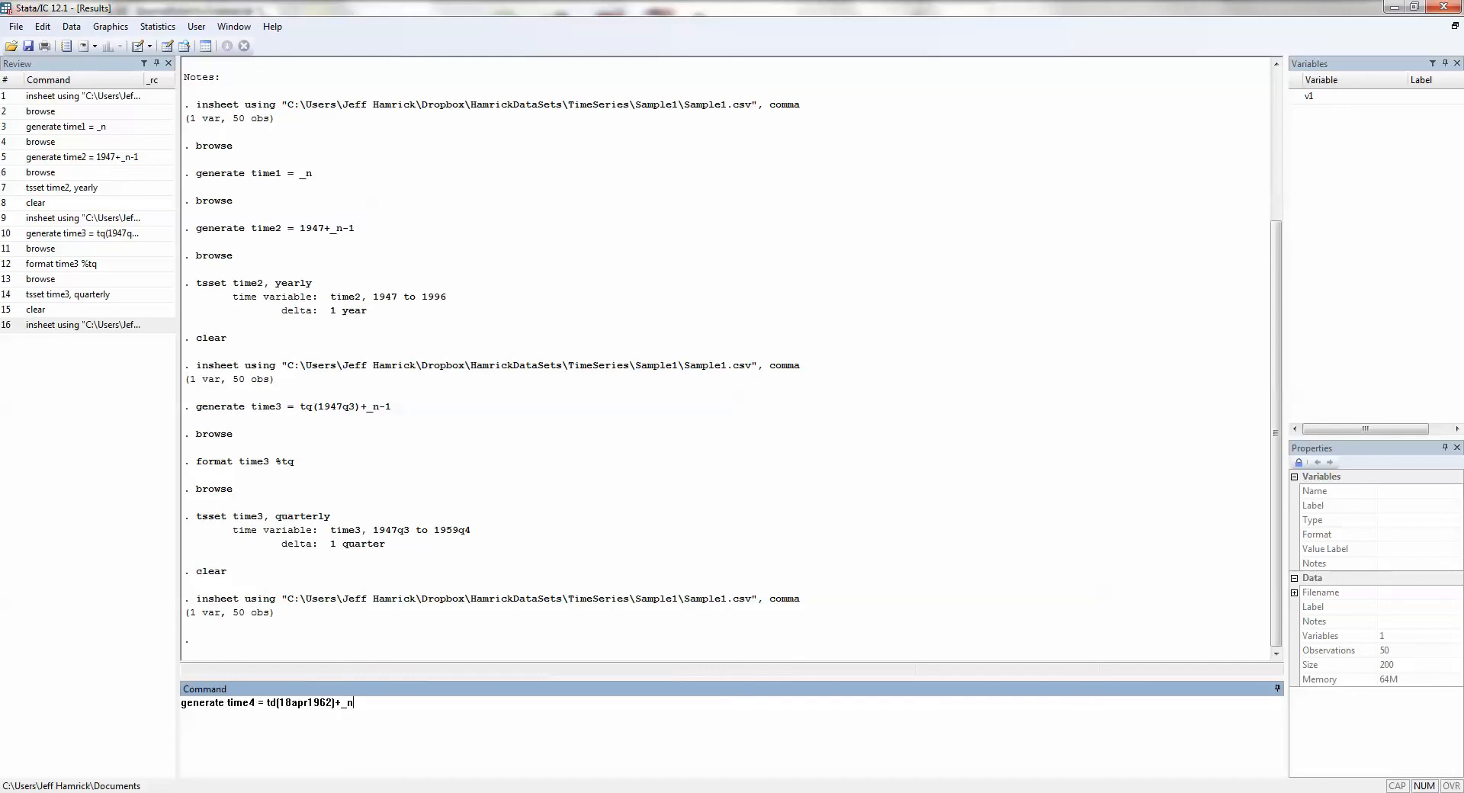
type("-1")
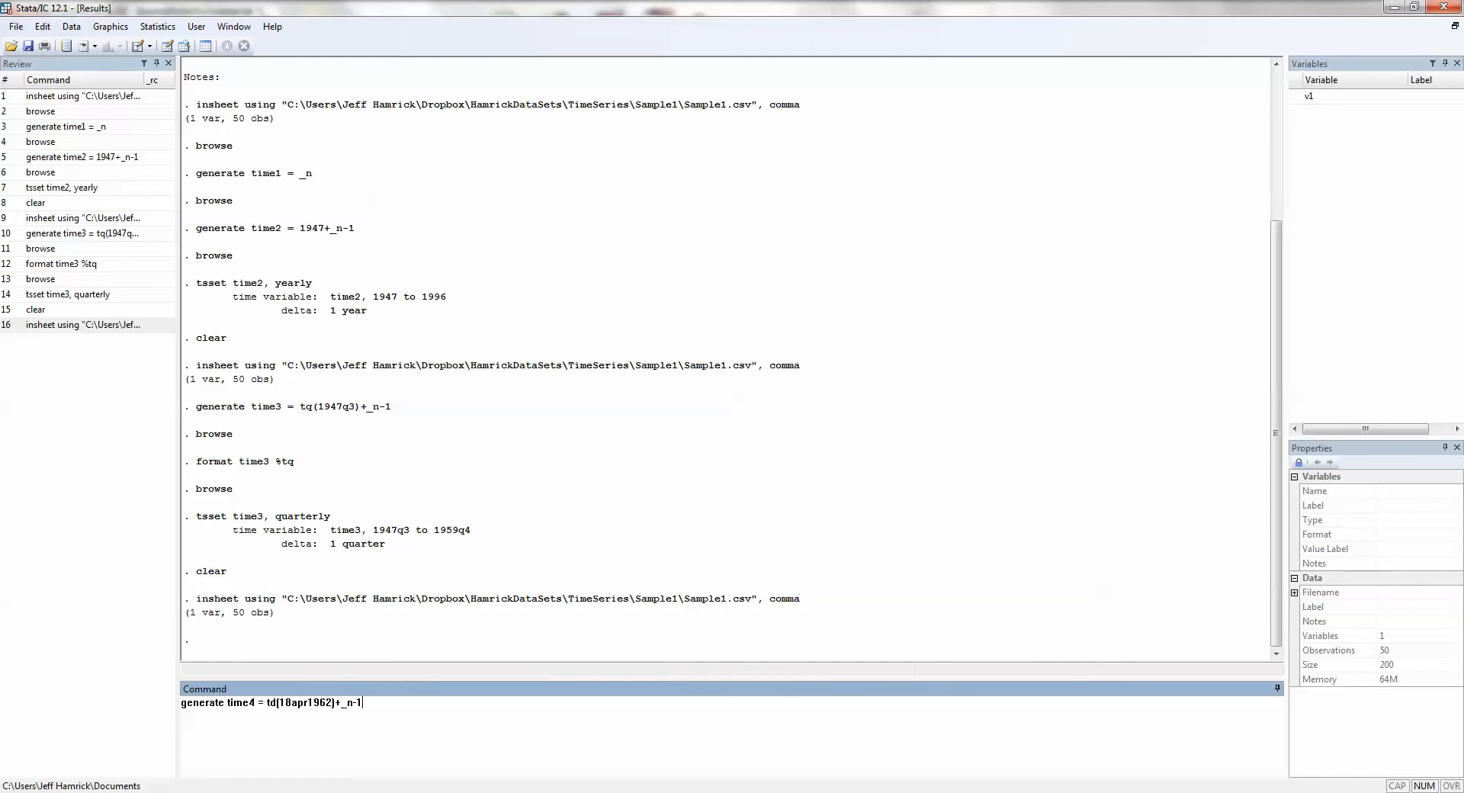
key("Return")
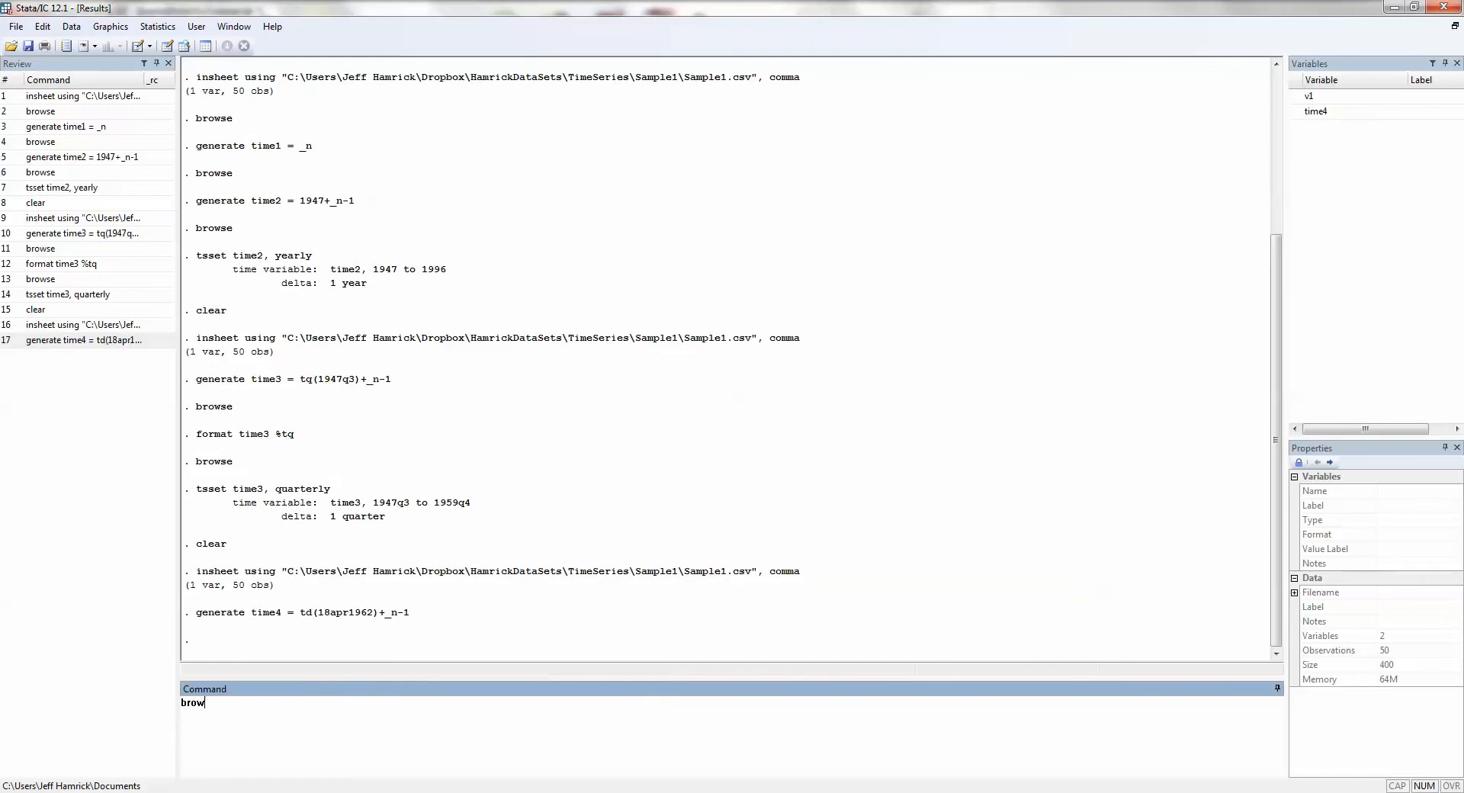
- Give time4 the %td daily format and verify values read 18apr1962, 19apr1962 onward
key("Return")
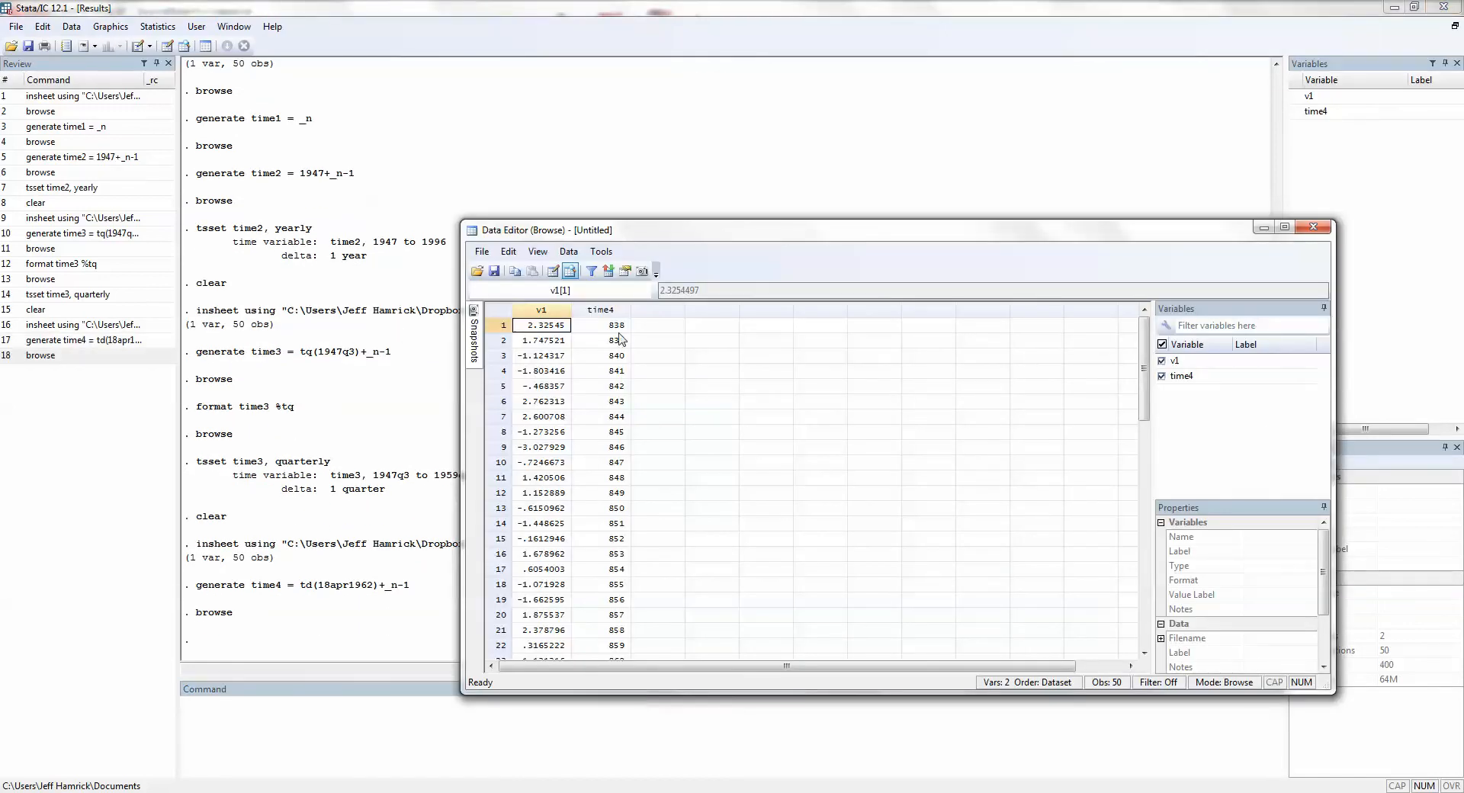
mouse_move(633, 319)
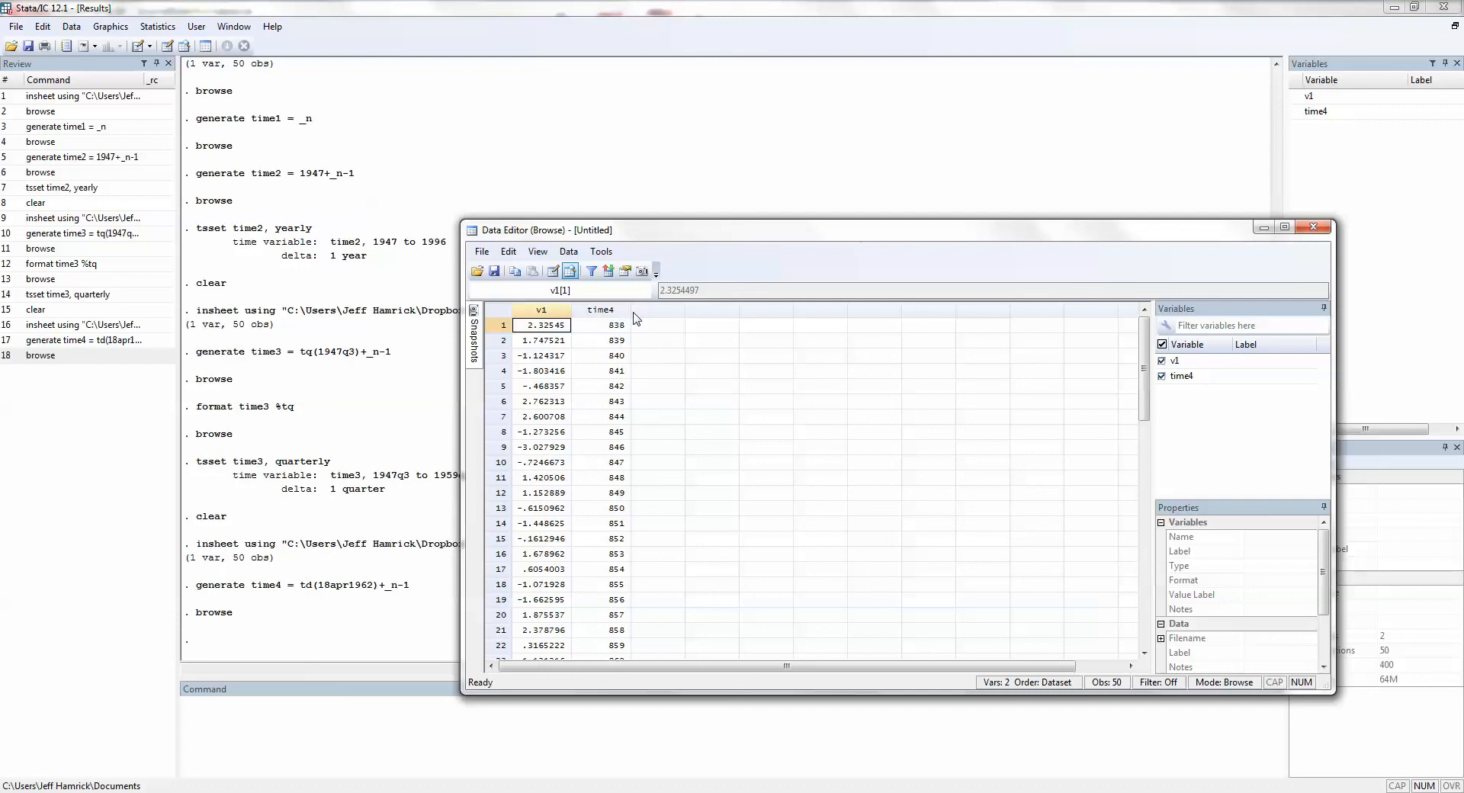
mouse_move(625, 336)
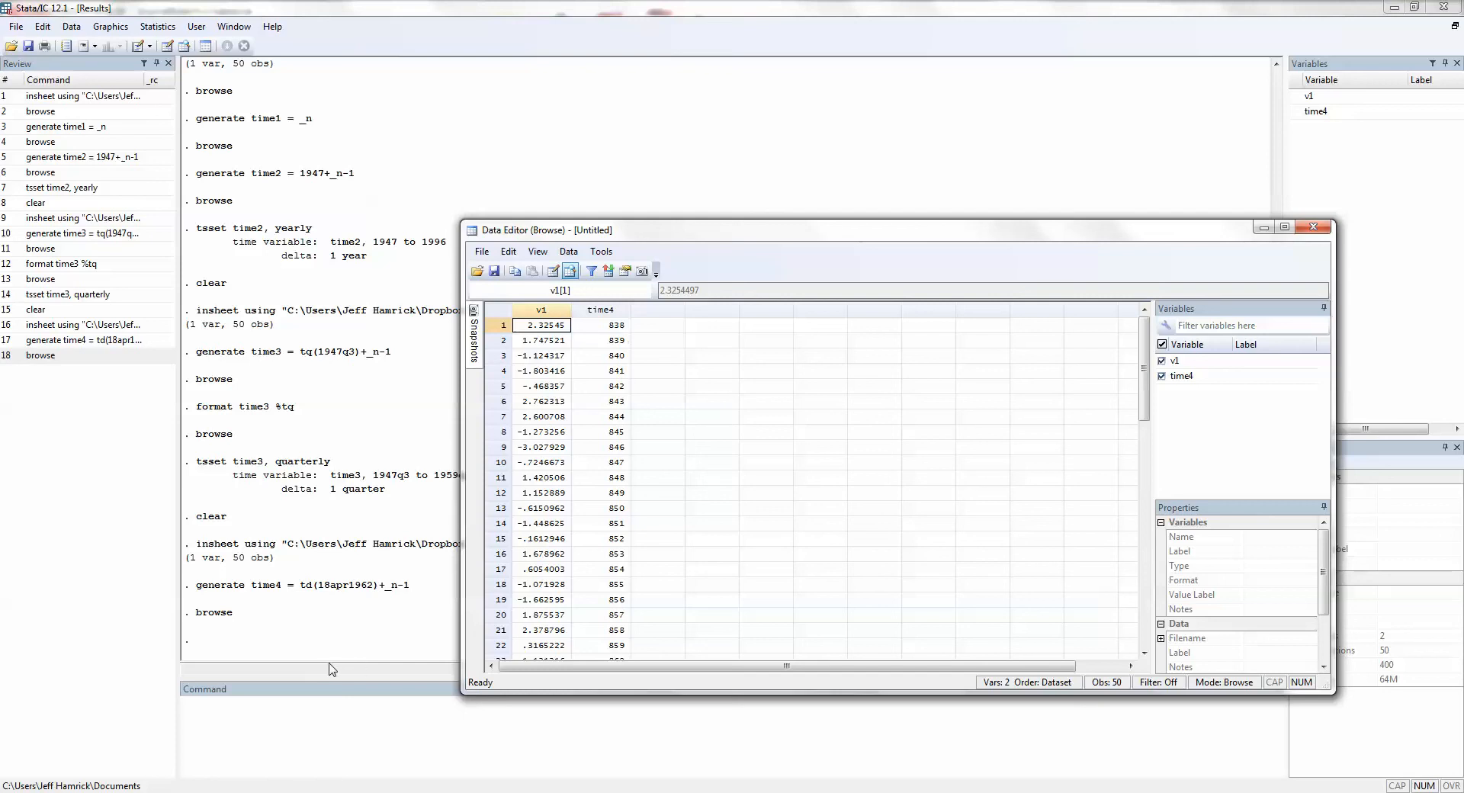
left_click(1315, 227)
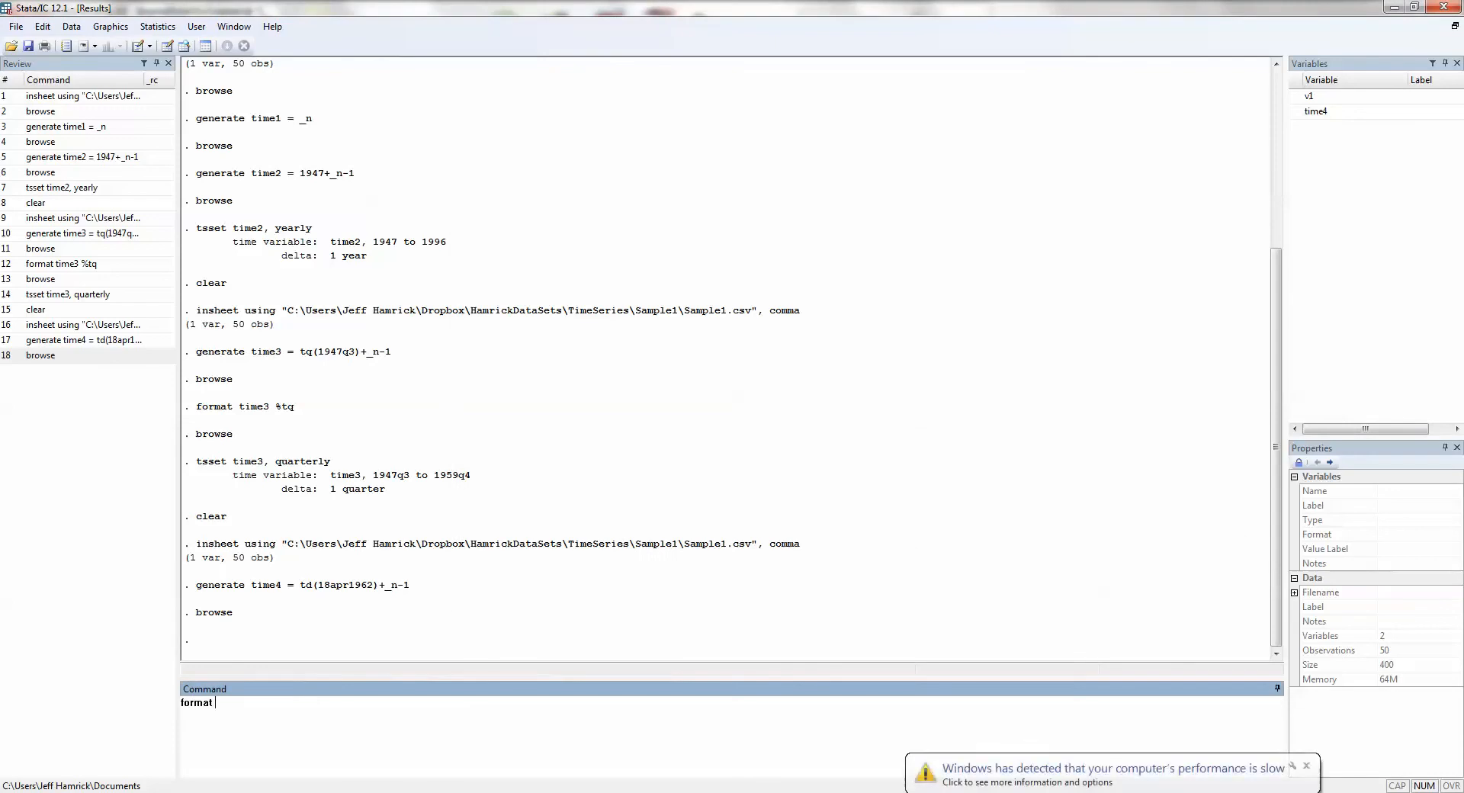
type("time4")
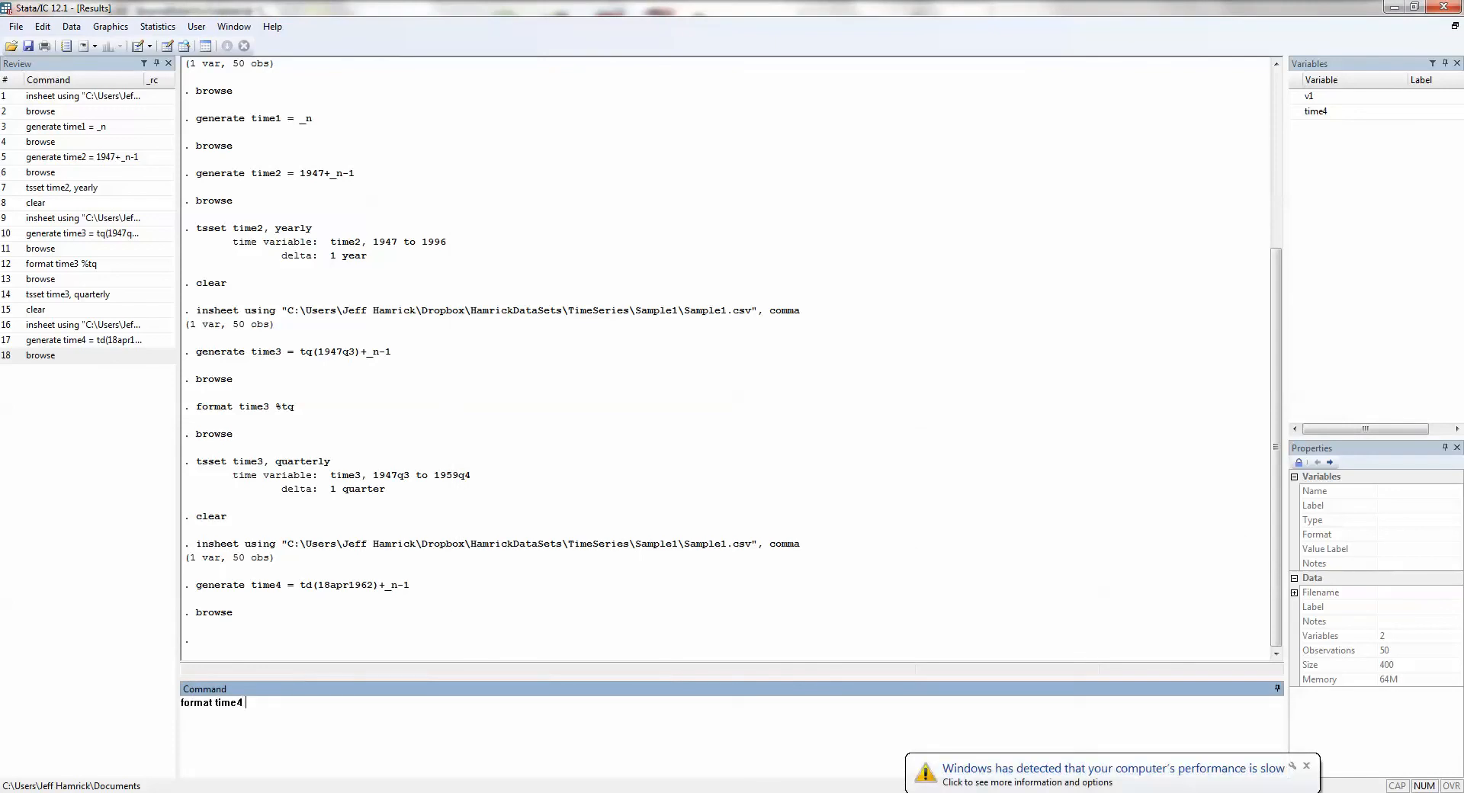
mouse_move(311, 705)
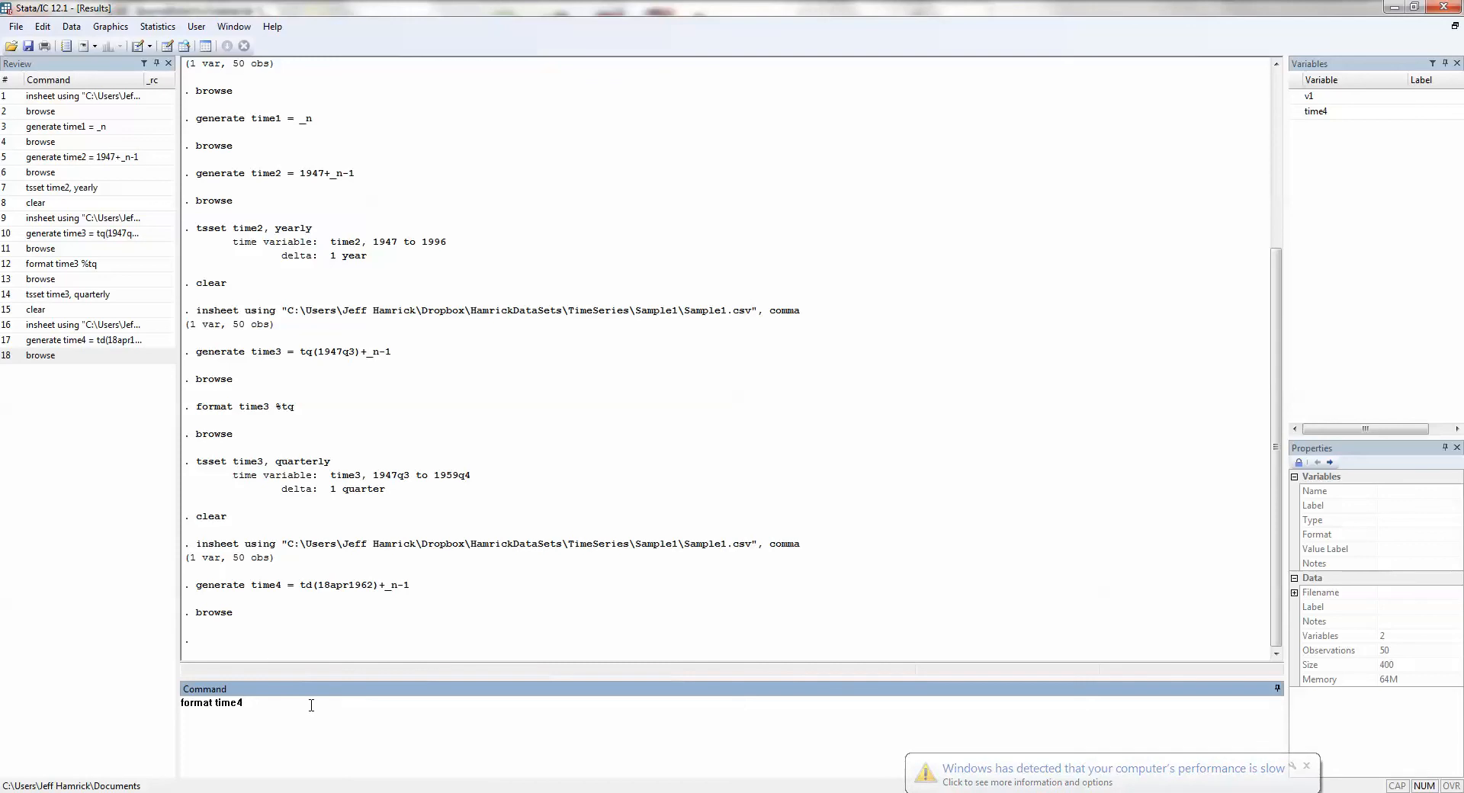
type("%td")
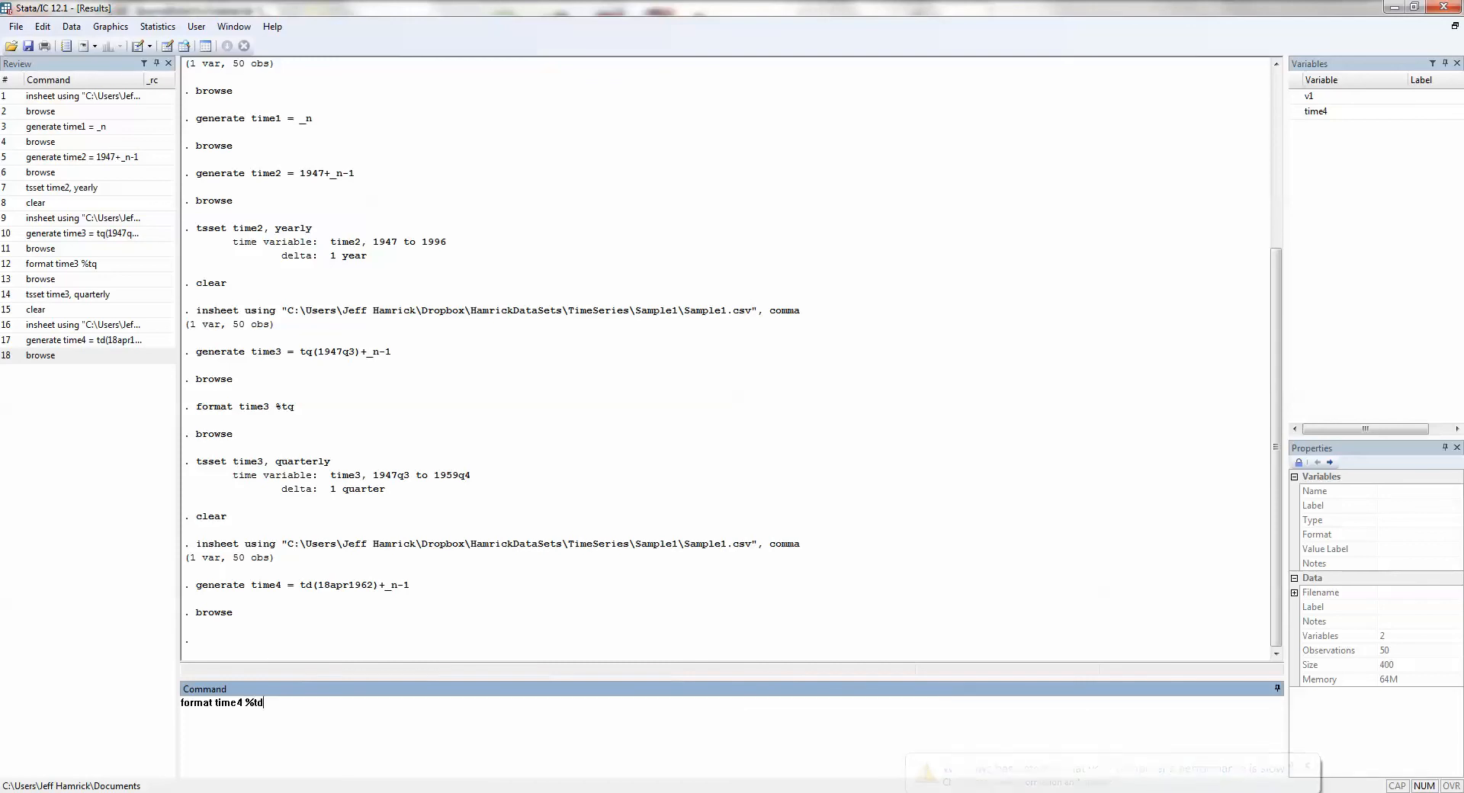
key("Return")
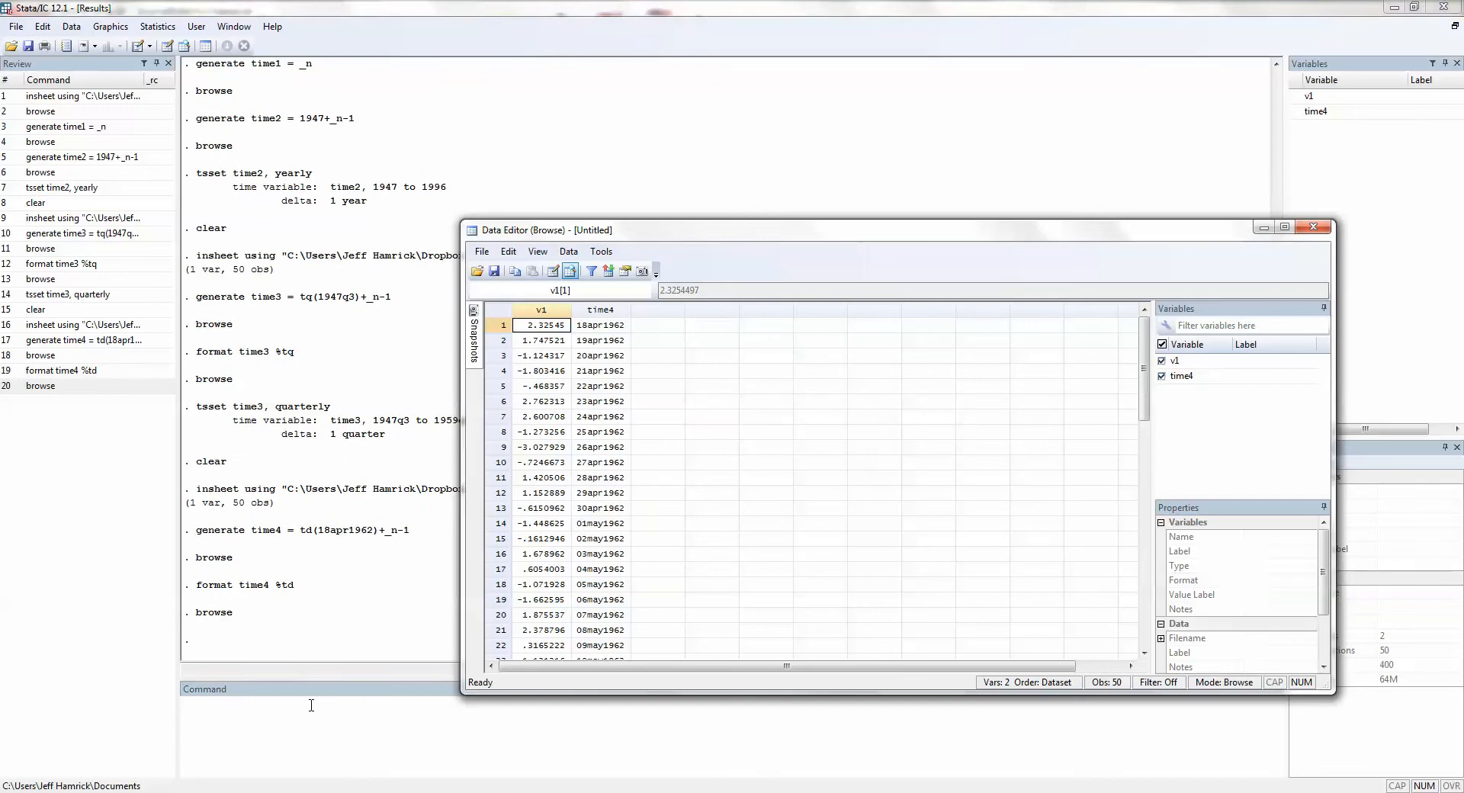
mouse_move(619, 364)
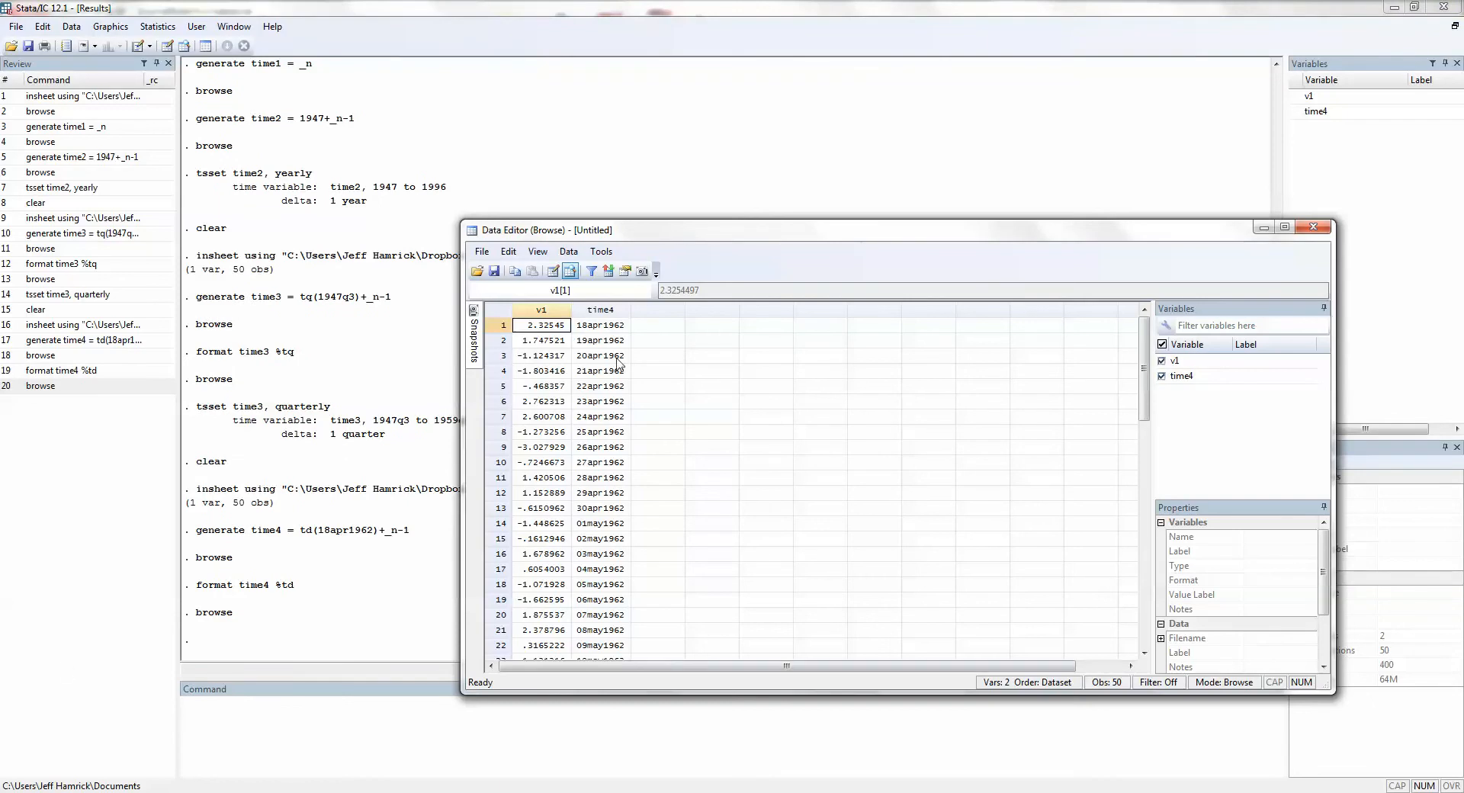
mouse_move(620, 374)
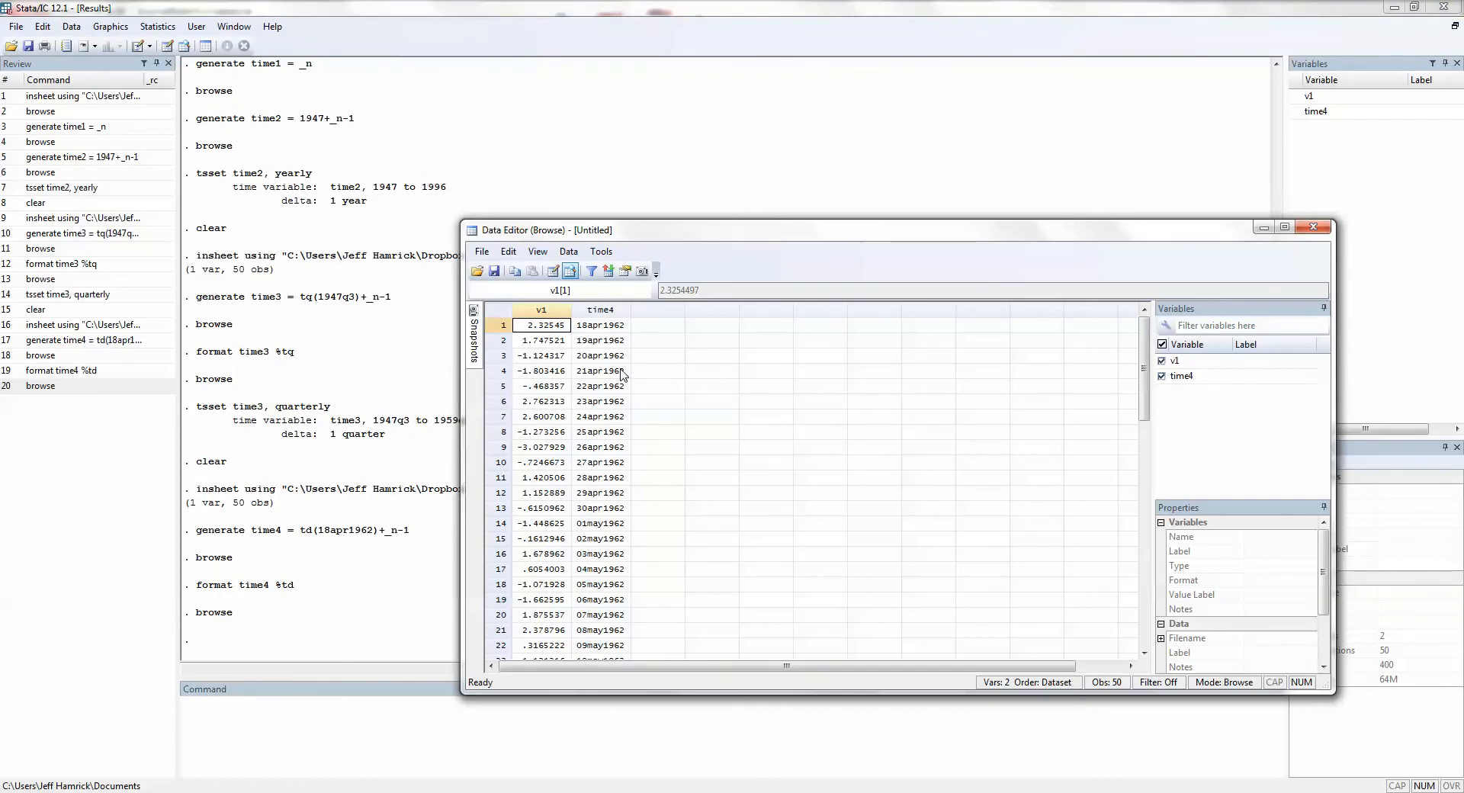
left_click(1314, 228)
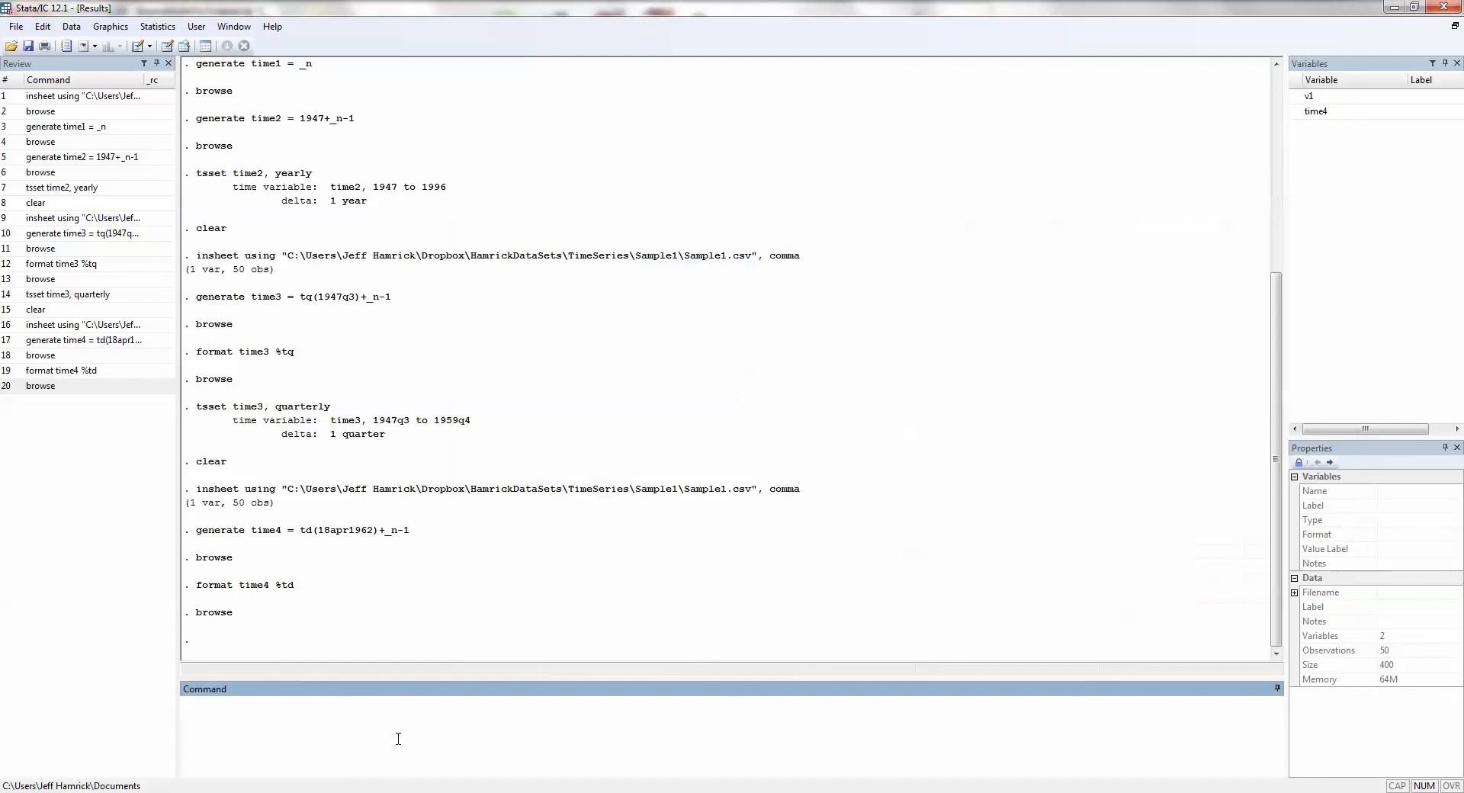
- Run 'tsset time4, daily' so the data span 18apr1962 to 06jun1962 with one-day delta
type("tsset")
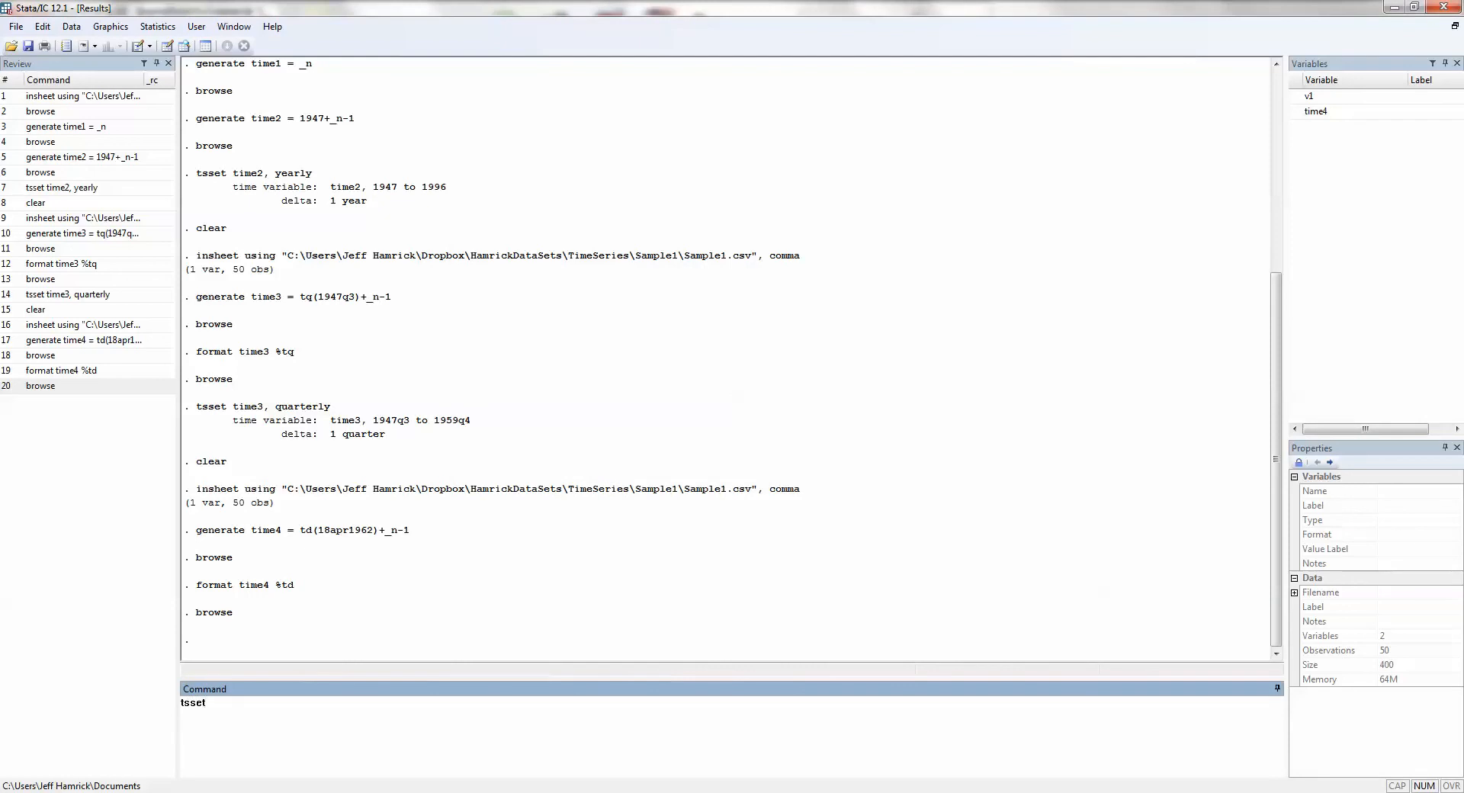
type("time4, dai")
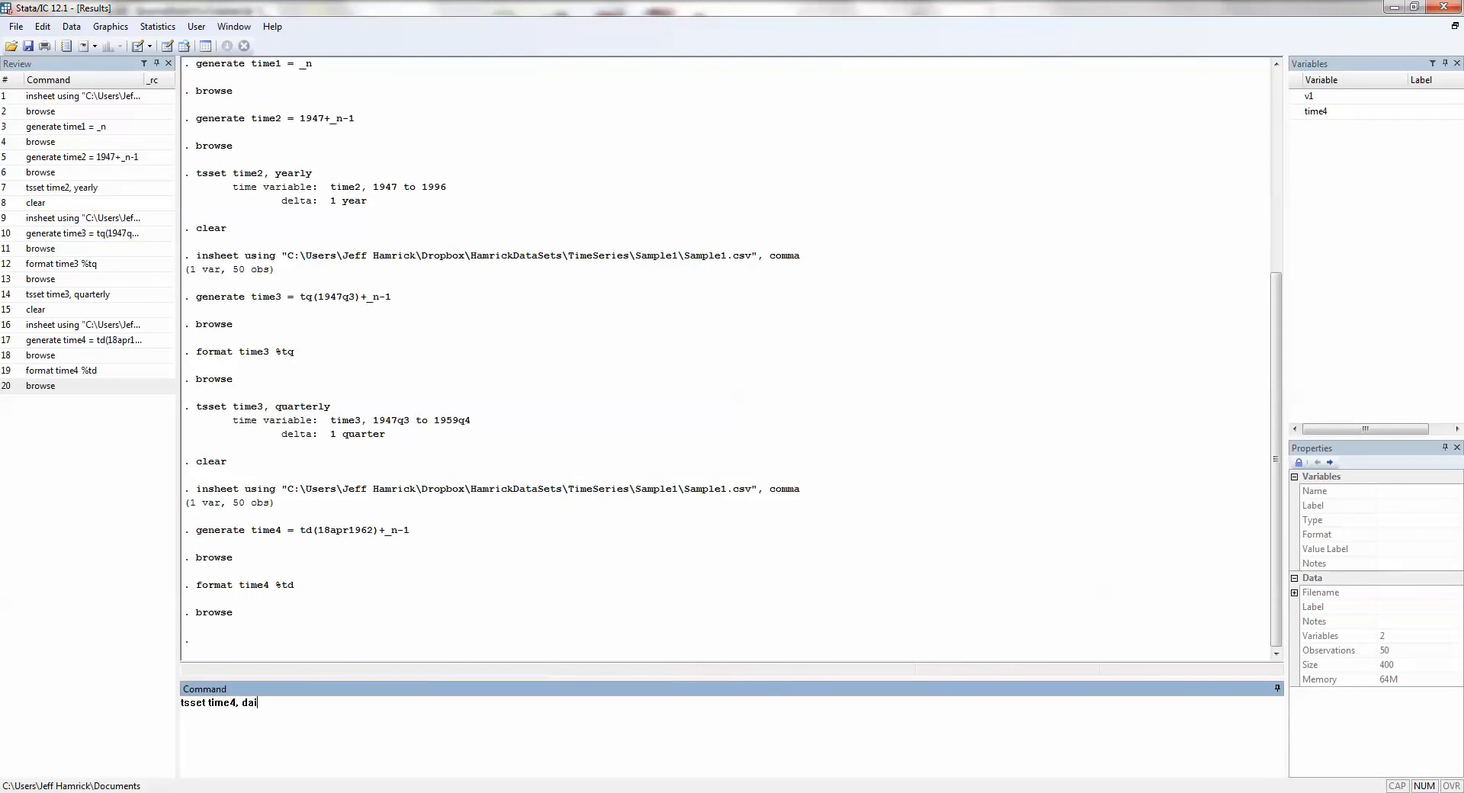
key("Return")
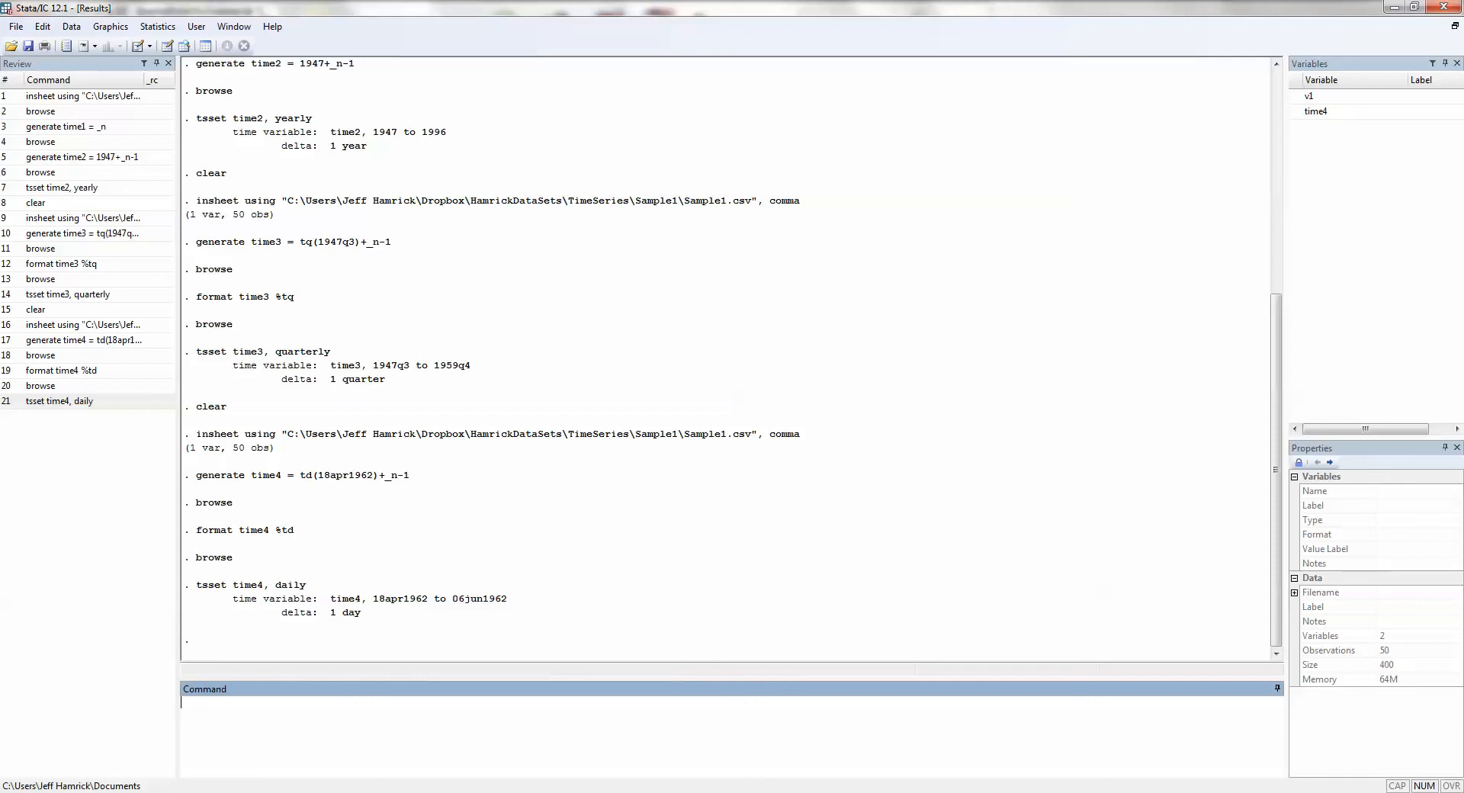
mouse_move(1306, 767)
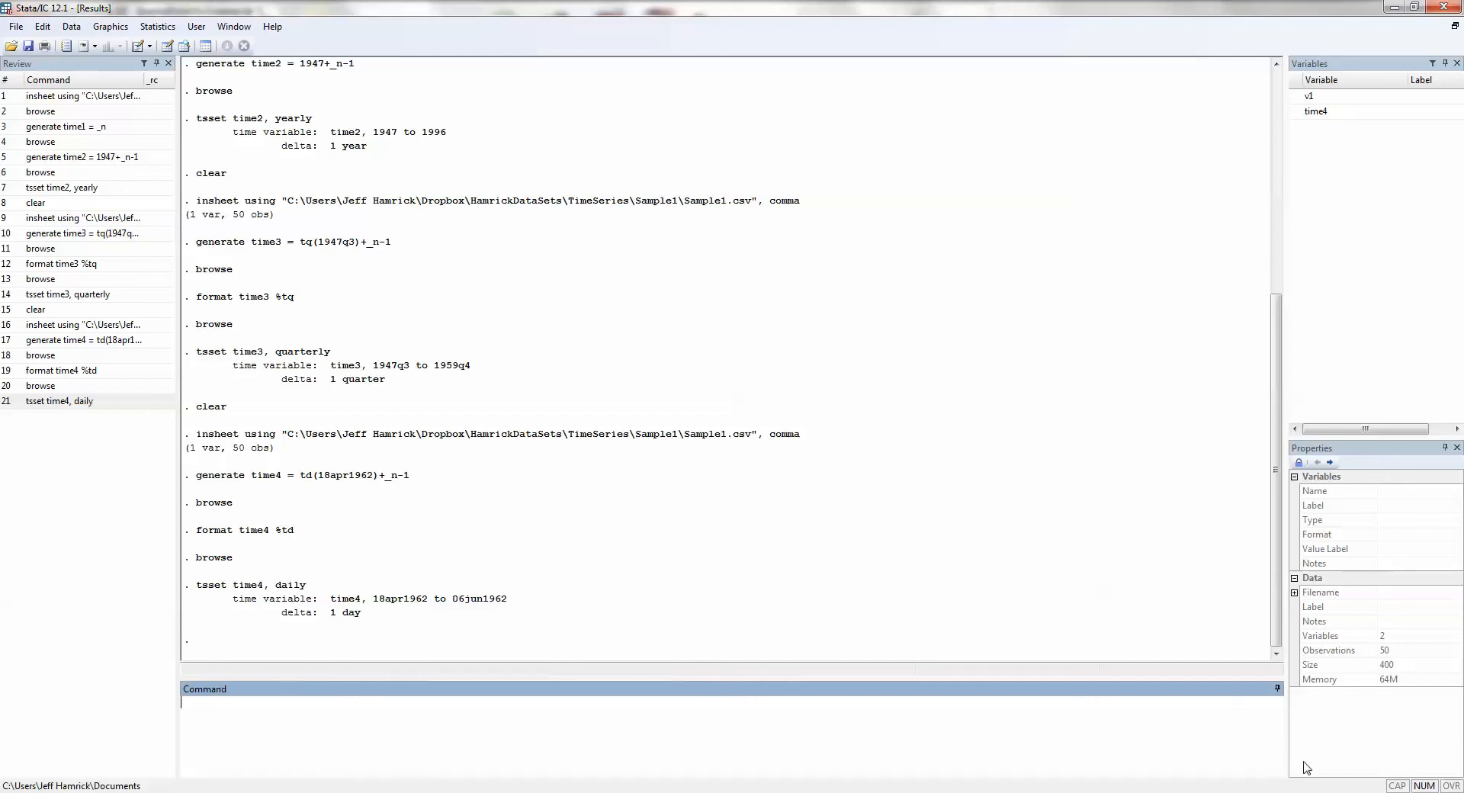